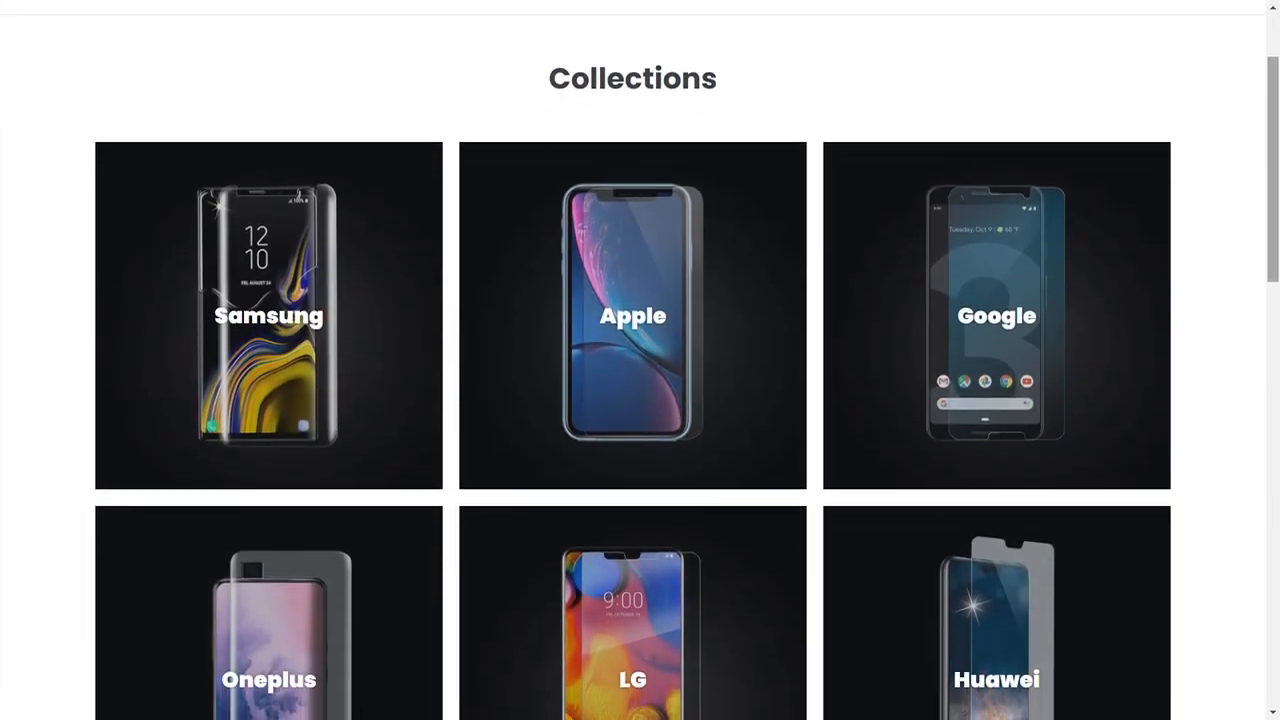
# Scroll down through the phone-brand Collections grid on the home page
pyautogui.scroll(-3)
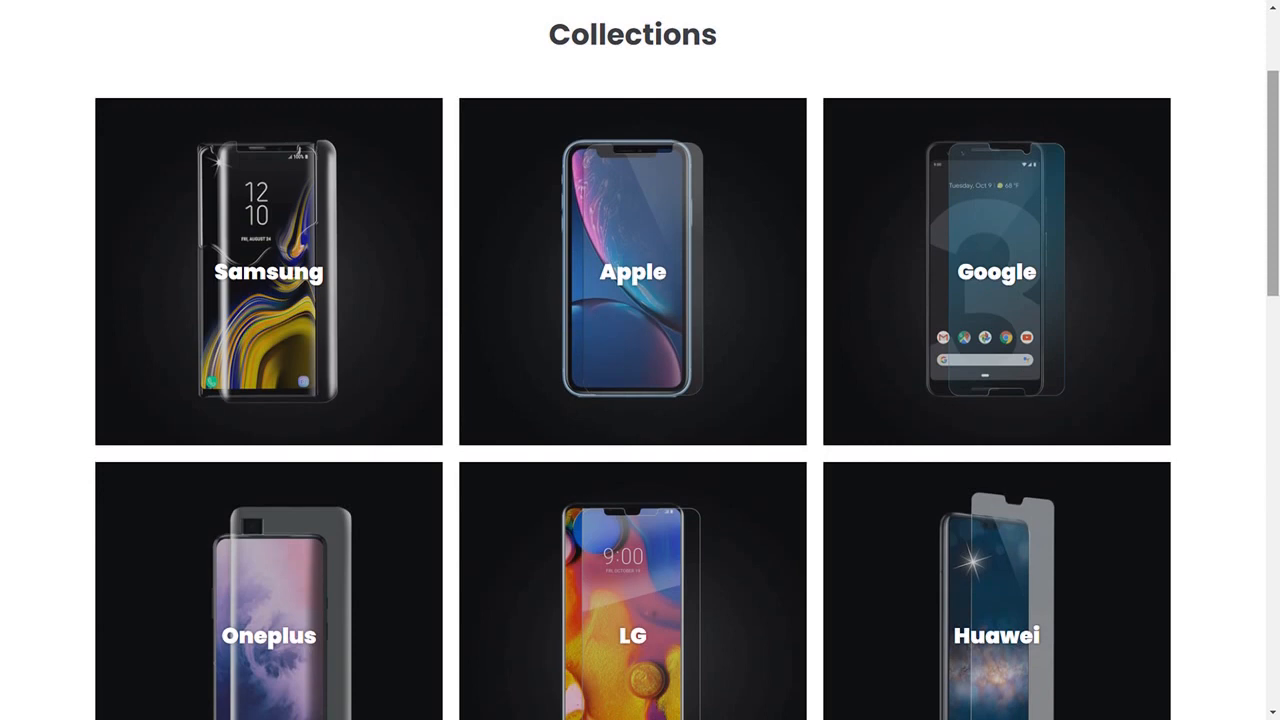
pyautogui.scroll(-3)
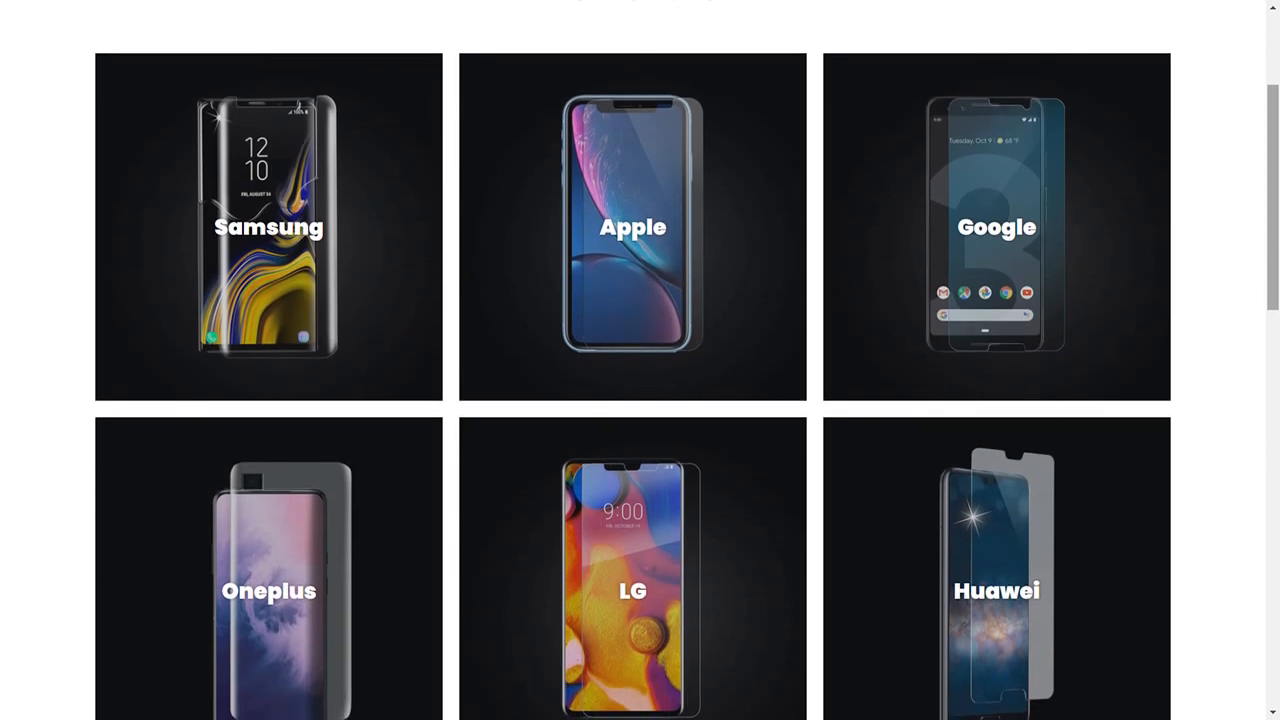
pyautogui.scroll(-3)
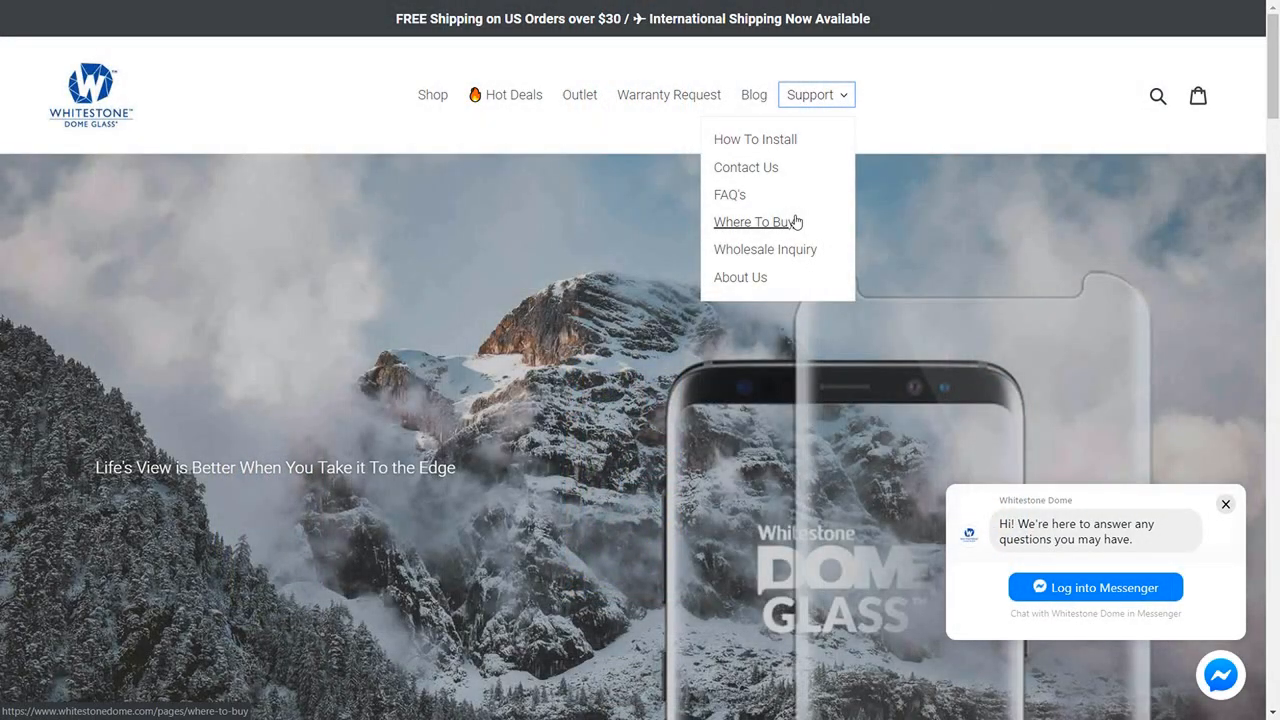
# Open Where To Buy and expand the country lists for Amazon and eBay
pyautogui.click(757, 221)
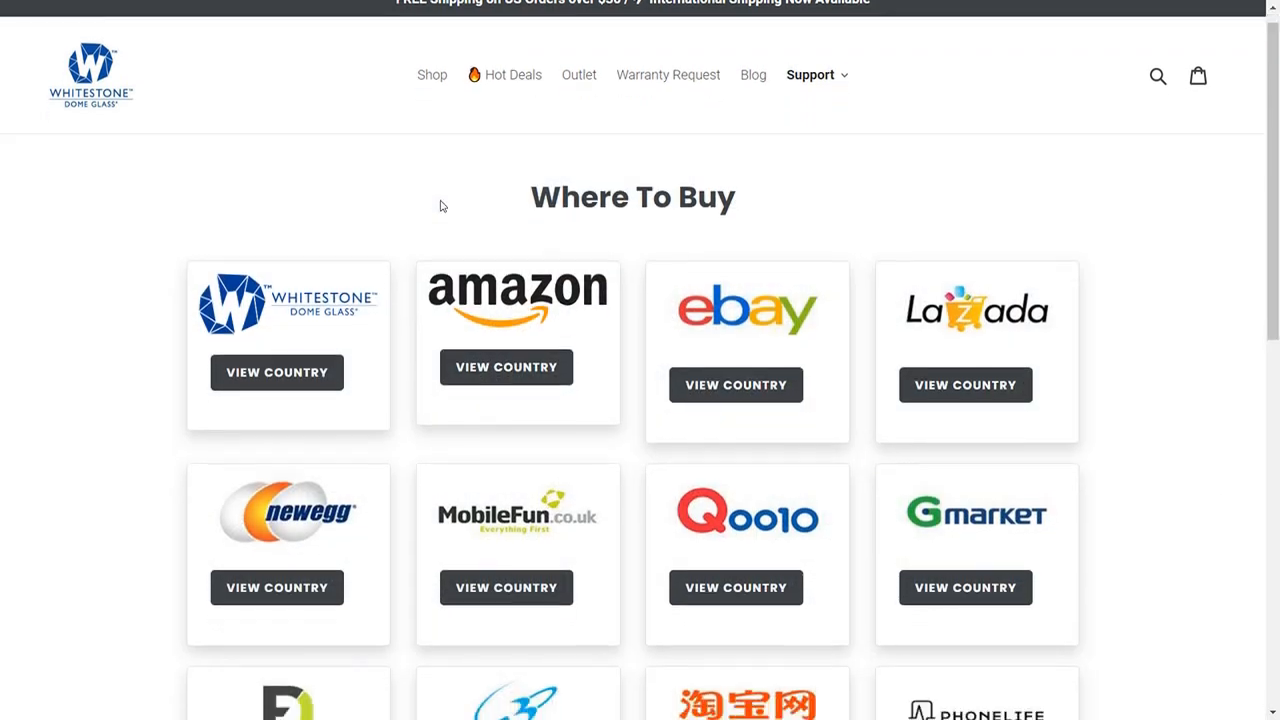
pyautogui.scroll(-3)
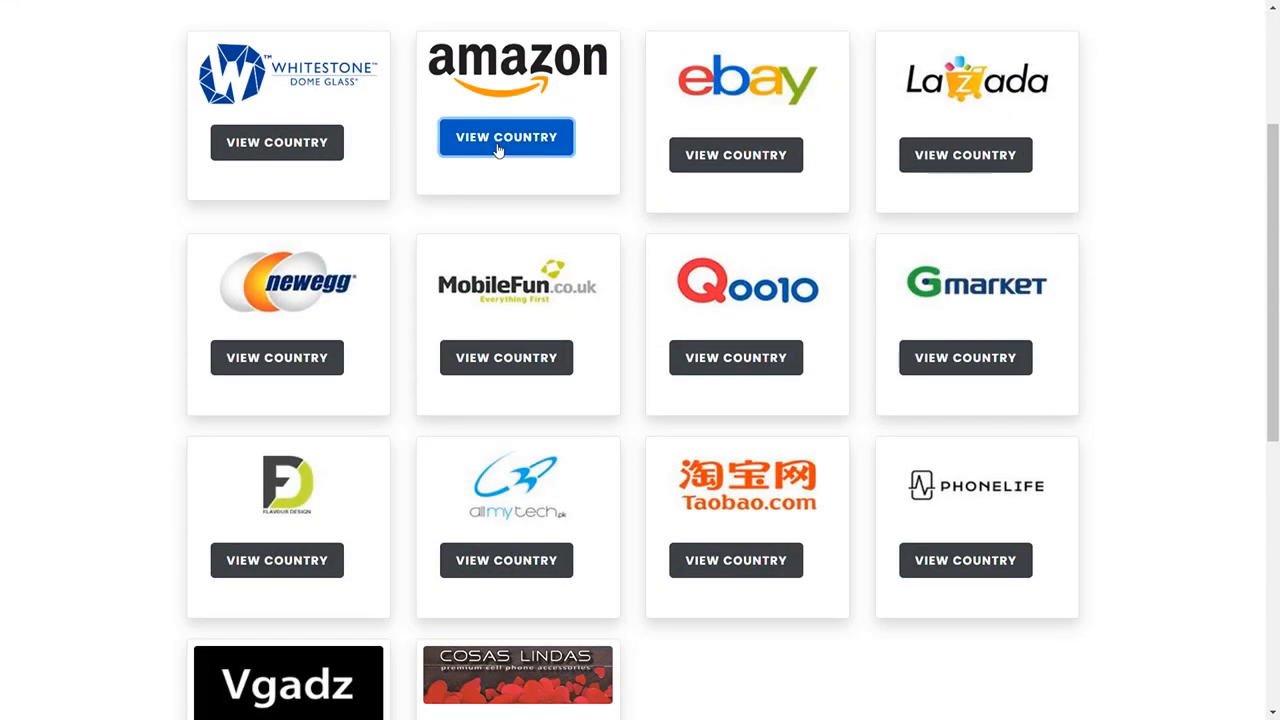
pyautogui.click(506, 137)
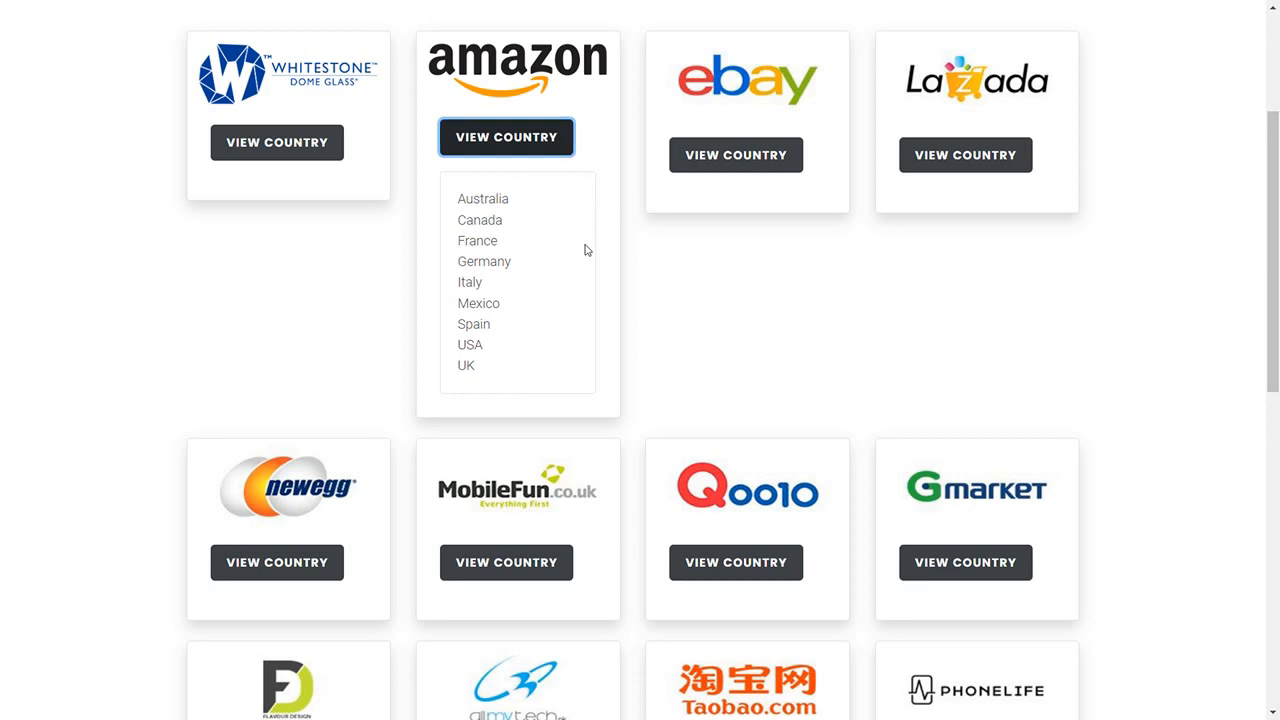
pyautogui.moveTo(586, 311)
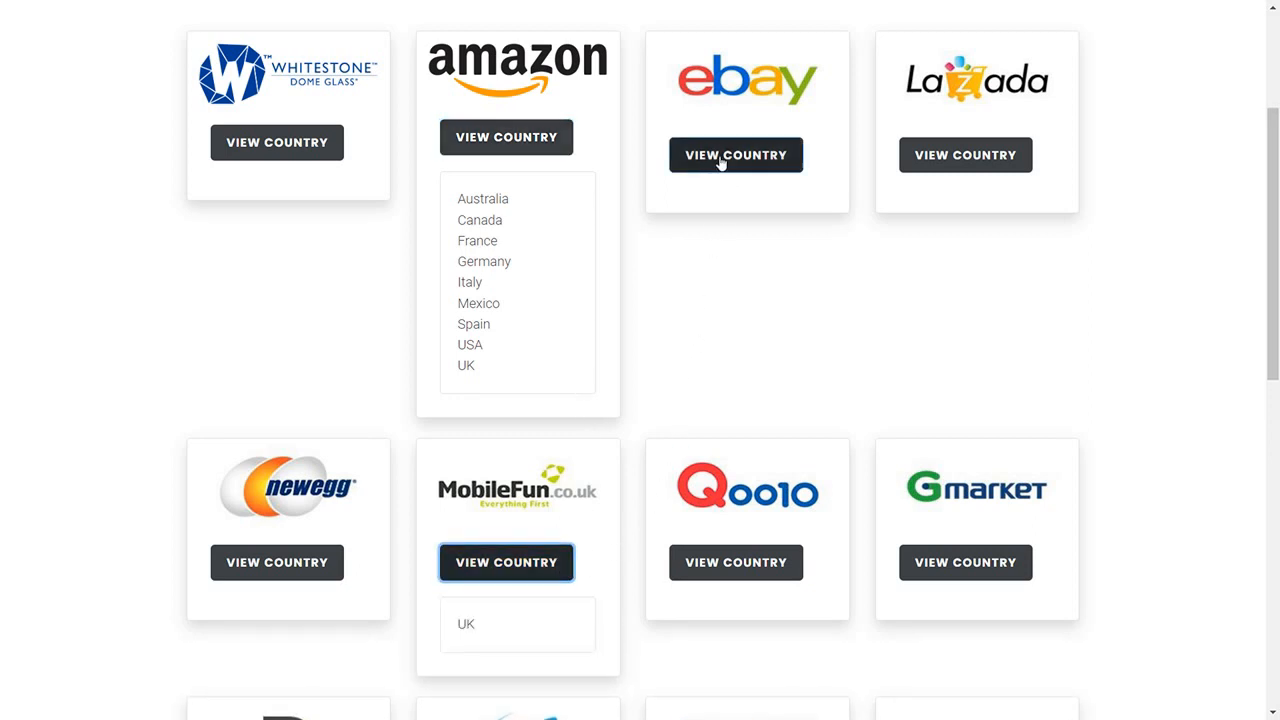
pyautogui.click(736, 154)
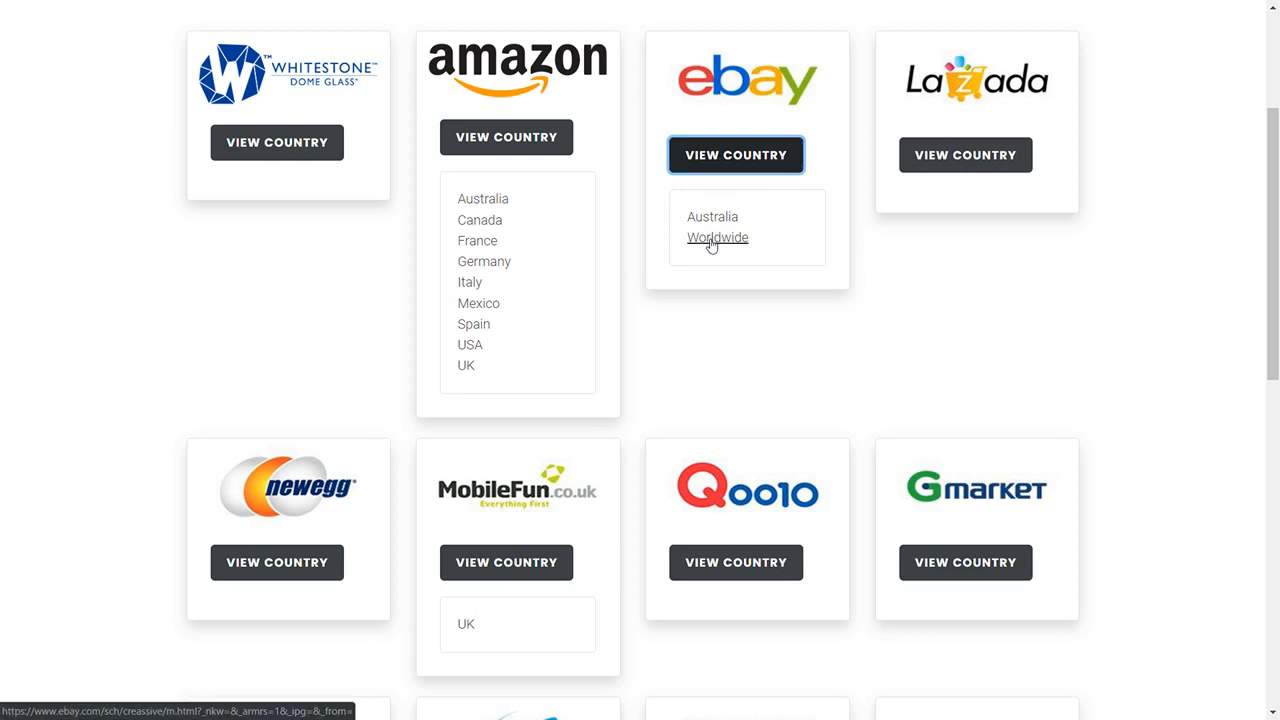
pyautogui.moveTo(1044, 370)
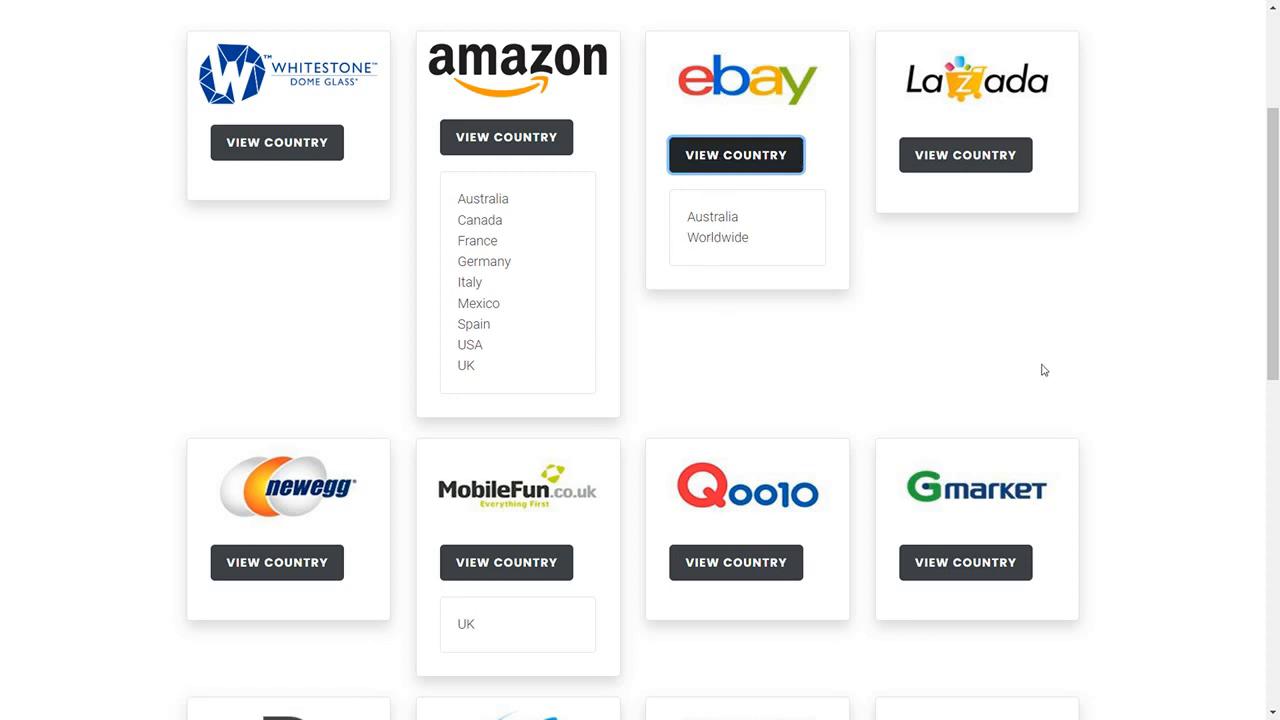
pyautogui.moveTo(1087, 360)
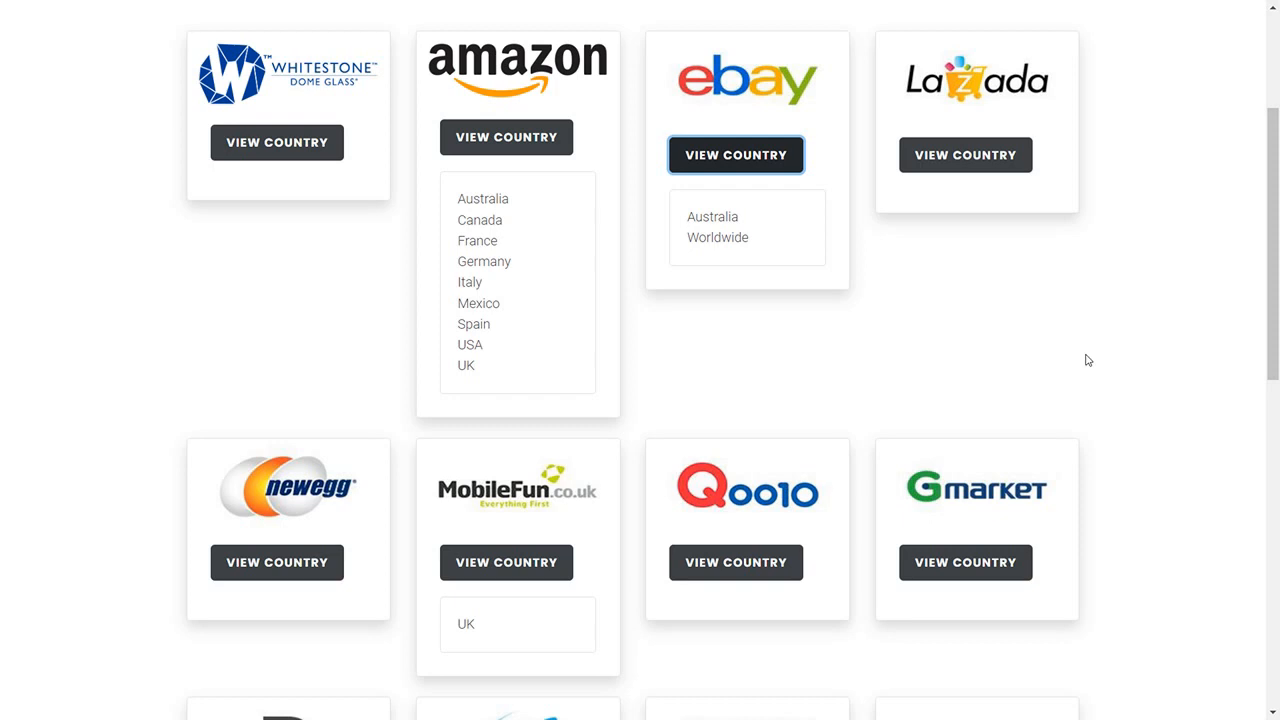
pyautogui.scroll(3)
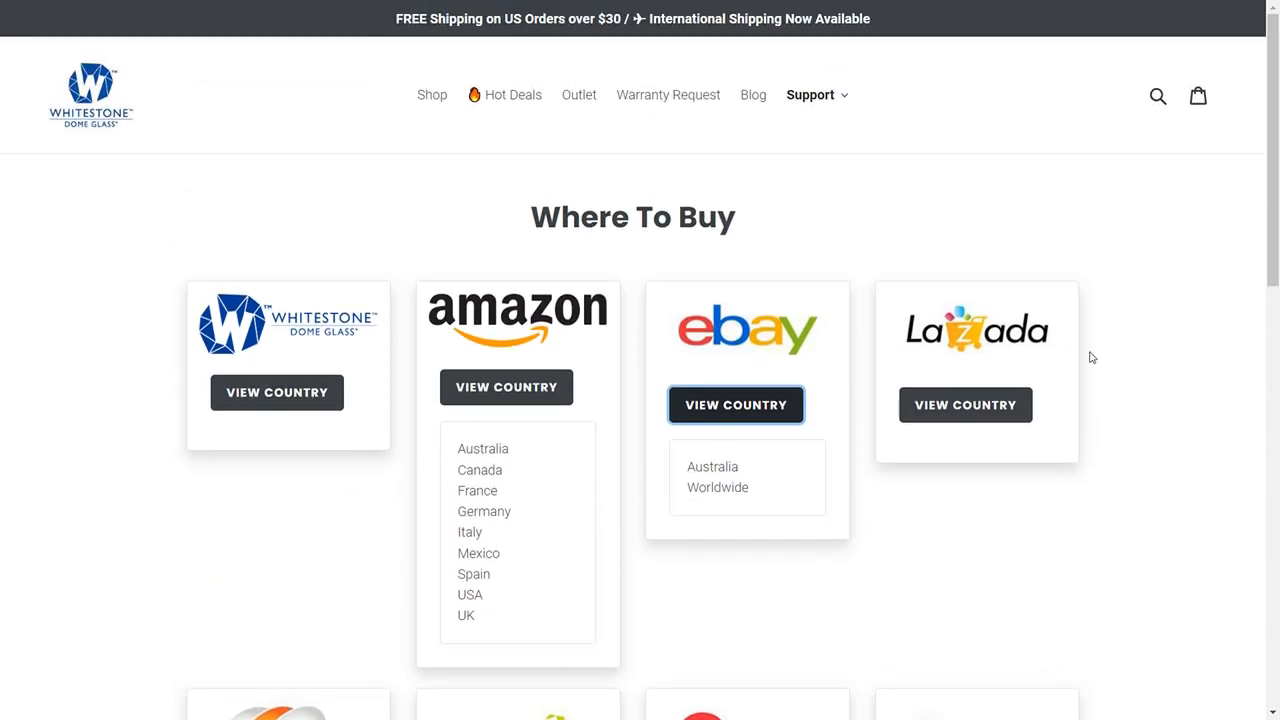
pyautogui.moveTo(1053, 250)
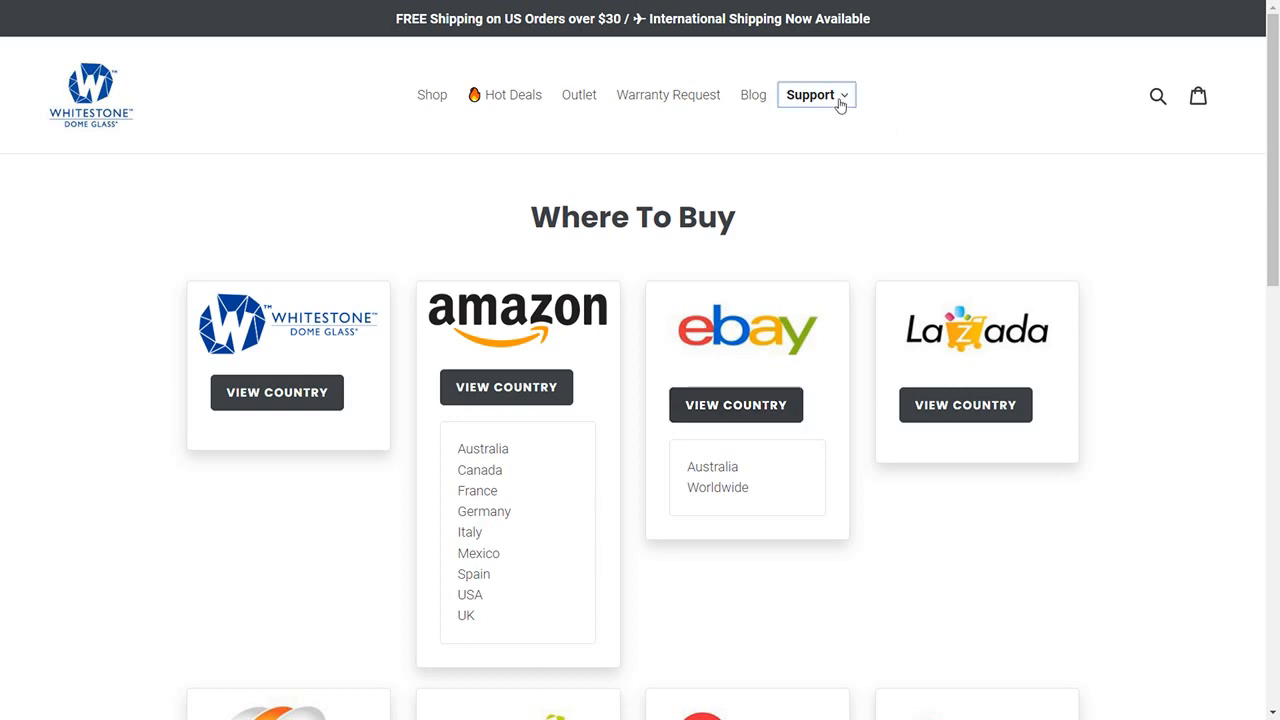
# Return to the home page and follow the Warranty Request link
pyautogui.click(810, 94)
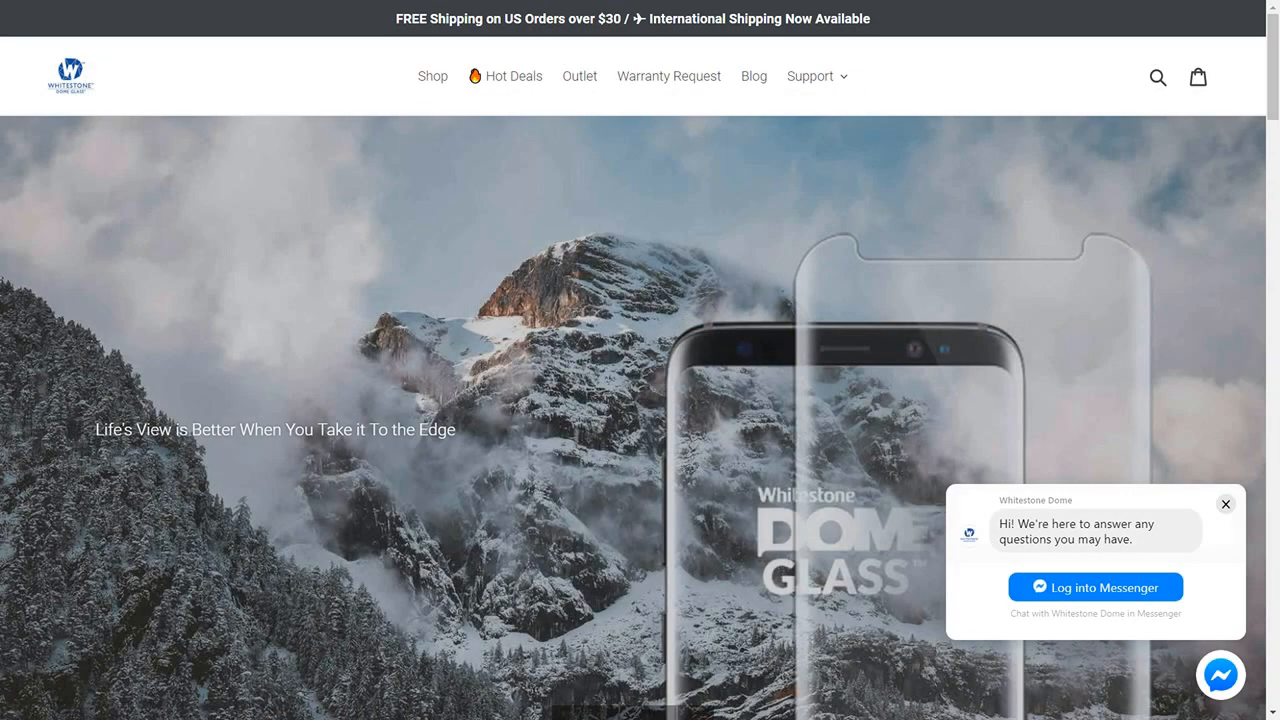
pyautogui.moveTo(668, 76)
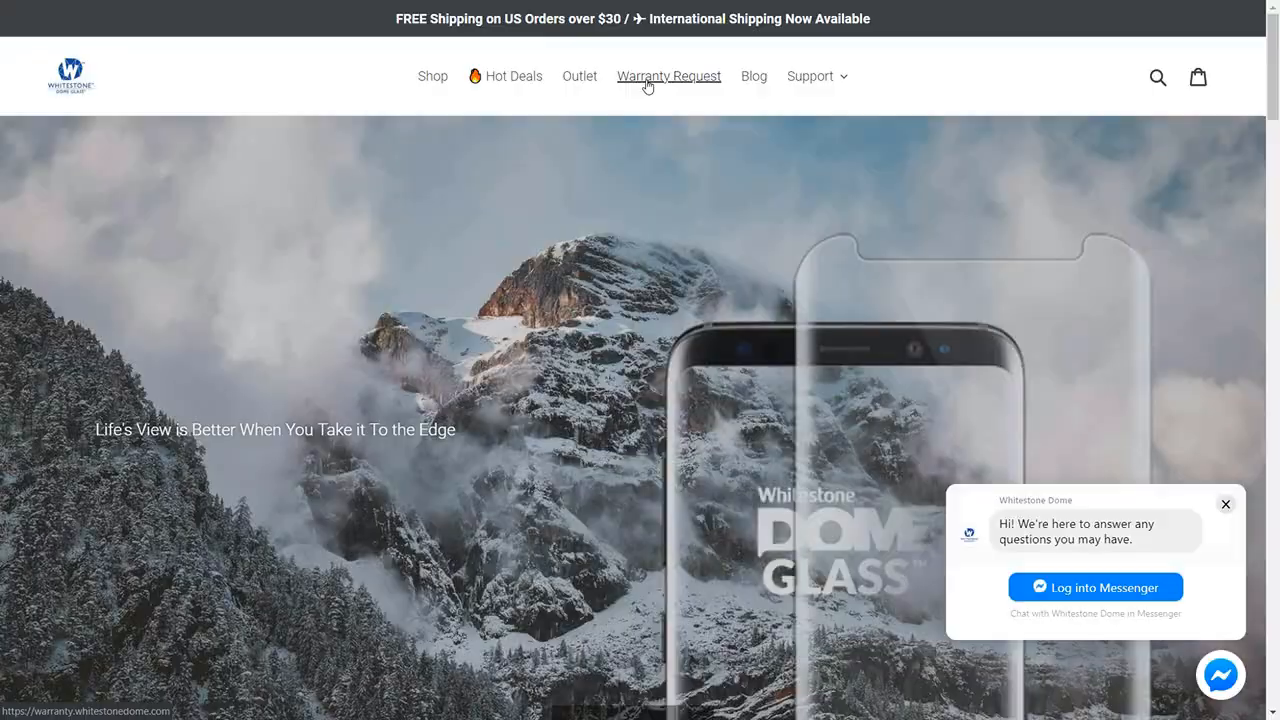
pyautogui.click(668, 76)
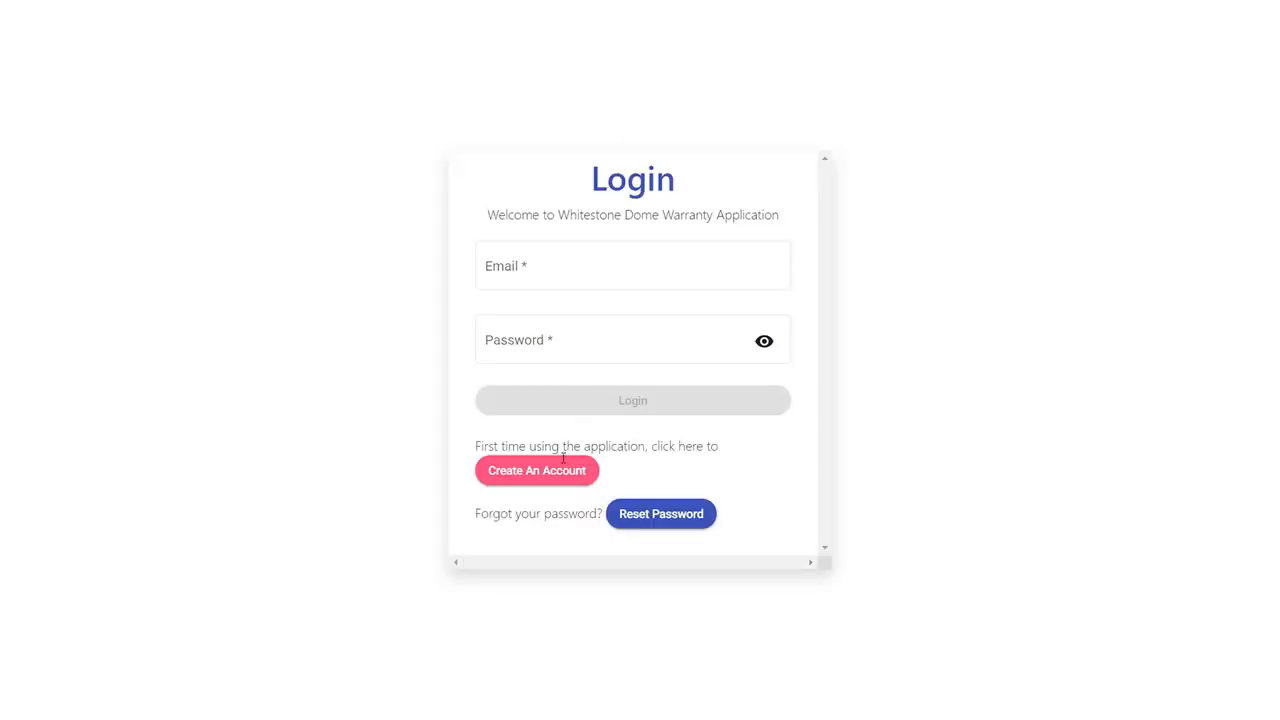
pyautogui.click(536, 470)
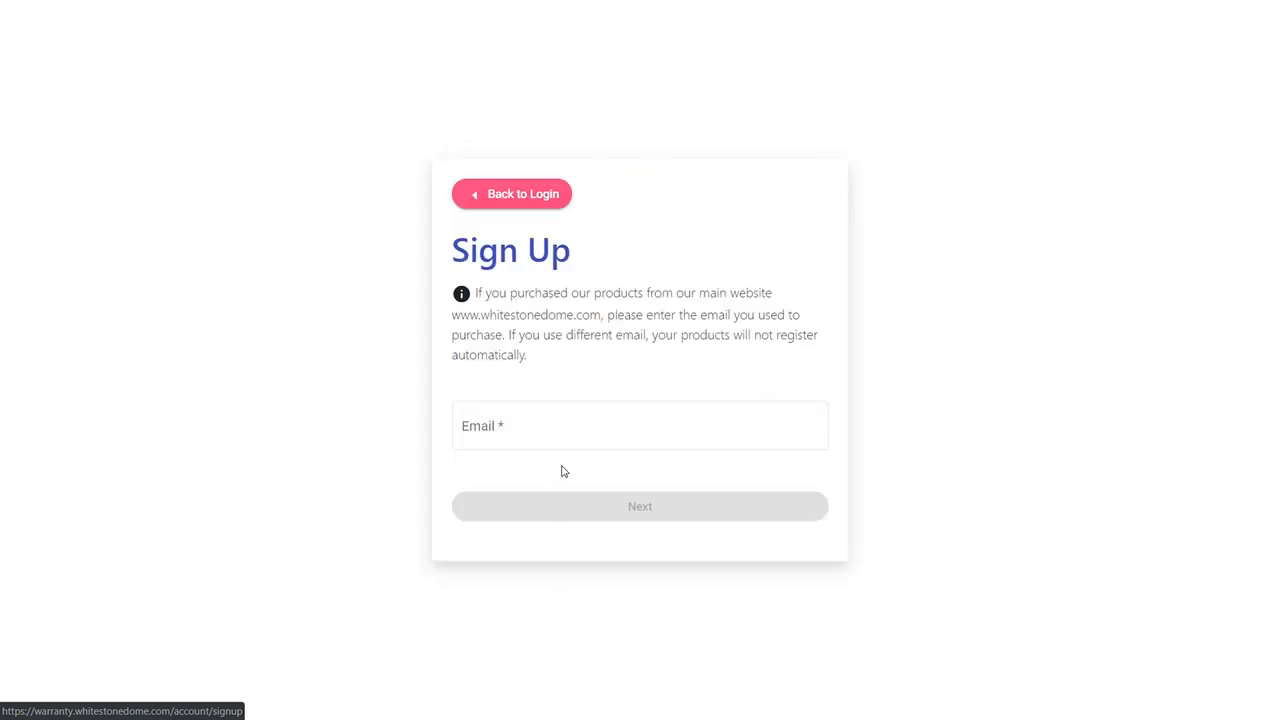
pyautogui.click(640, 425)
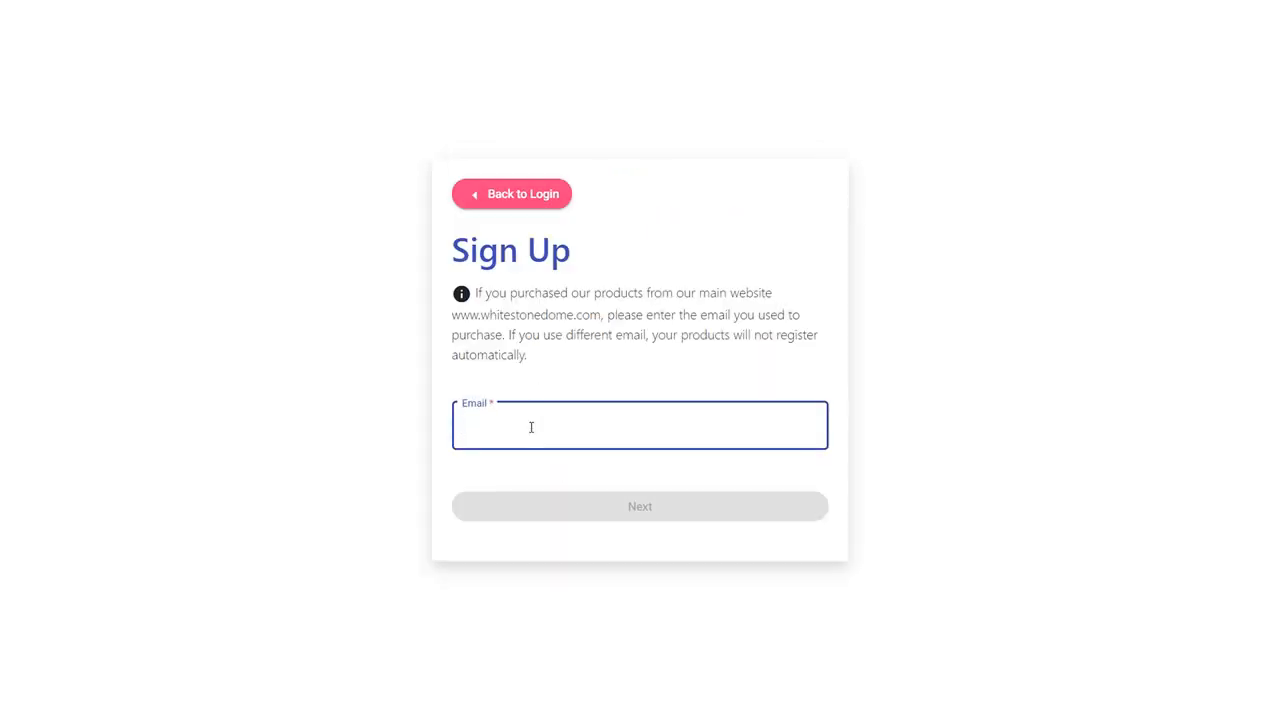
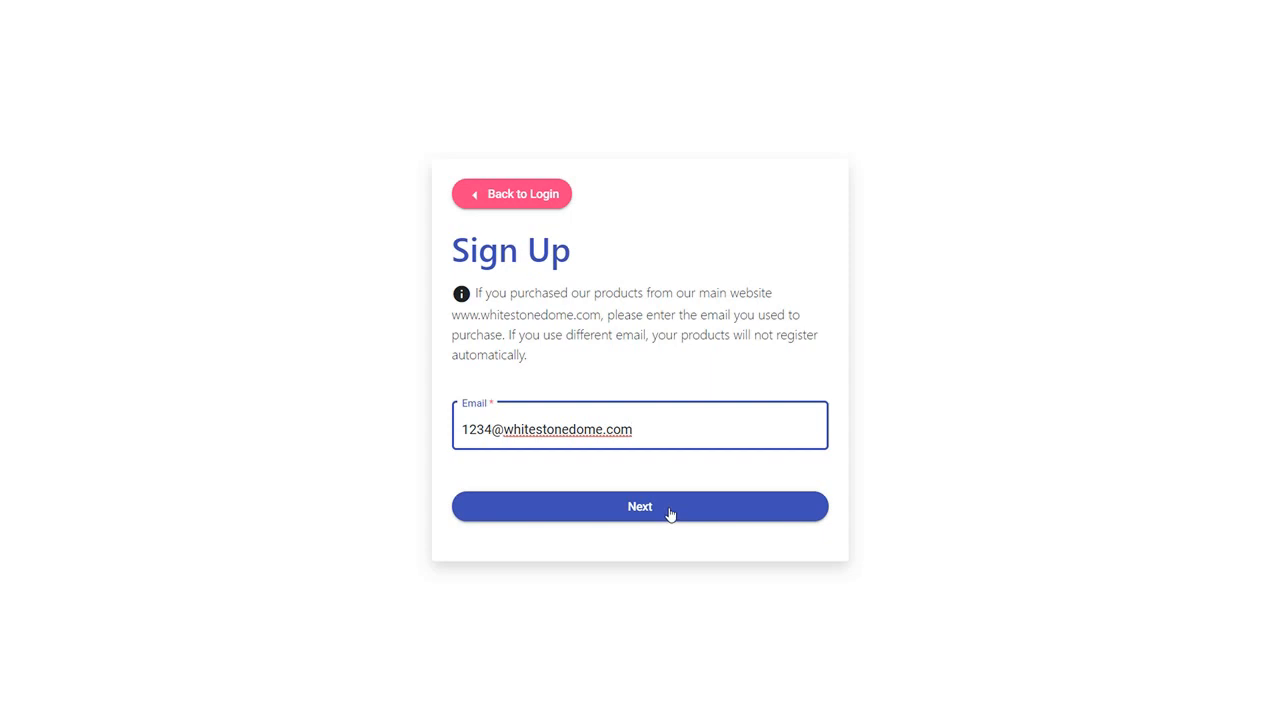
pyautogui.click(639, 506)
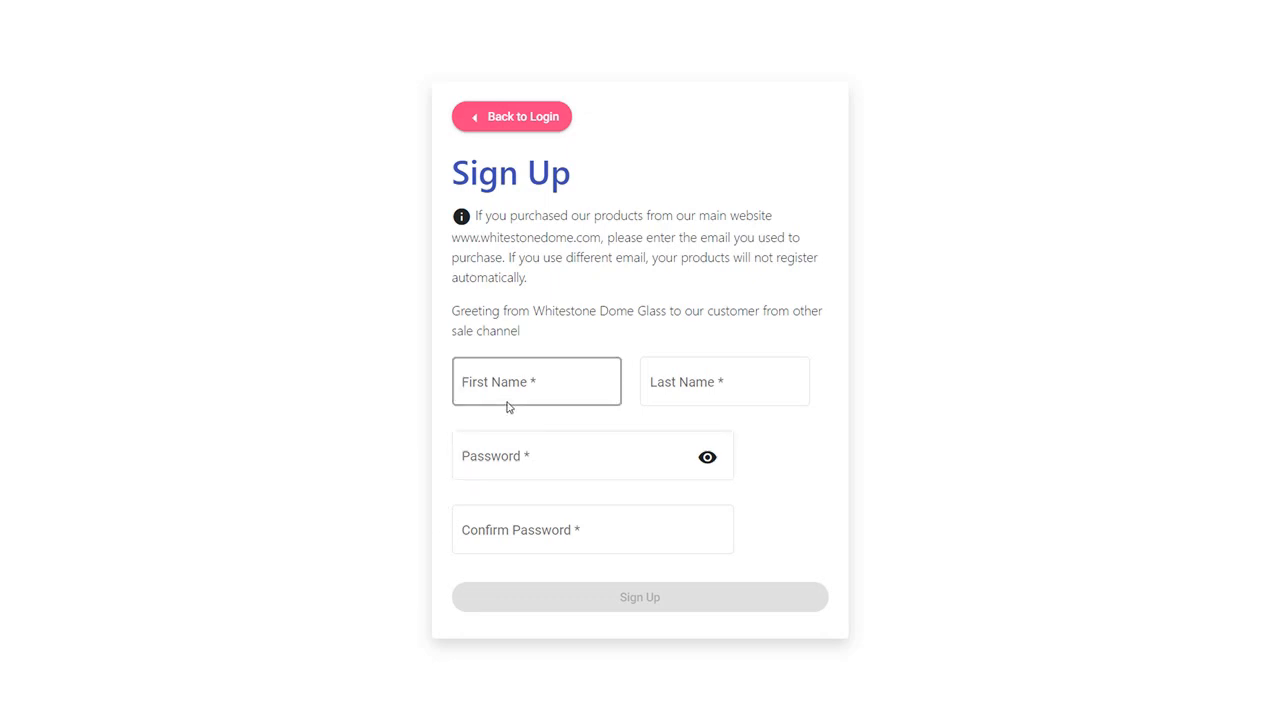
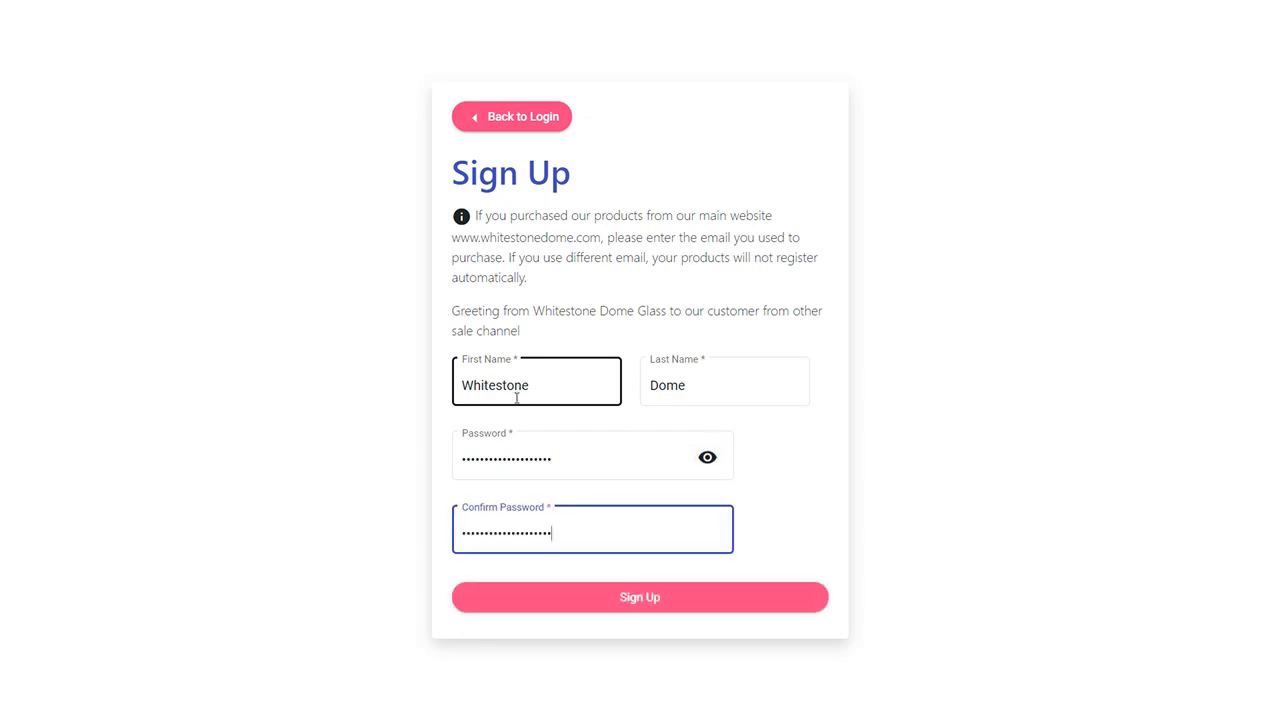
pyautogui.click(639, 596)
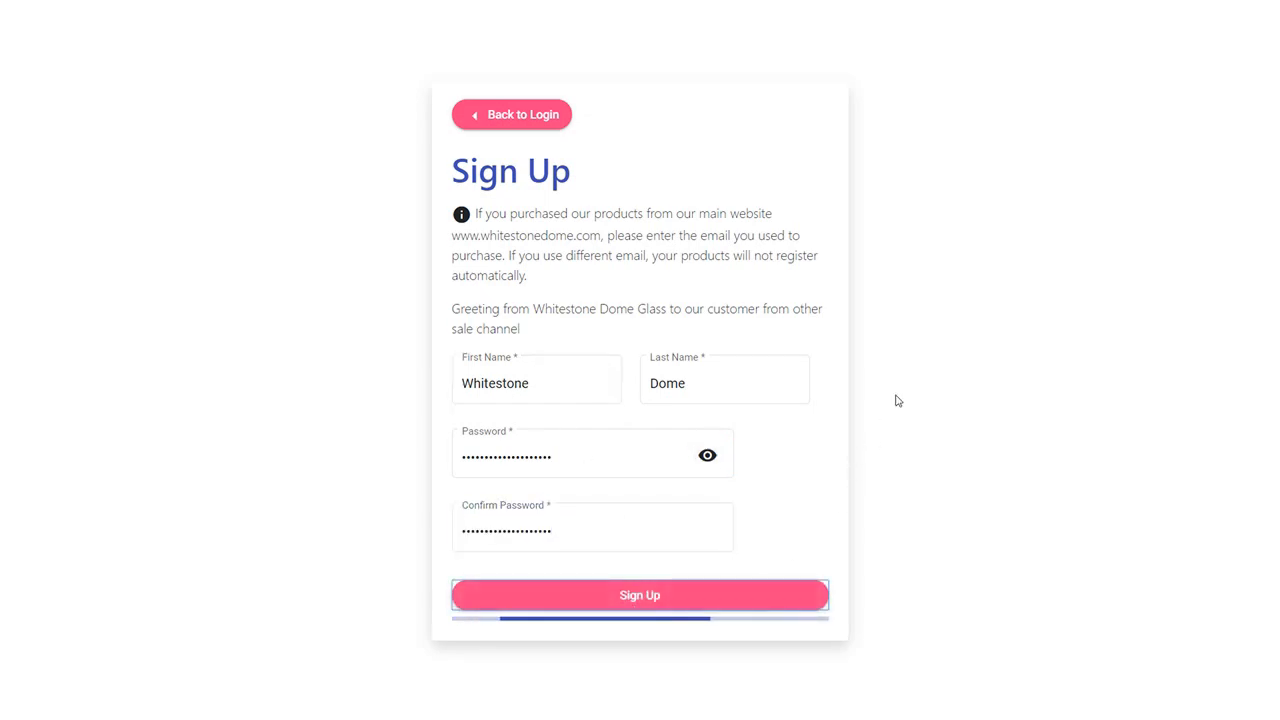
pyautogui.click(639, 595)
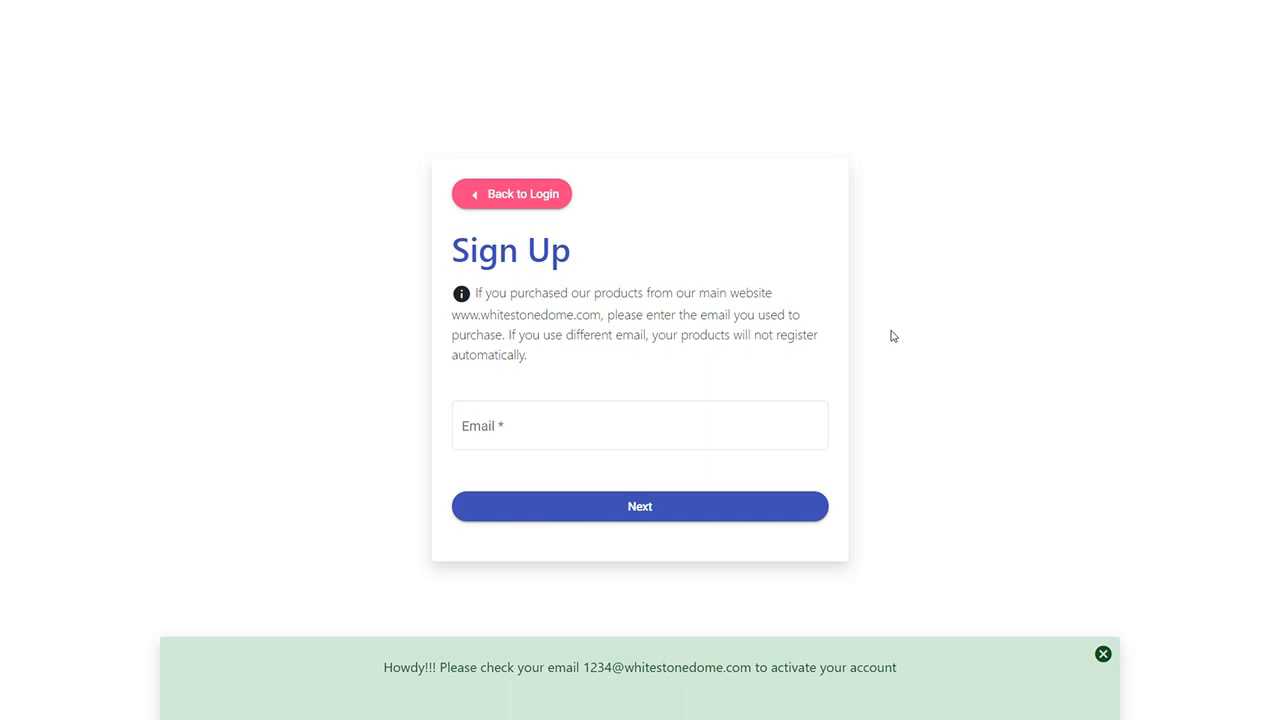
pyautogui.moveTo(557, 375)
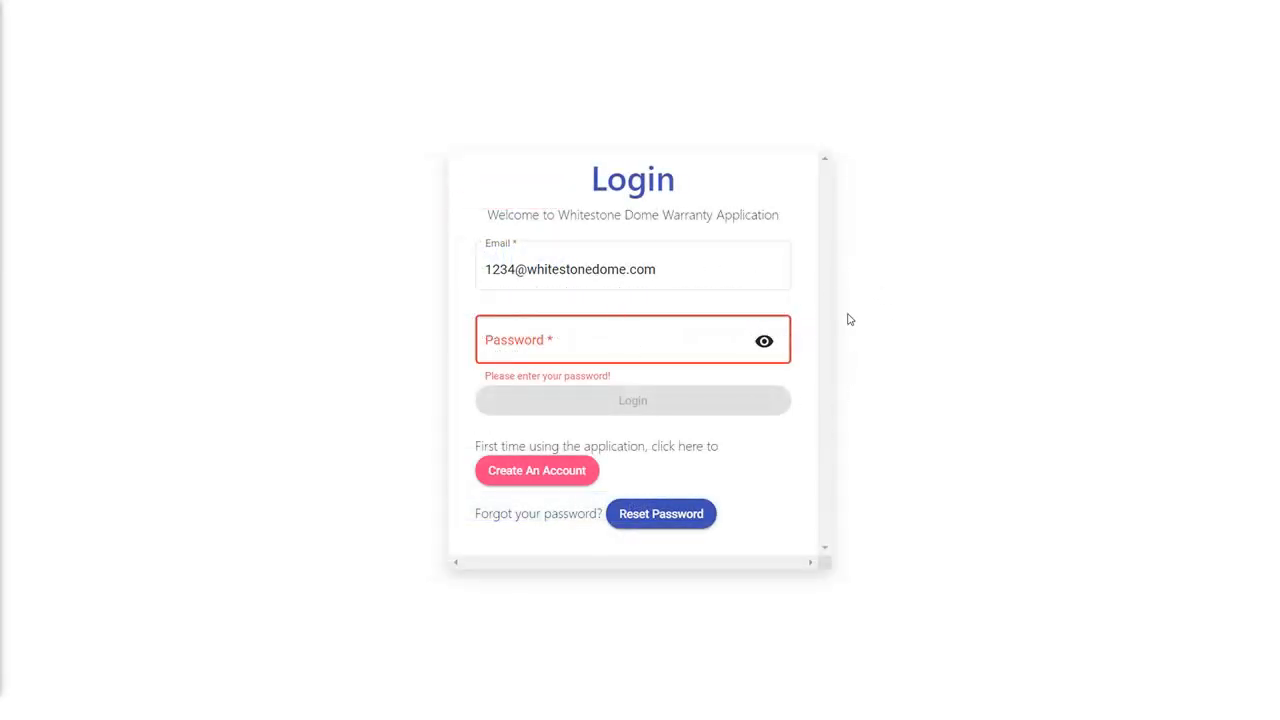
pyautogui.moveTo(661, 520)
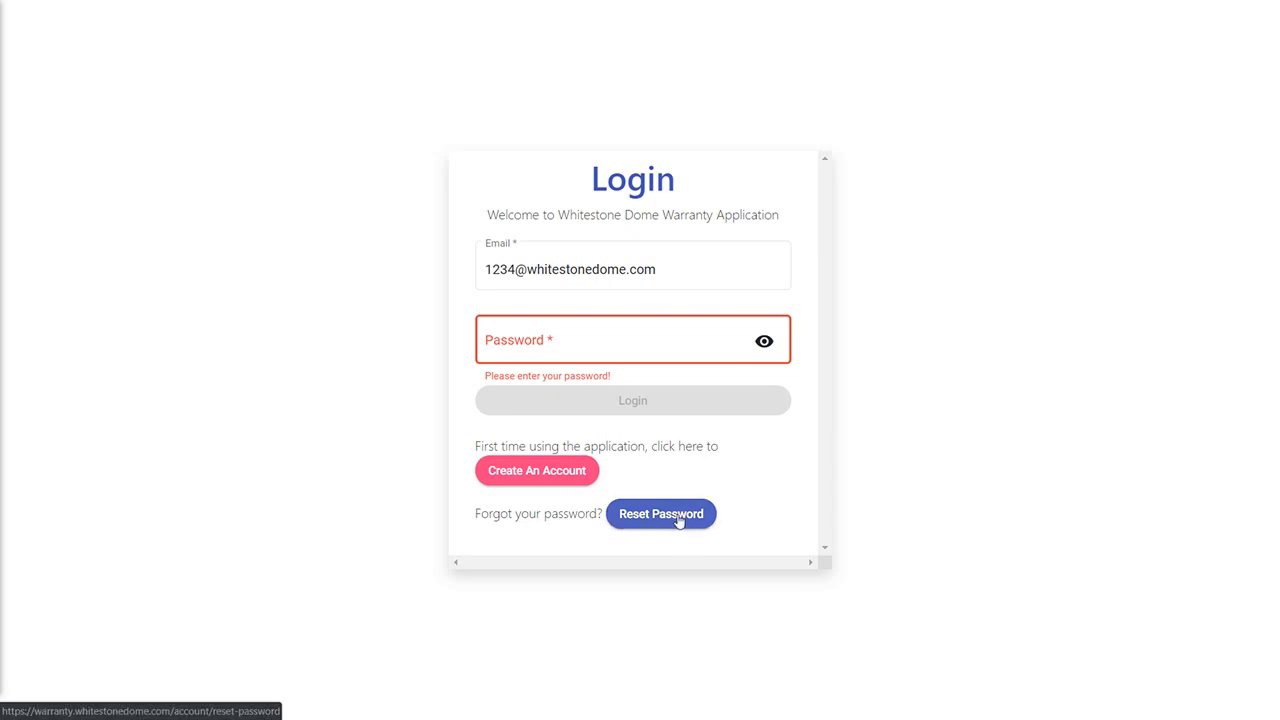
pyautogui.click(661, 513)
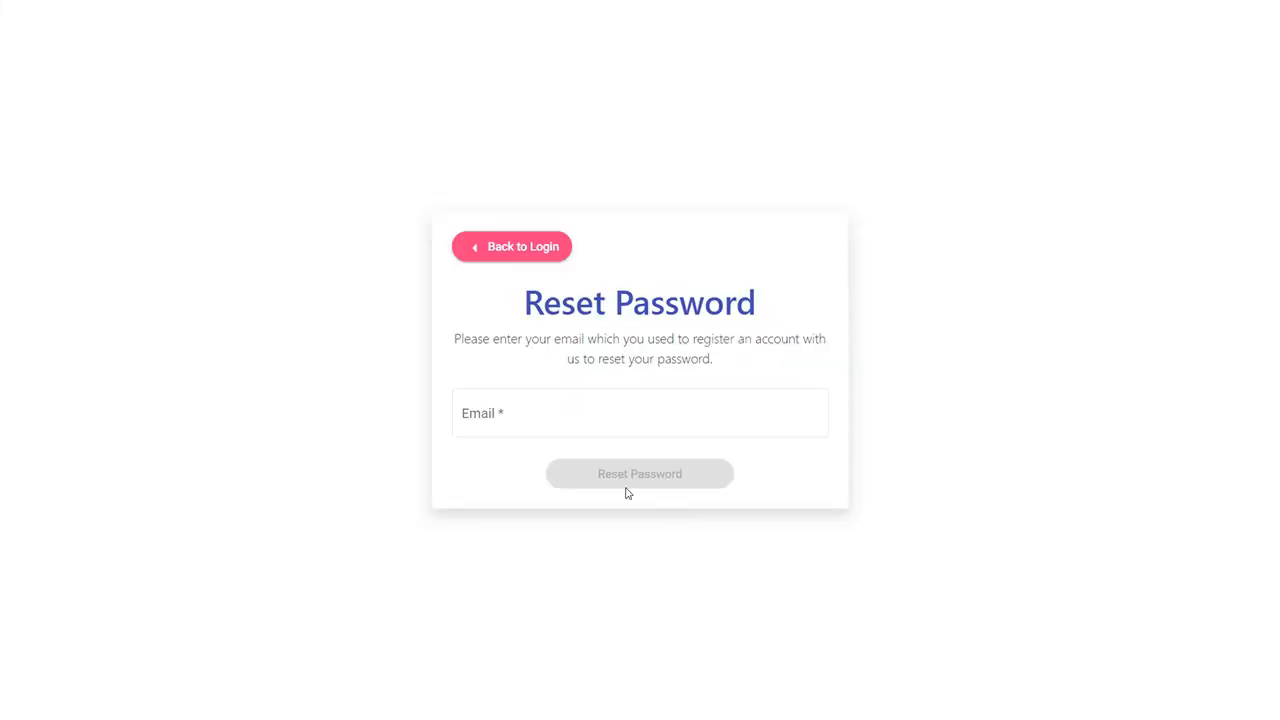
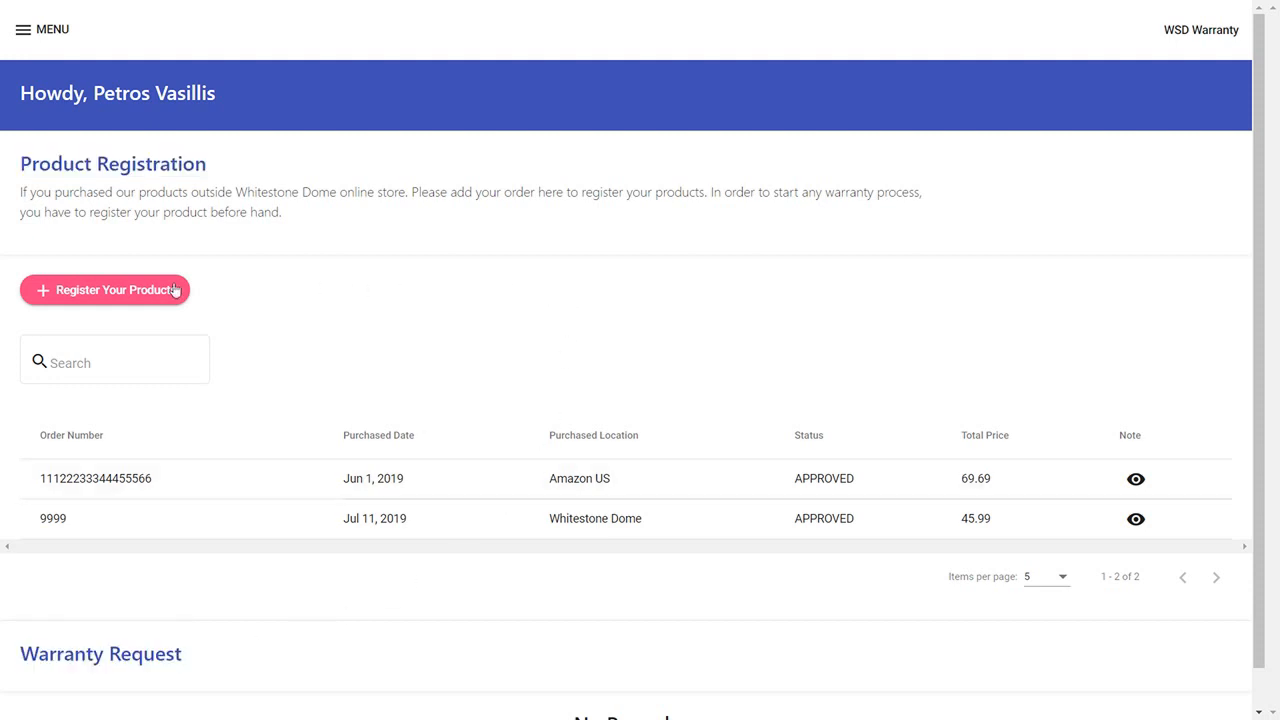
pyautogui.moveTo(330, 289)
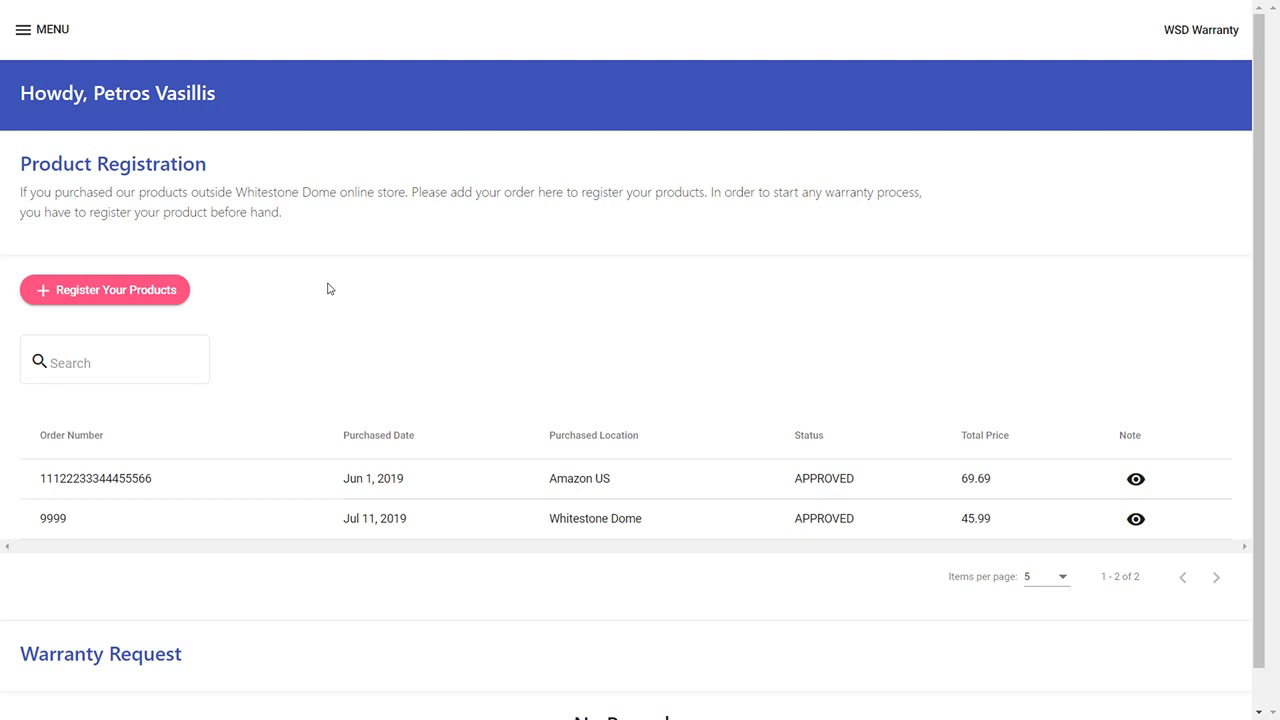
pyautogui.moveTo(565, 467)
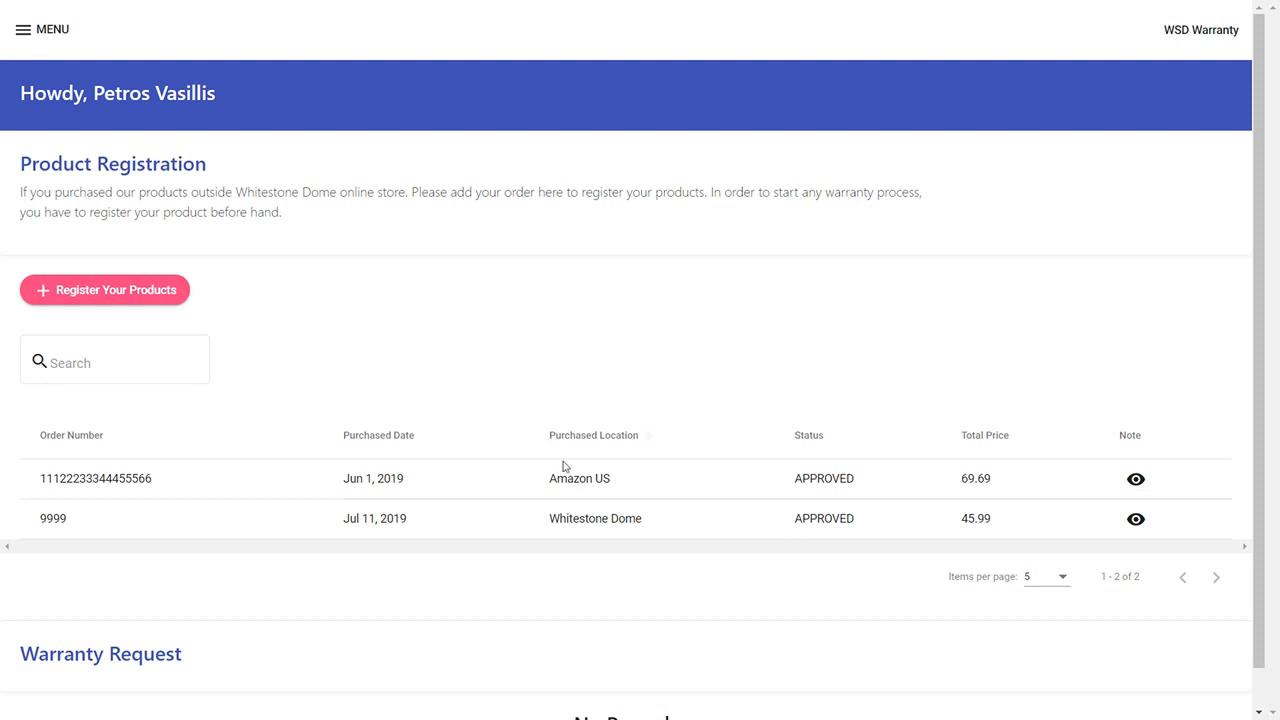
pyautogui.moveTo(572, 540)
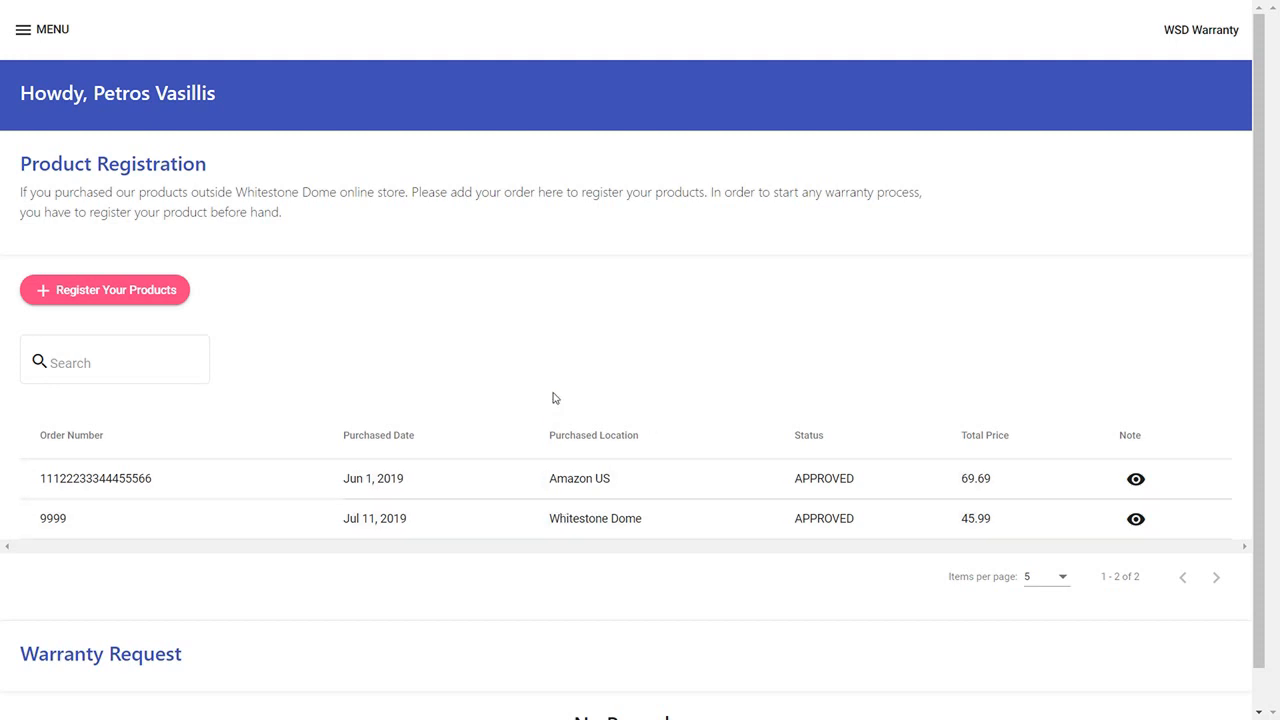
pyautogui.moveTo(530, 294)
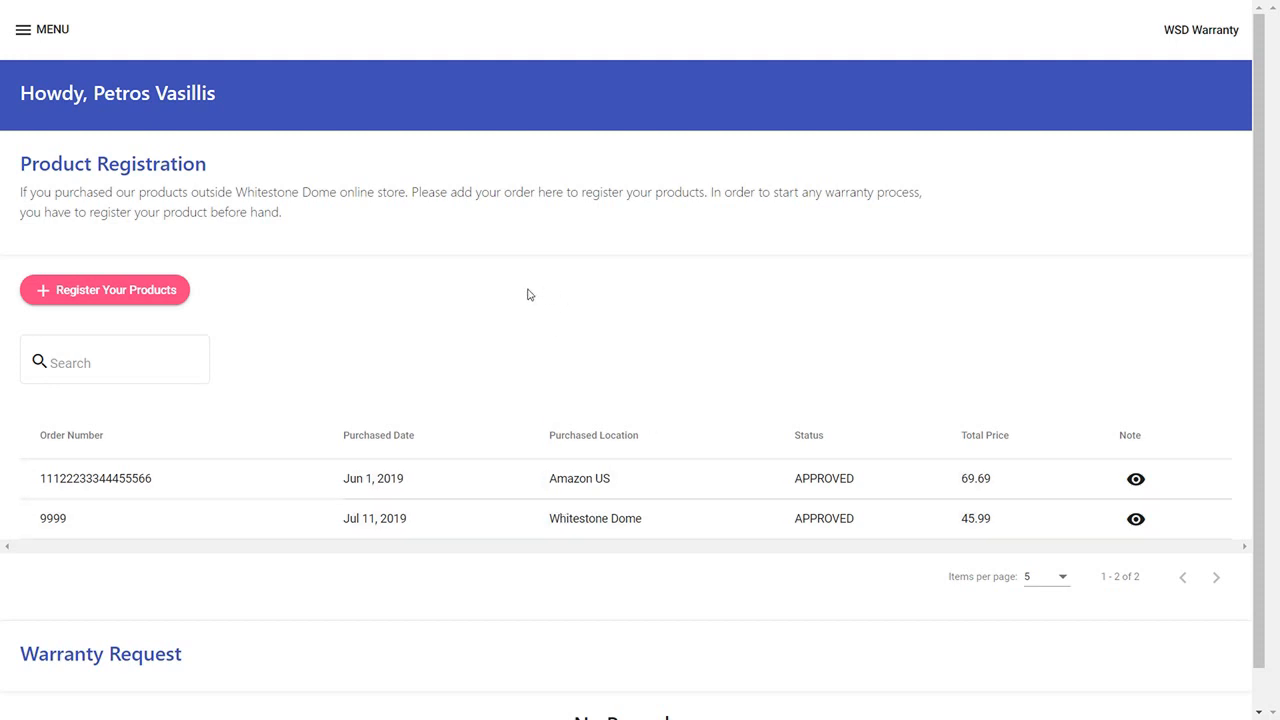
pyautogui.moveTo(97, 290)
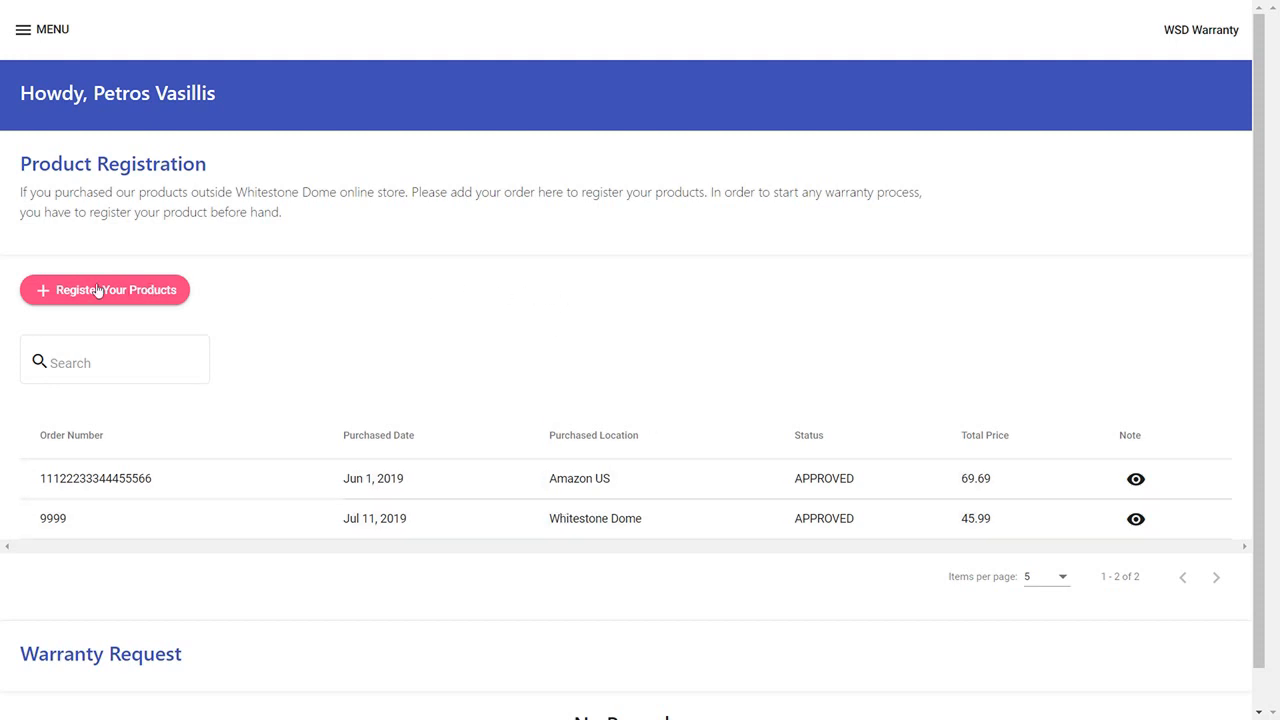
pyautogui.click(104, 289)
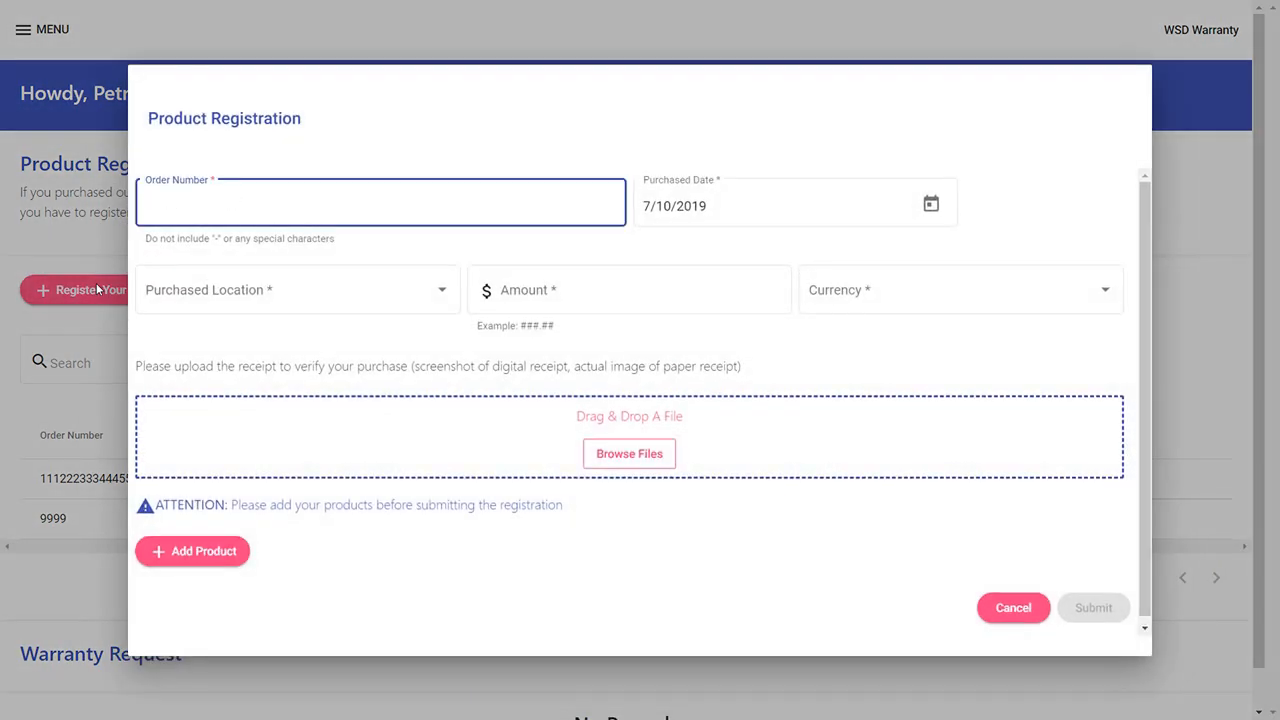
pyautogui.write('12312345671234567')
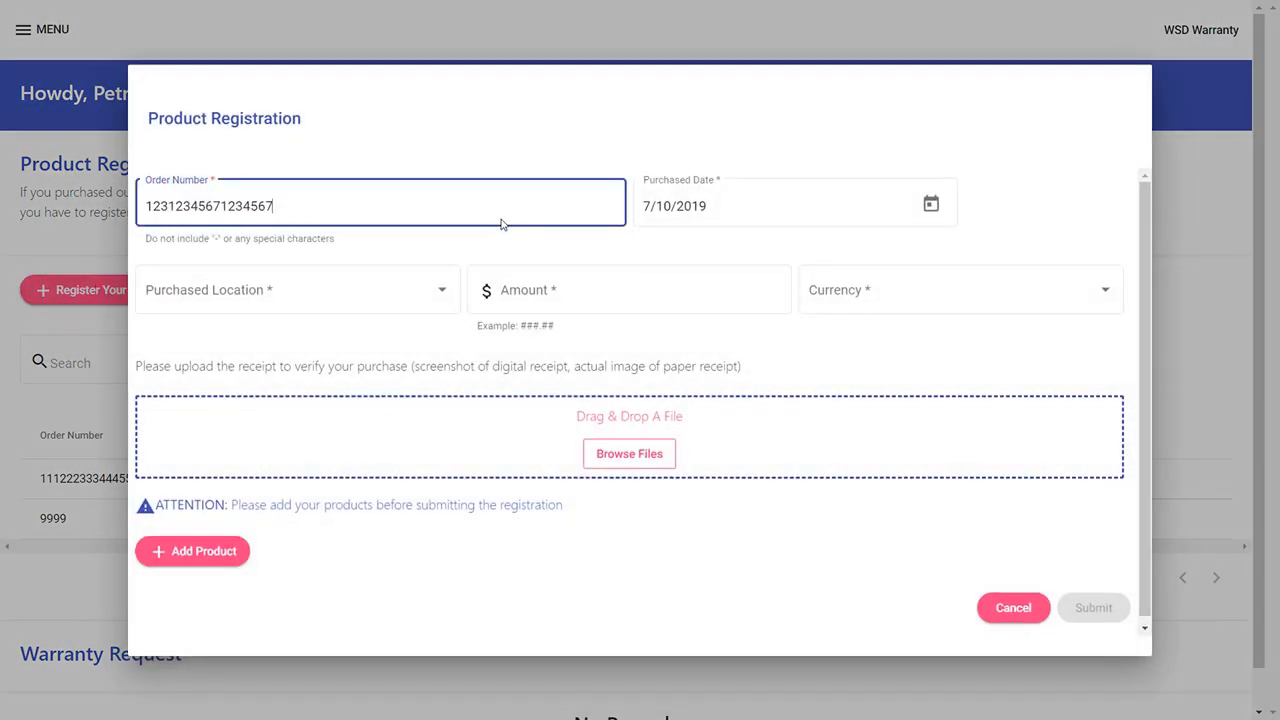
pyautogui.click(290, 290)
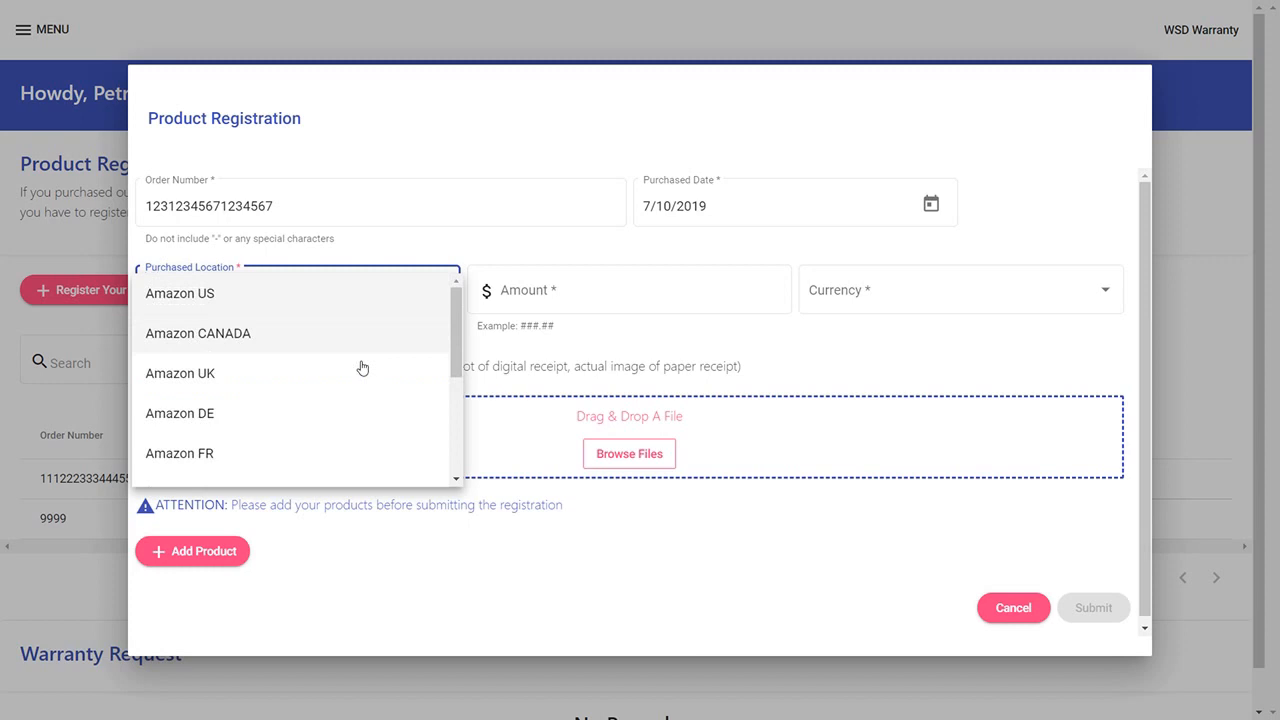
pyautogui.moveTo(355, 303)
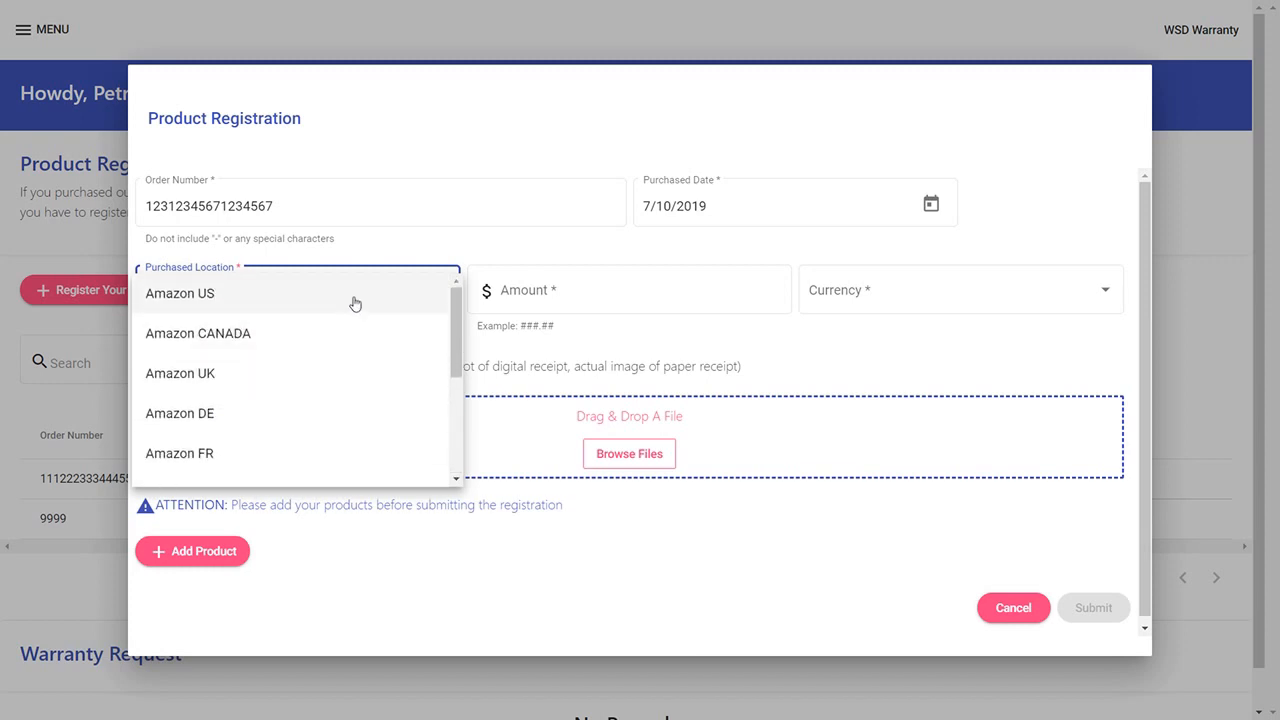
pyautogui.click(180, 293)
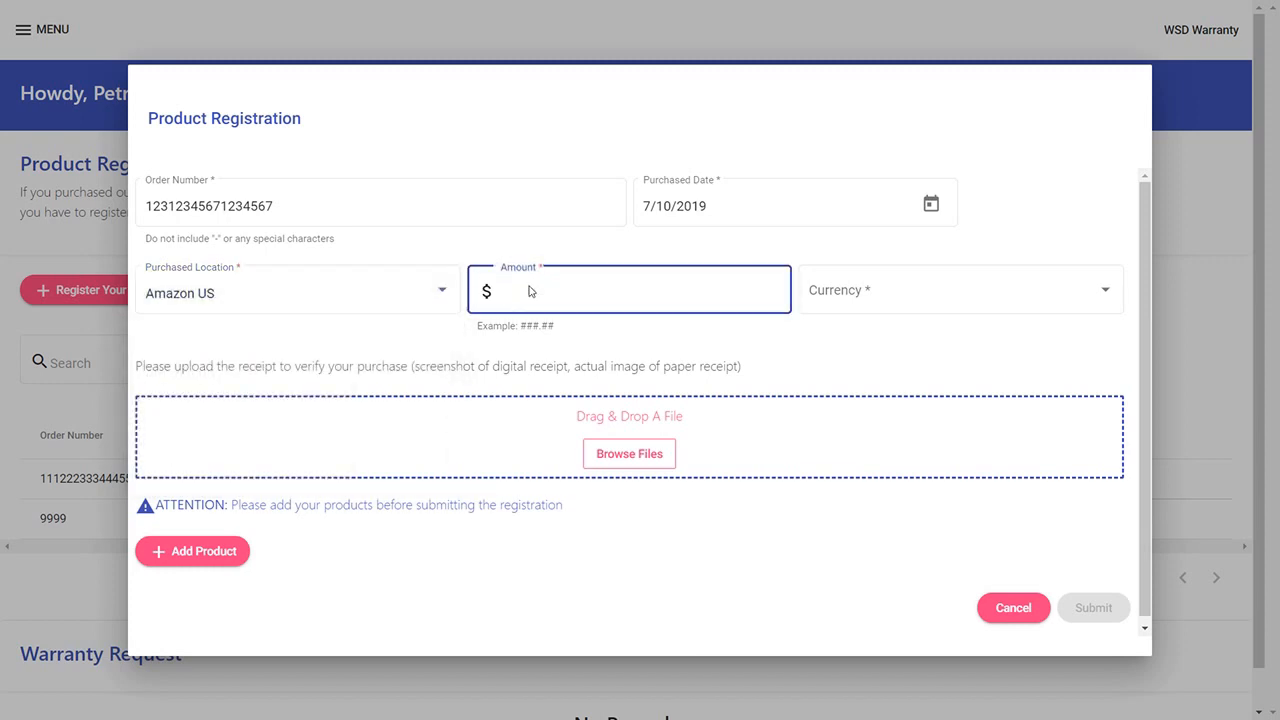
pyautogui.write('45.99')
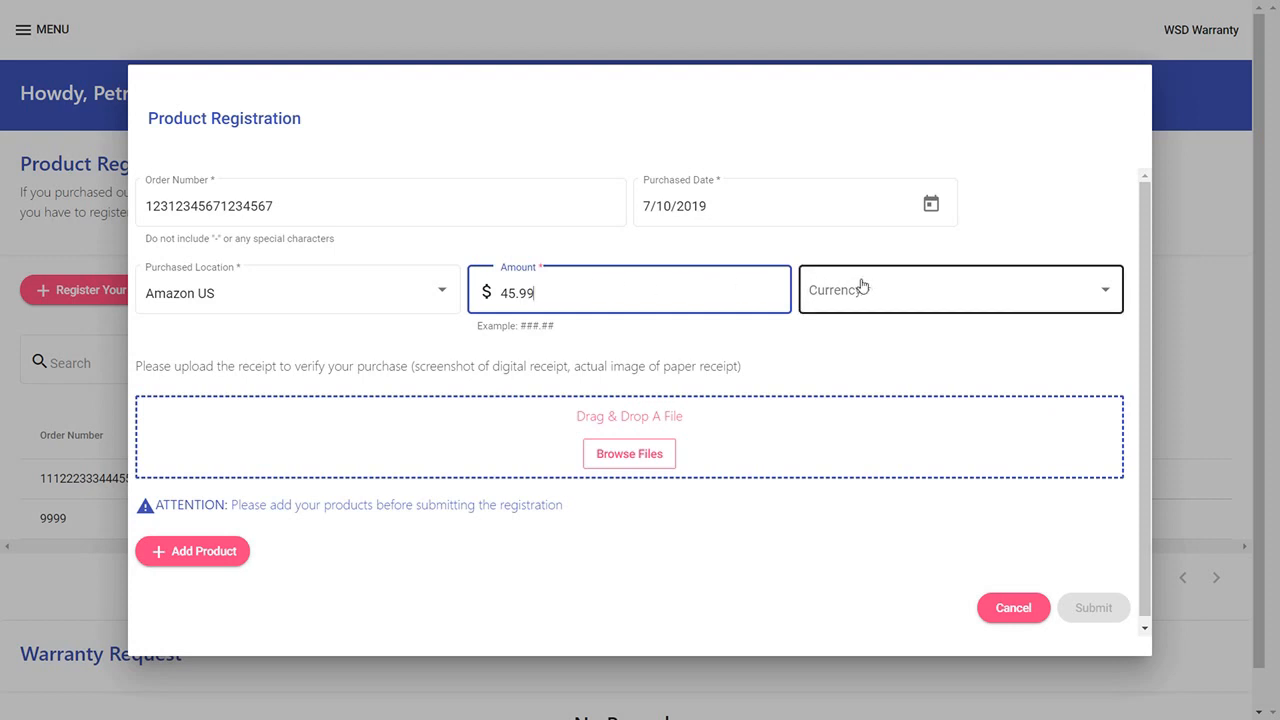
pyautogui.click(959, 289)
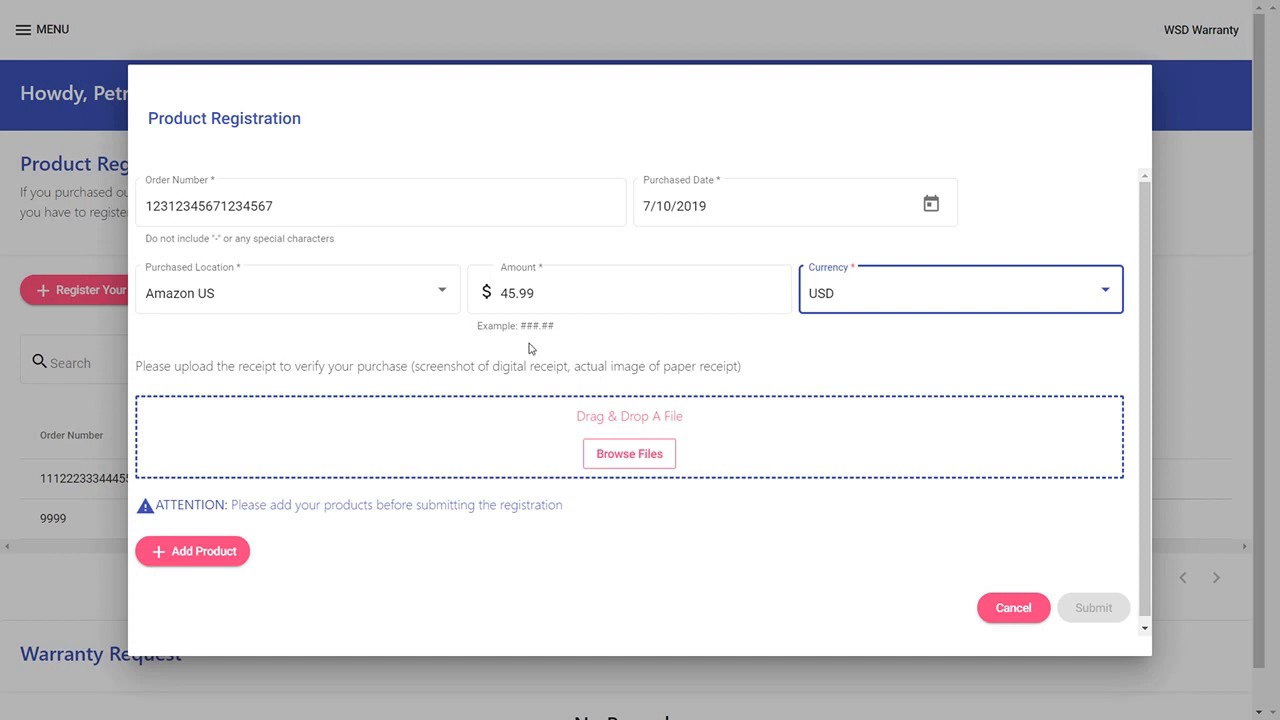
pyautogui.moveTo(790, 484)
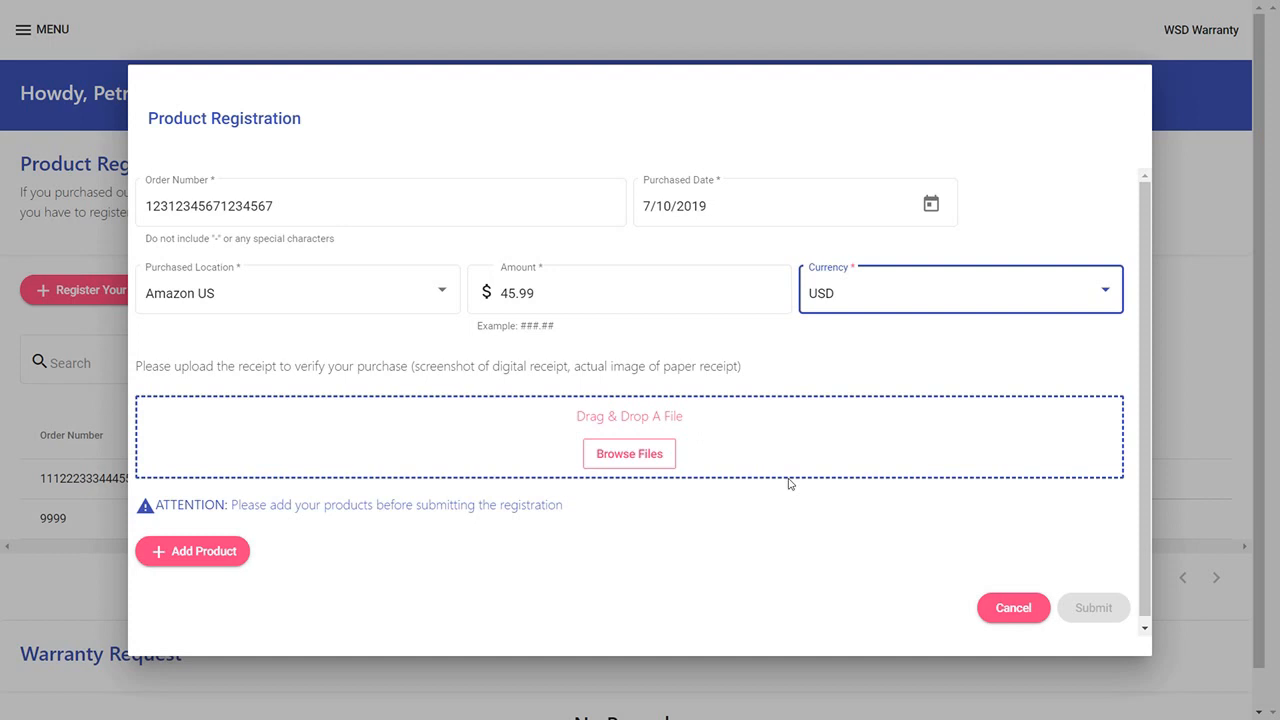
pyautogui.moveTo(580, 413)
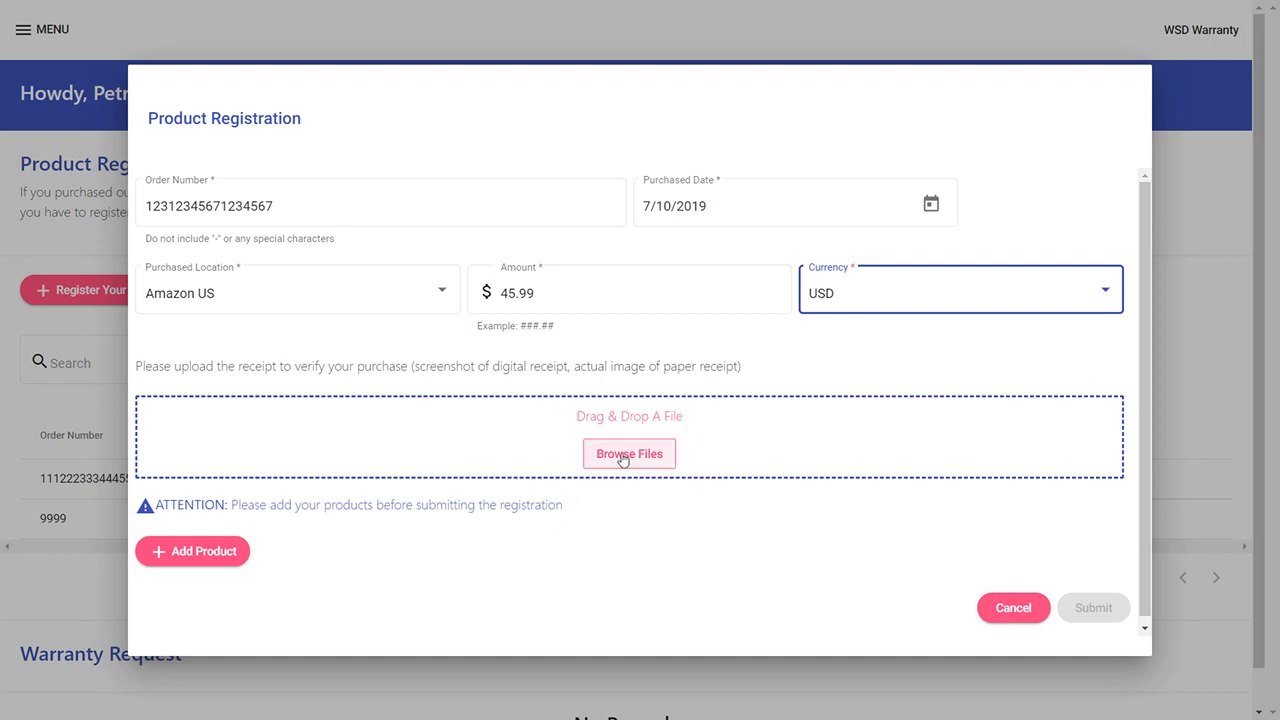
# Upload the '01 Receipt' image and dismiss the success notice
pyautogui.click(629, 453)
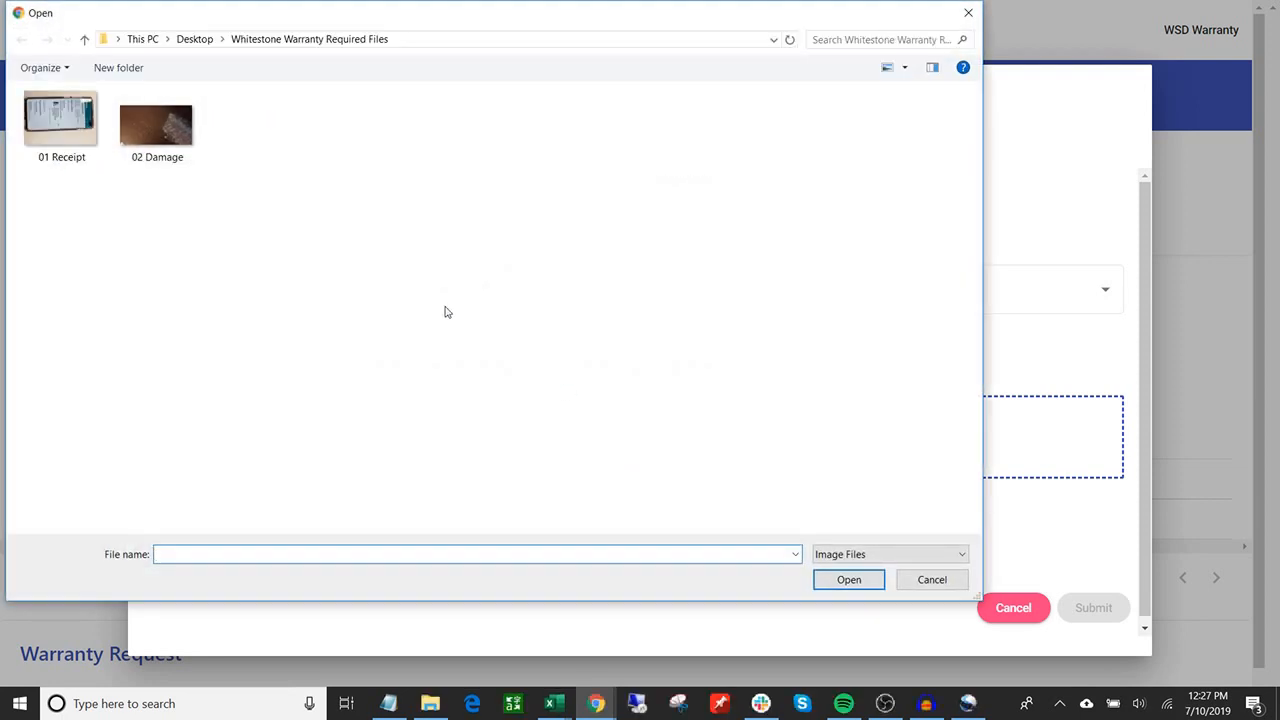
pyautogui.doubleClick(61, 118)
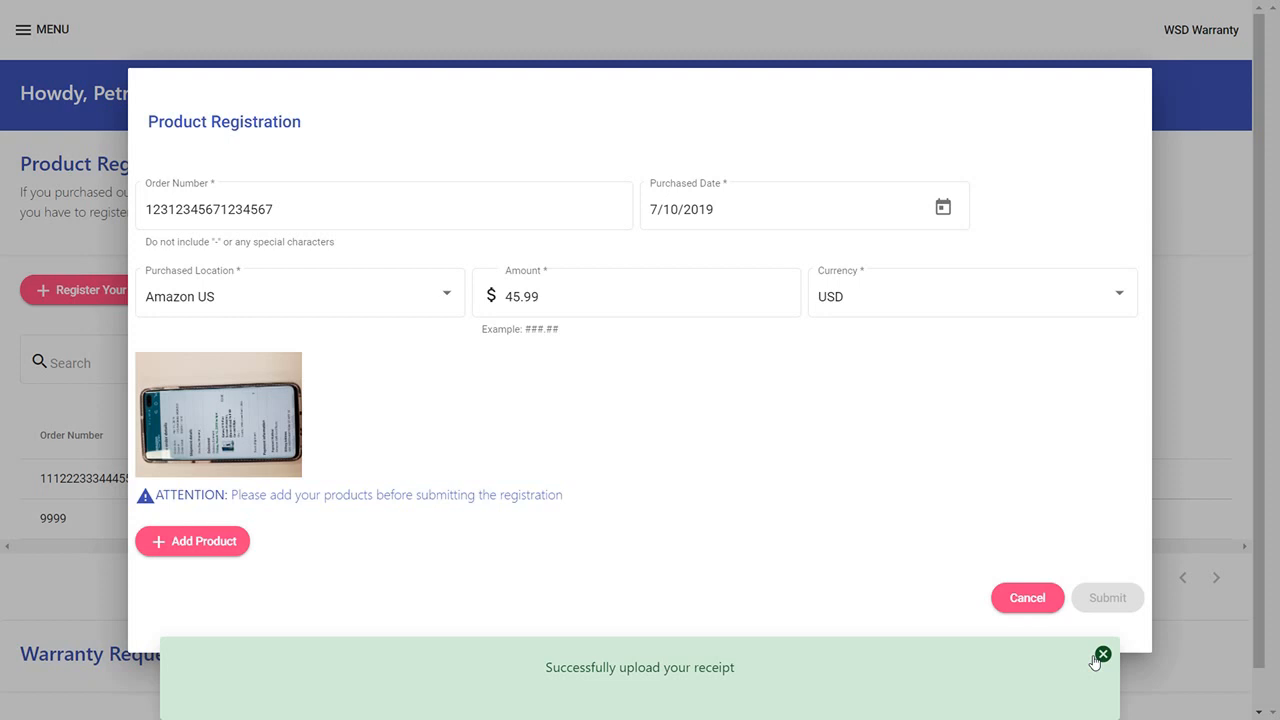
pyautogui.click(1103, 655)
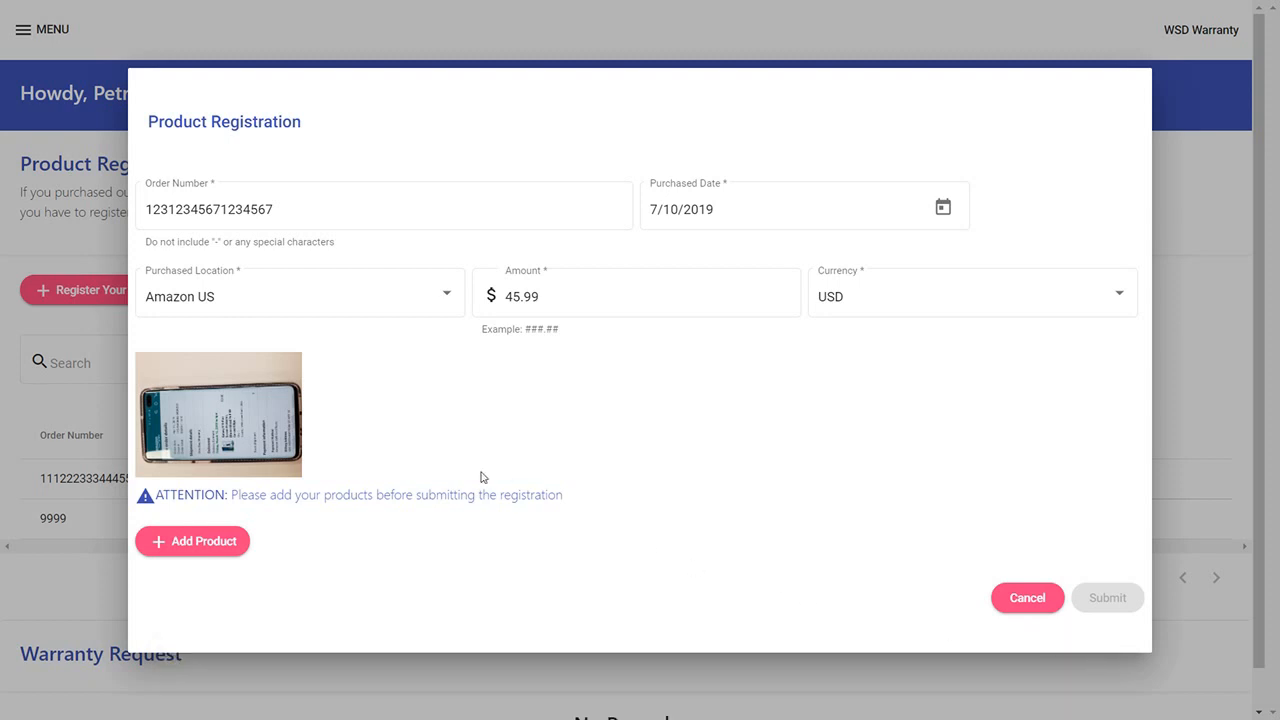
pyautogui.moveTo(545, 509)
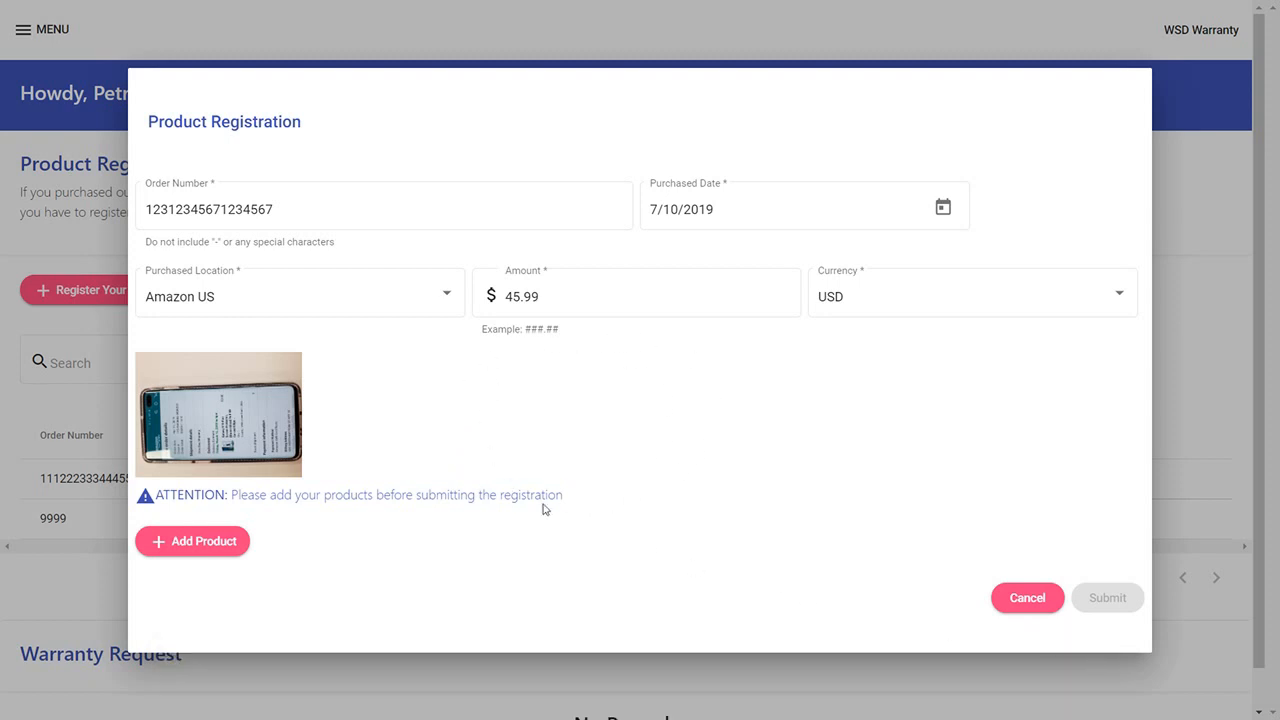
pyautogui.moveTo(630, 387)
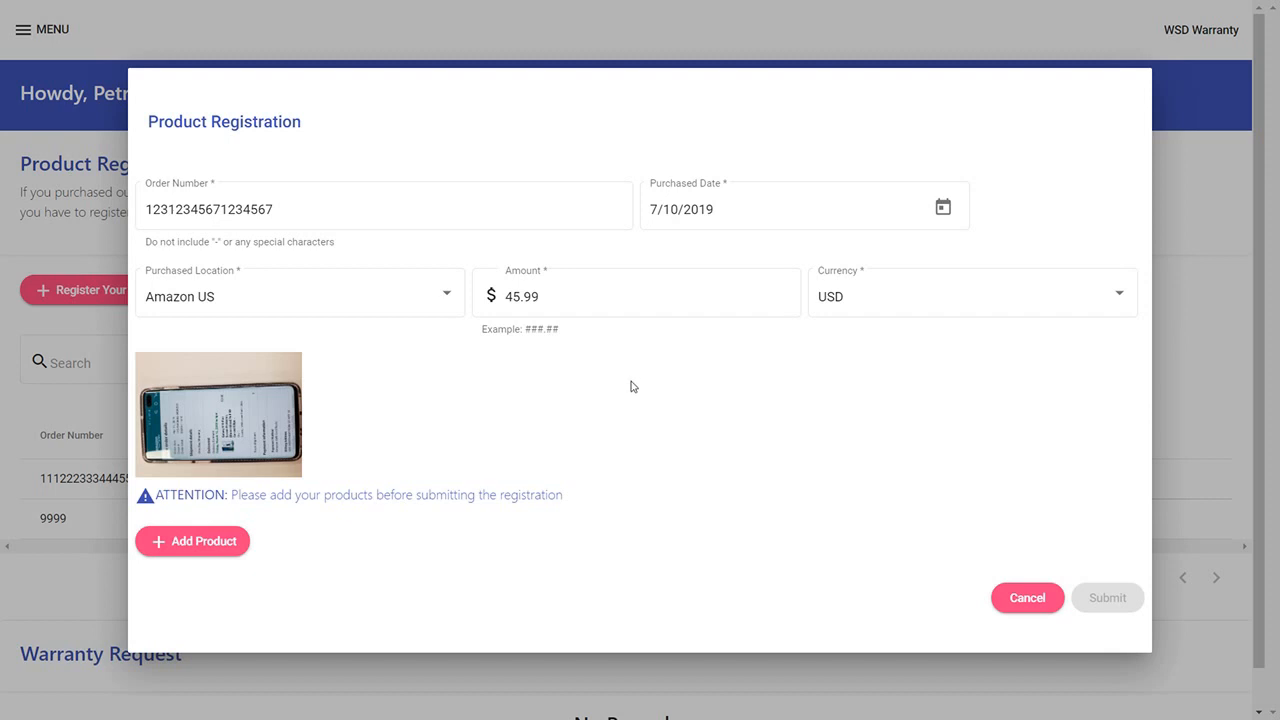
pyautogui.moveTo(614, 387)
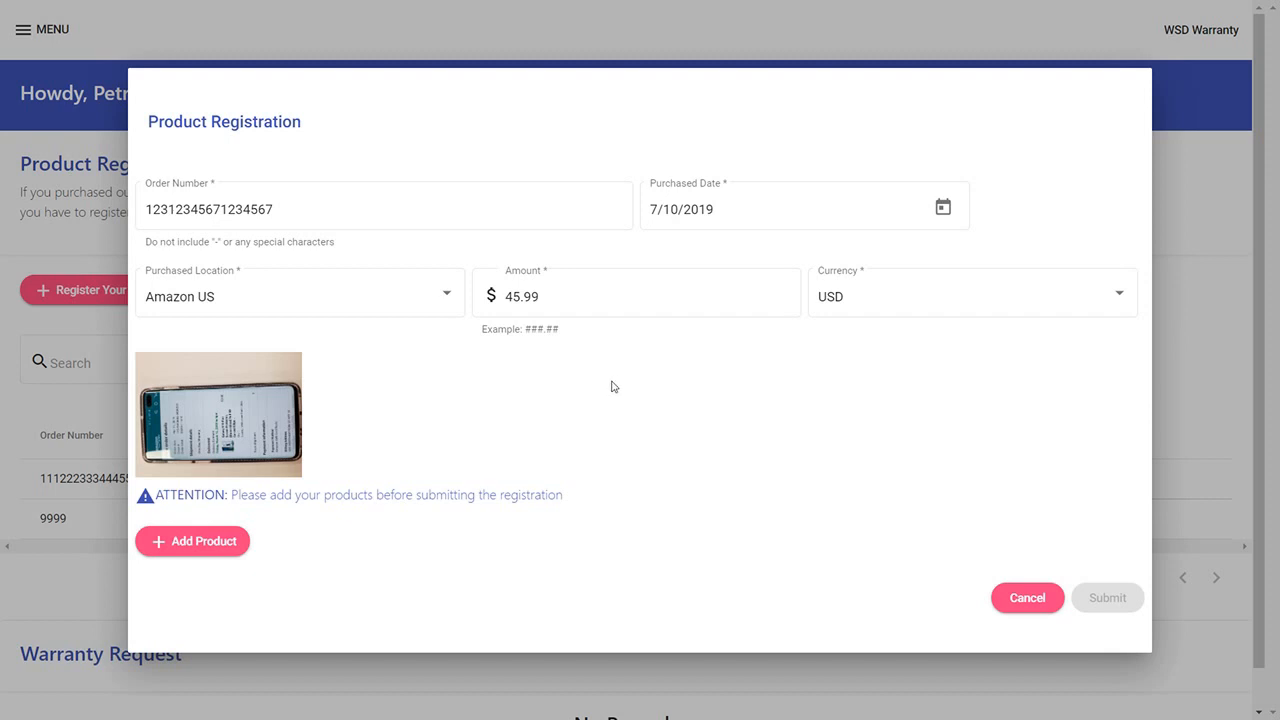
pyautogui.moveTo(503, 392)
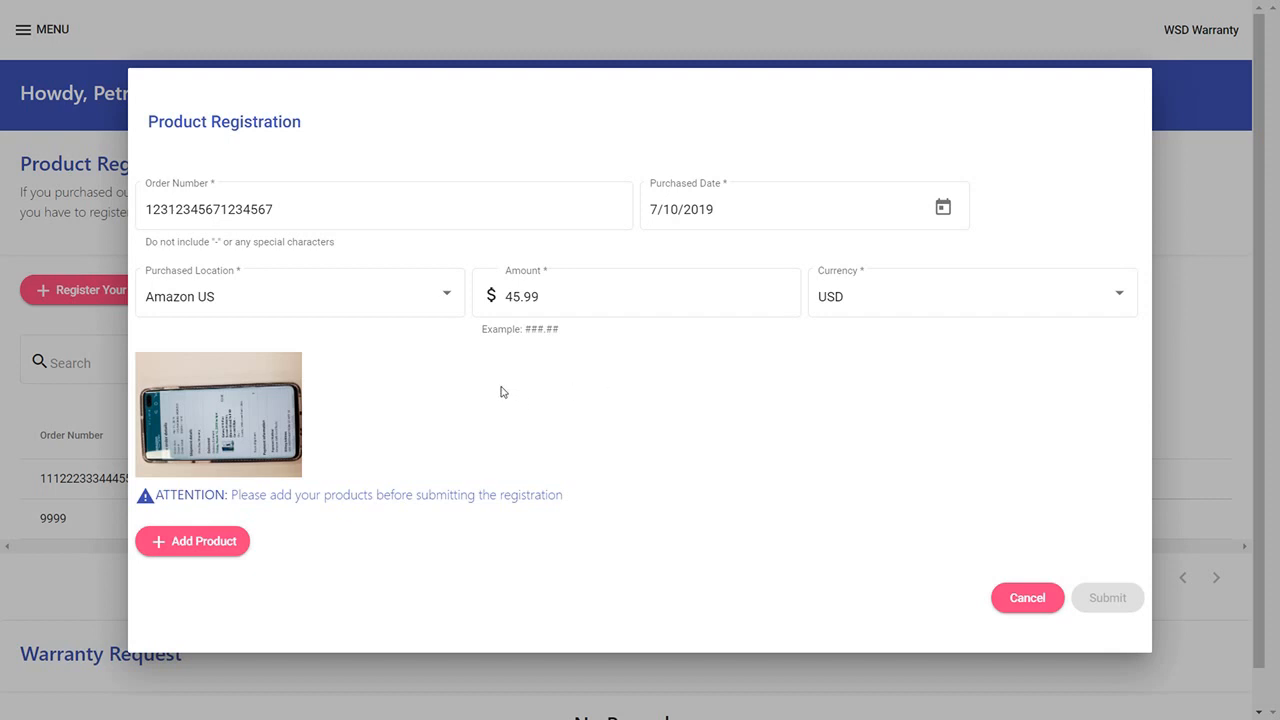
pyautogui.moveTo(192, 541)
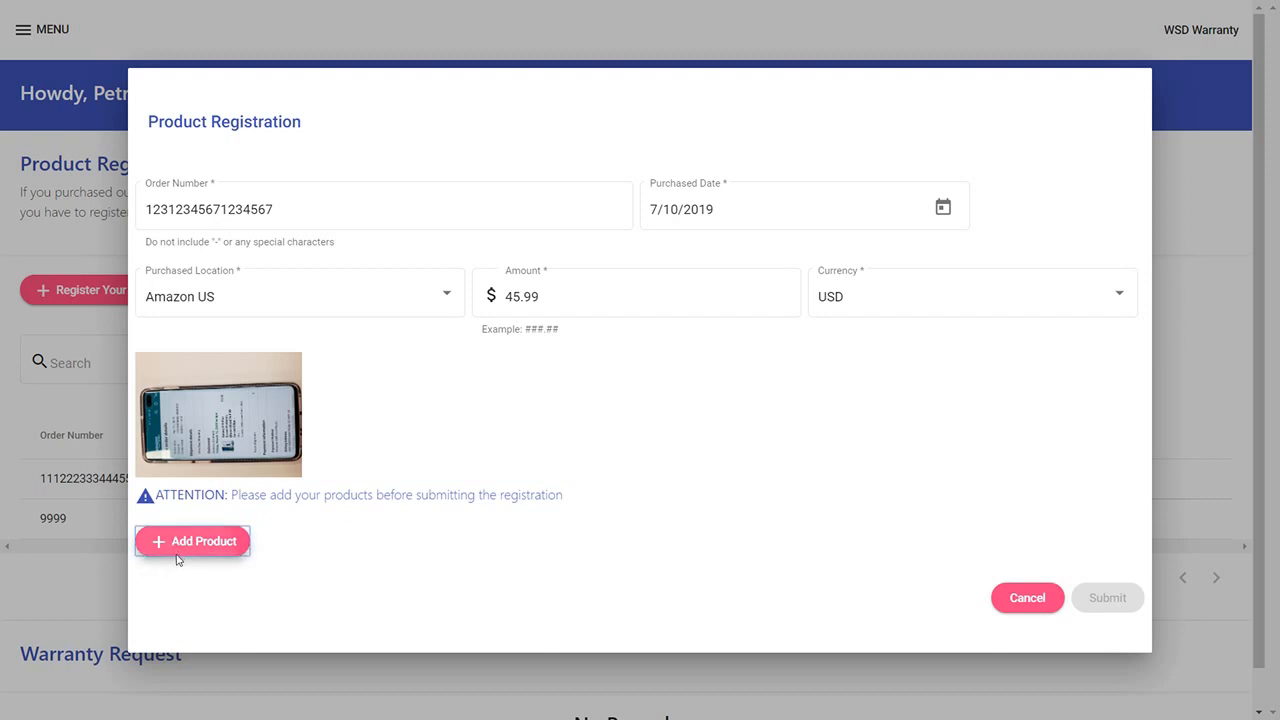
# Add Galaxy Note 8 Dome Glass with quantity 1 as the first product
pyautogui.click(193, 541)
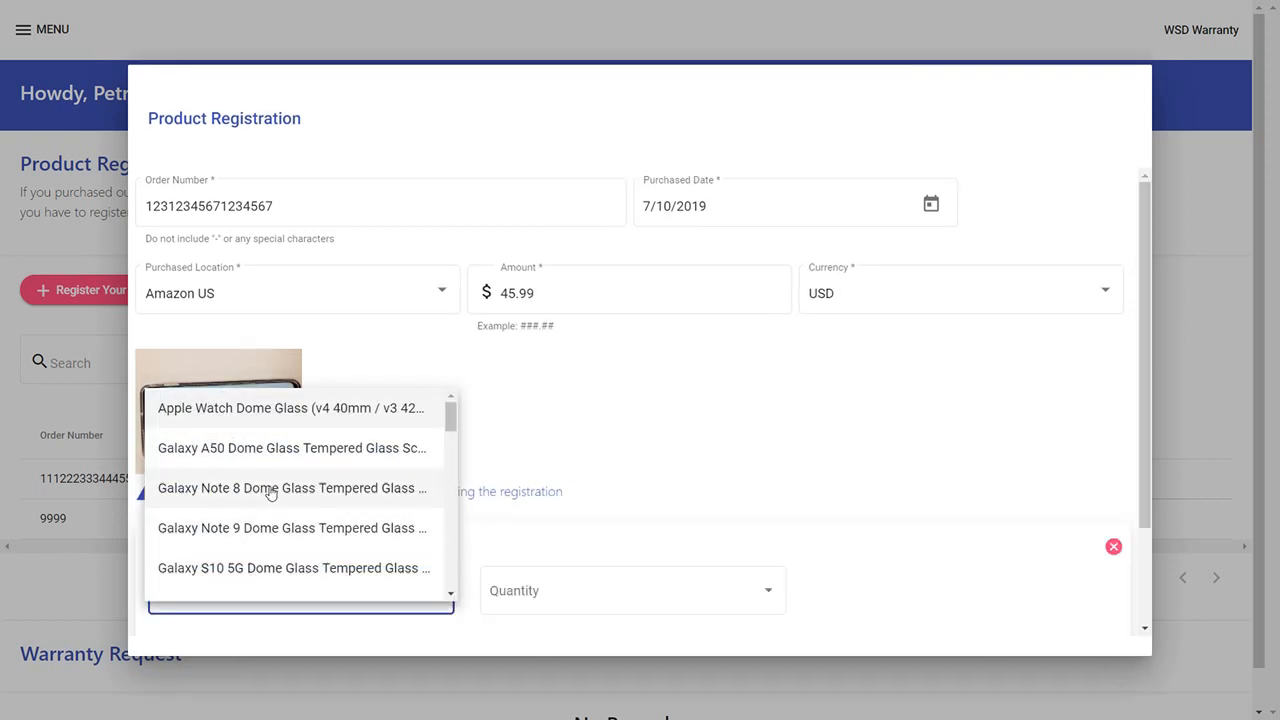
pyautogui.click(291, 488)
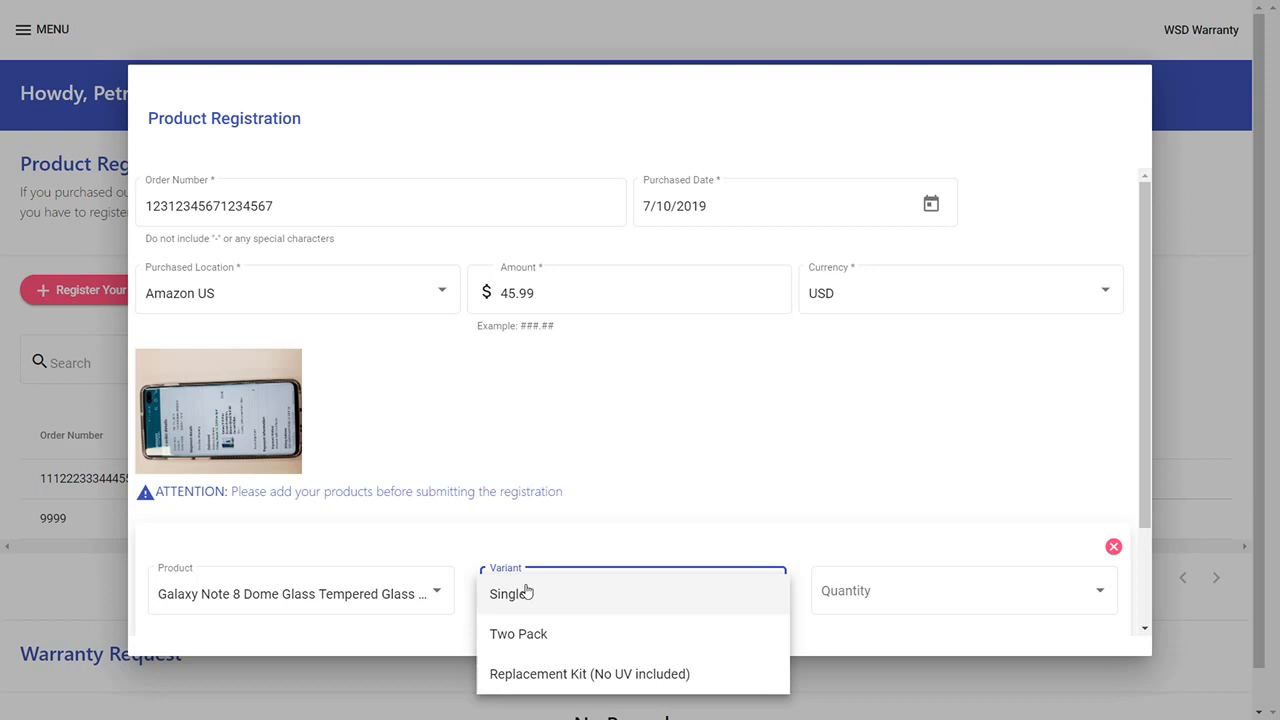
pyautogui.moveTo(535, 687)
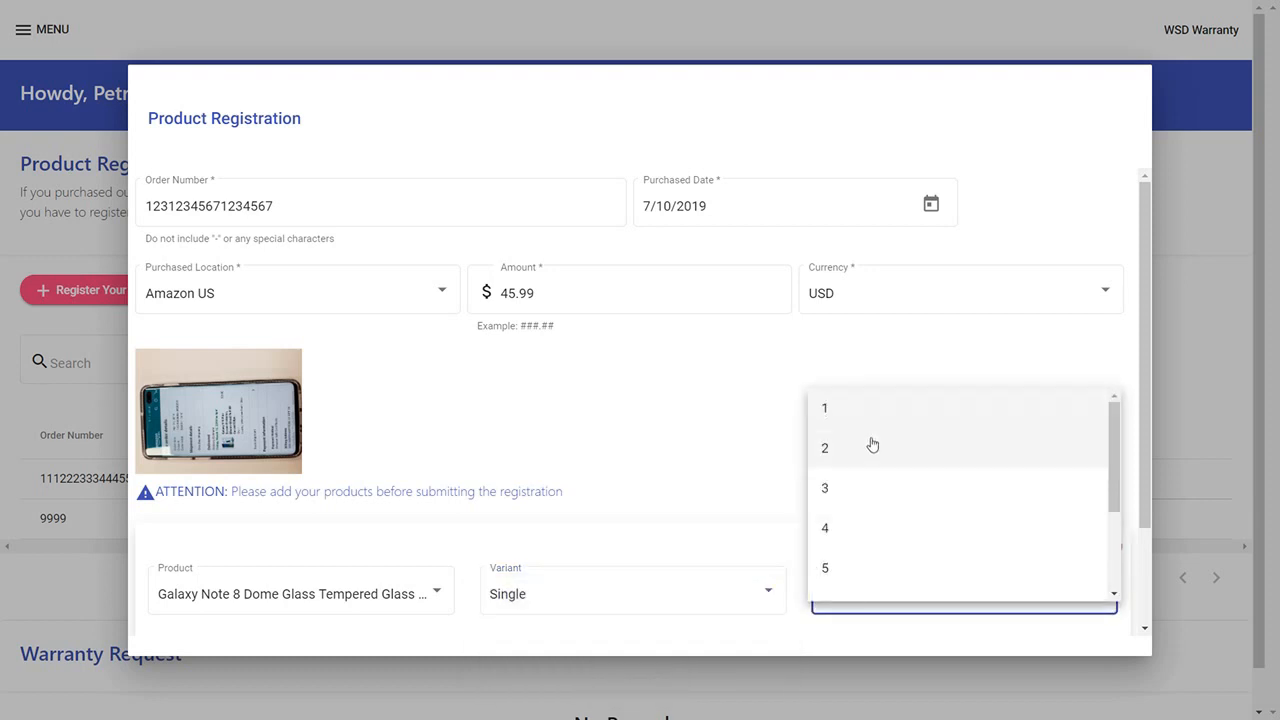
pyautogui.click(824, 408)
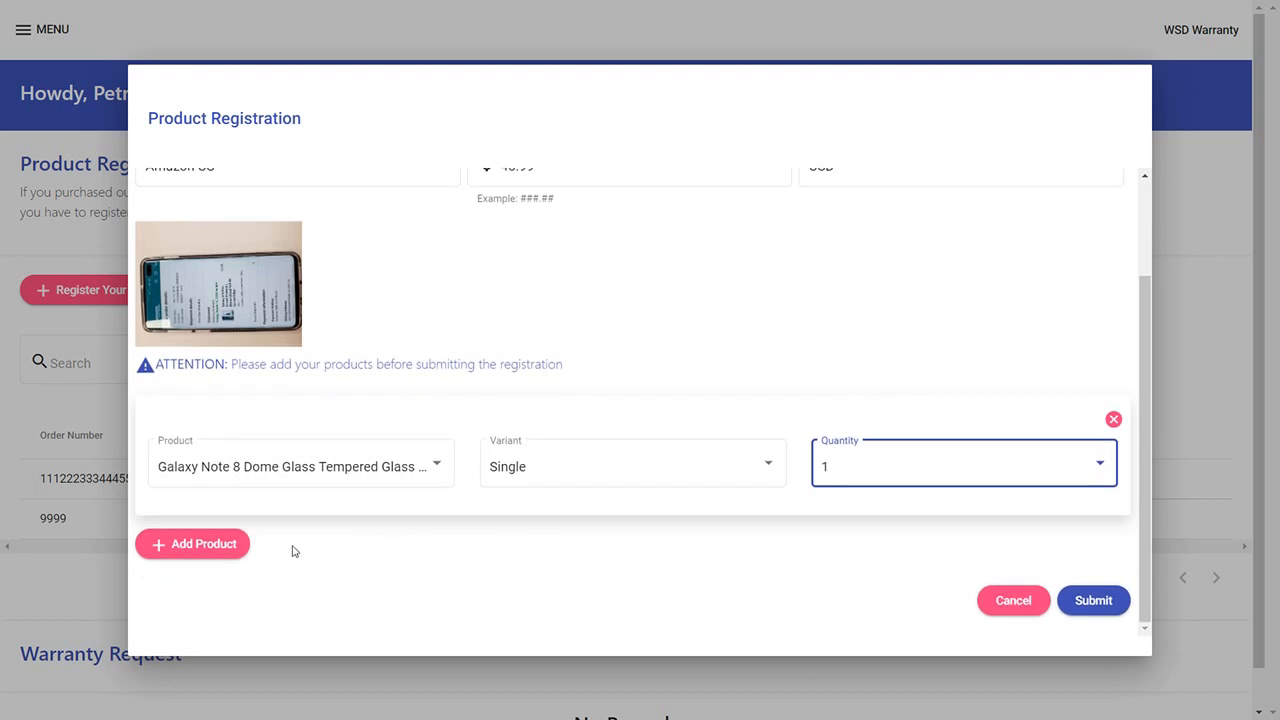
# Add a second row: Galaxy S10 5G Dome Glass, Two Pack variant, with quantity
pyautogui.click(192, 543)
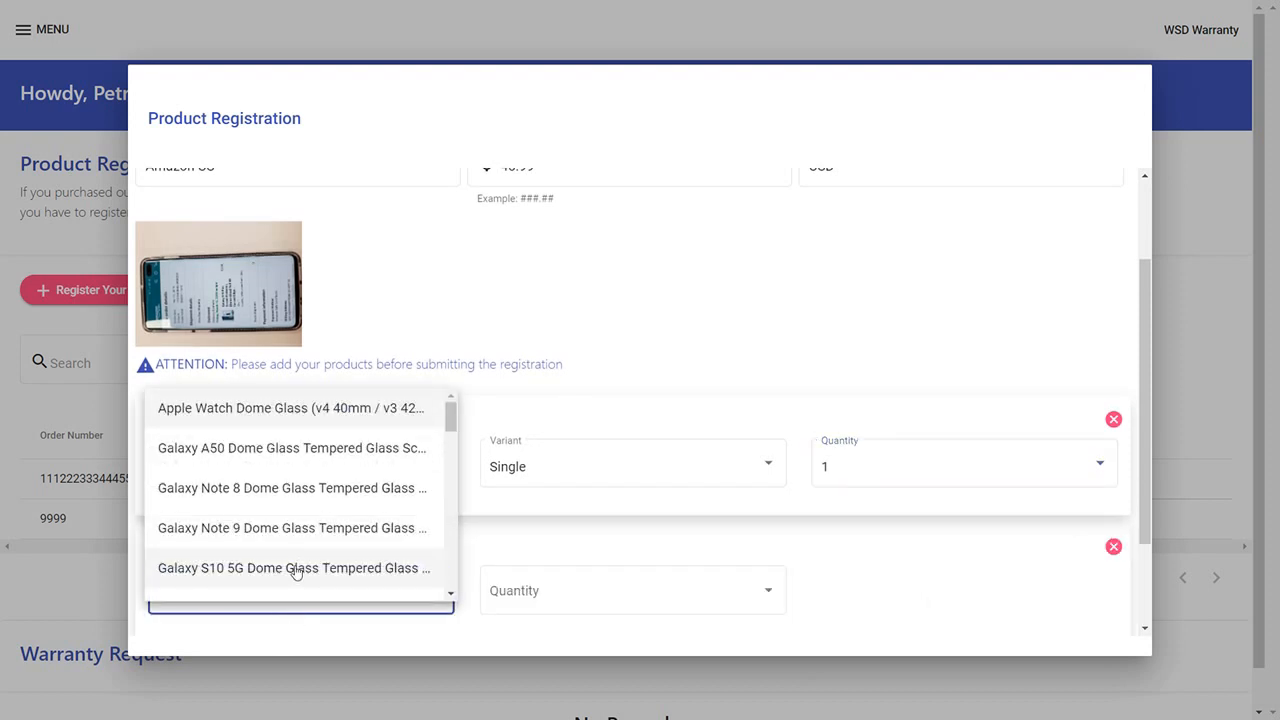
pyautogui.click(630, 593)
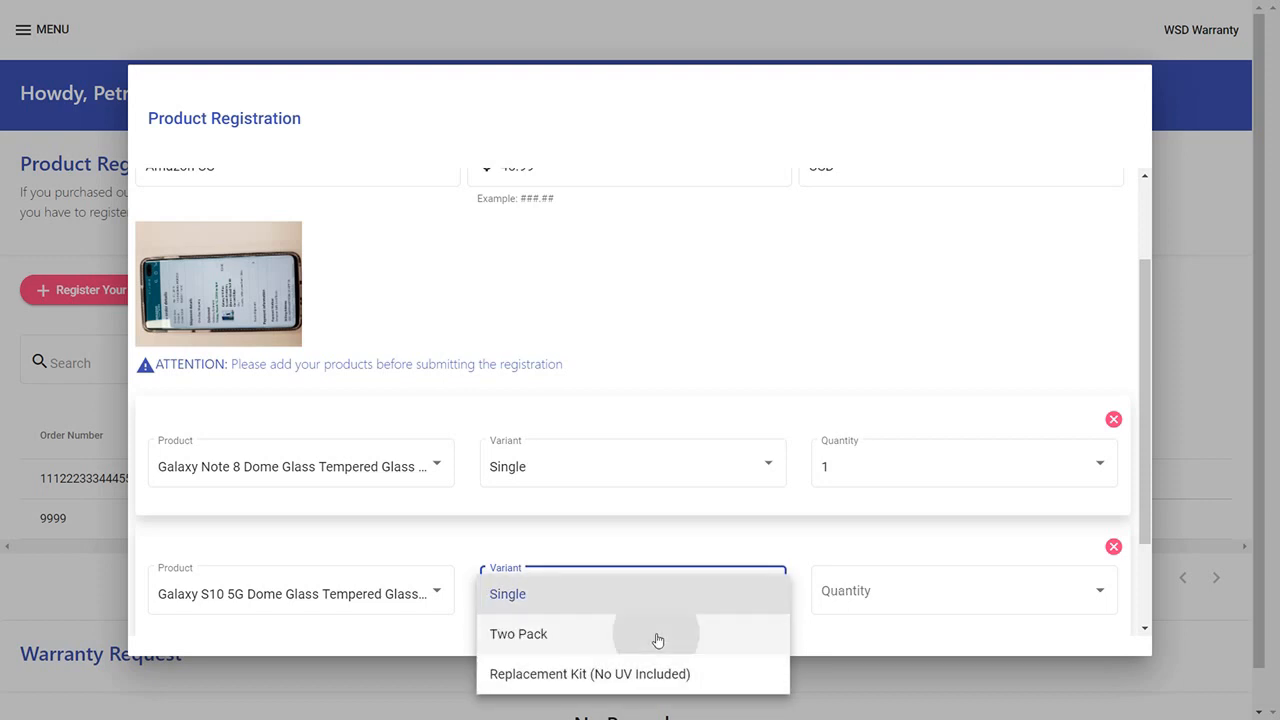
pyautogui.click(518, 633)
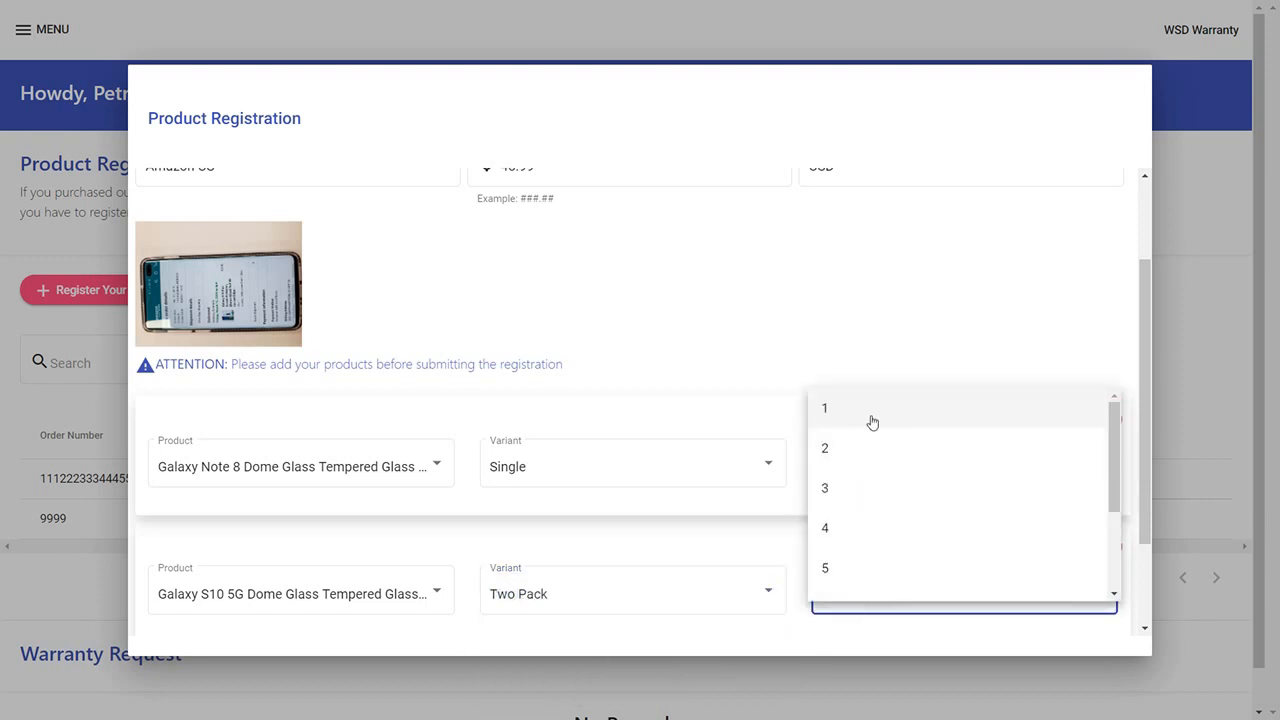
pyautogui.click(824, 408)
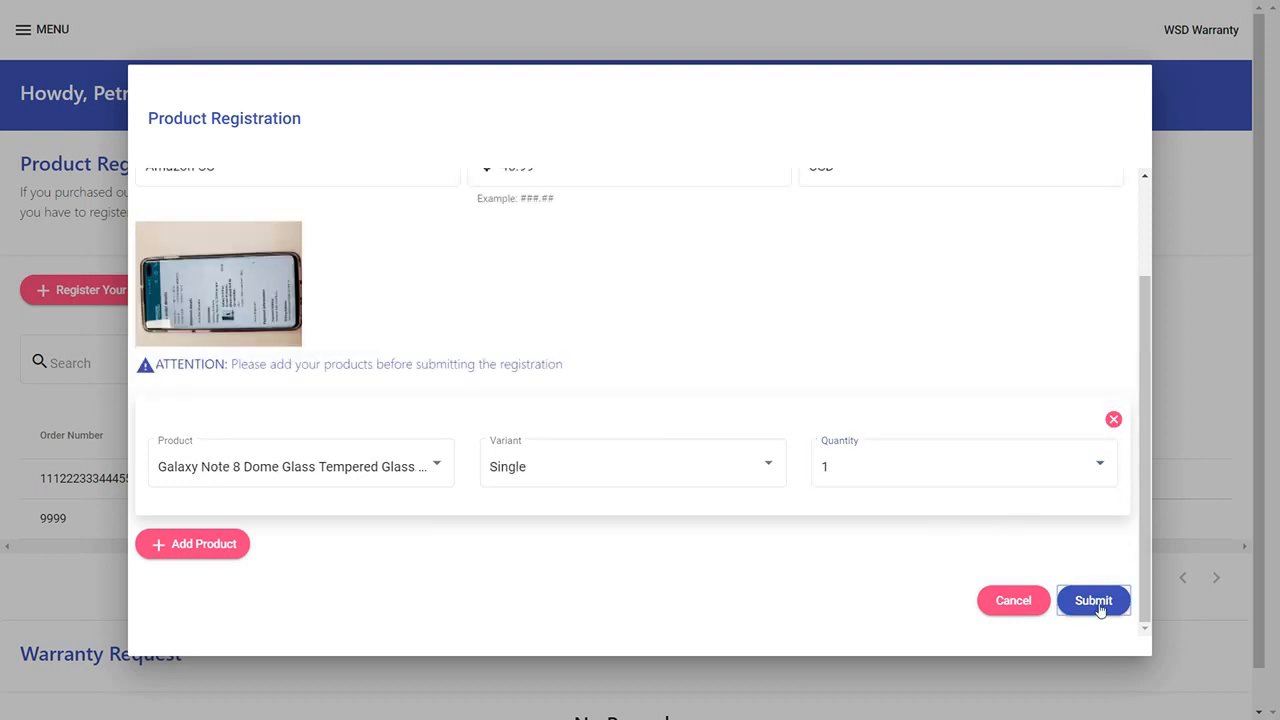
pyautogui.click(1092, 600)
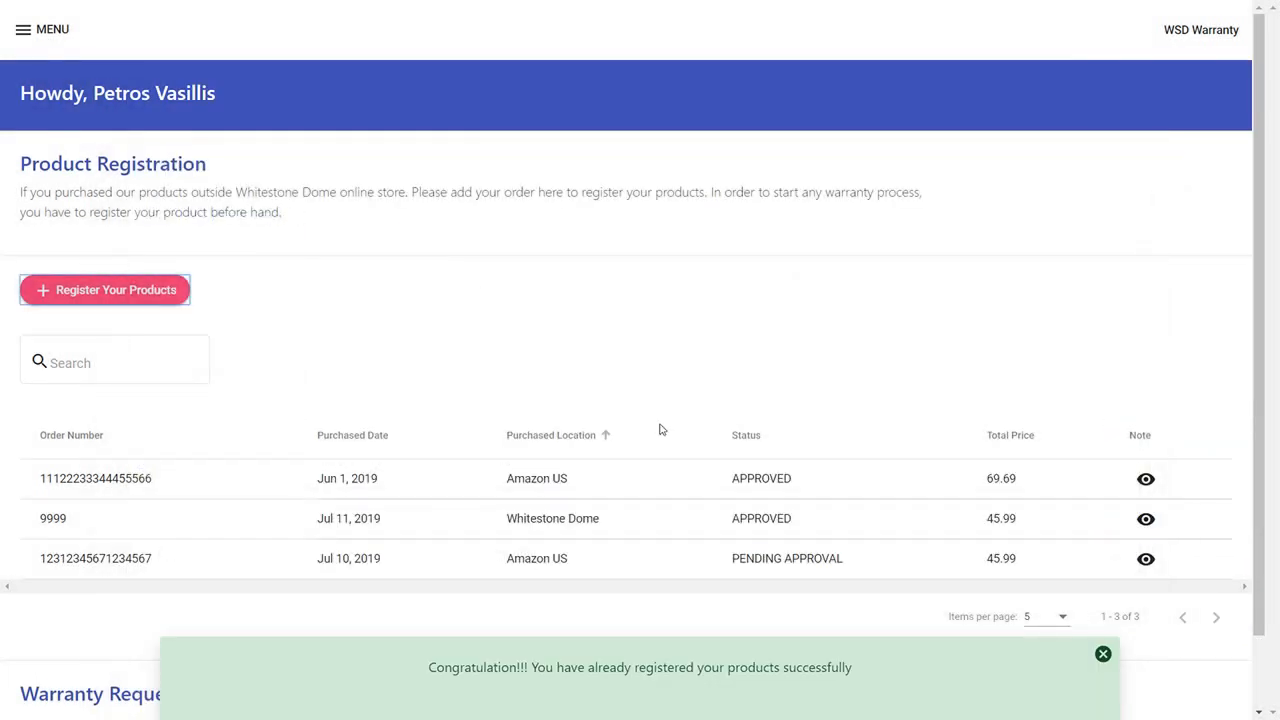
pyautogui.moveTo(800, 585)
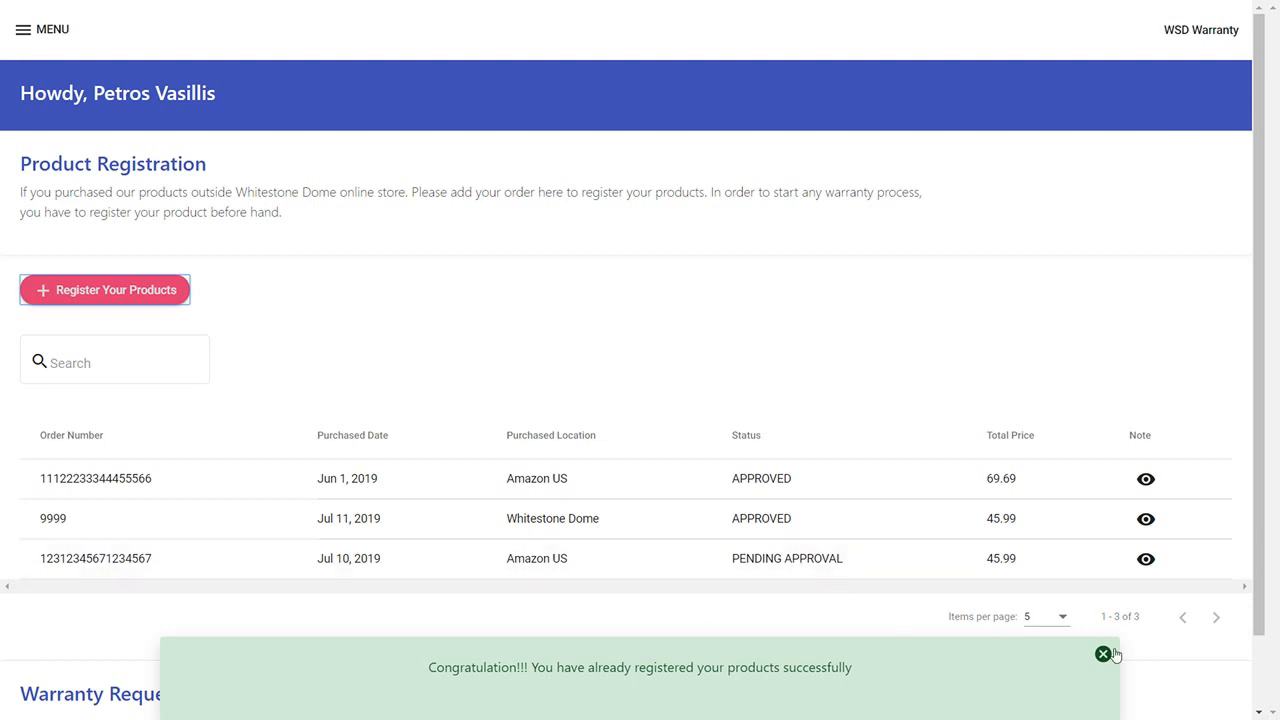
pyautogui.click(1103, 654)
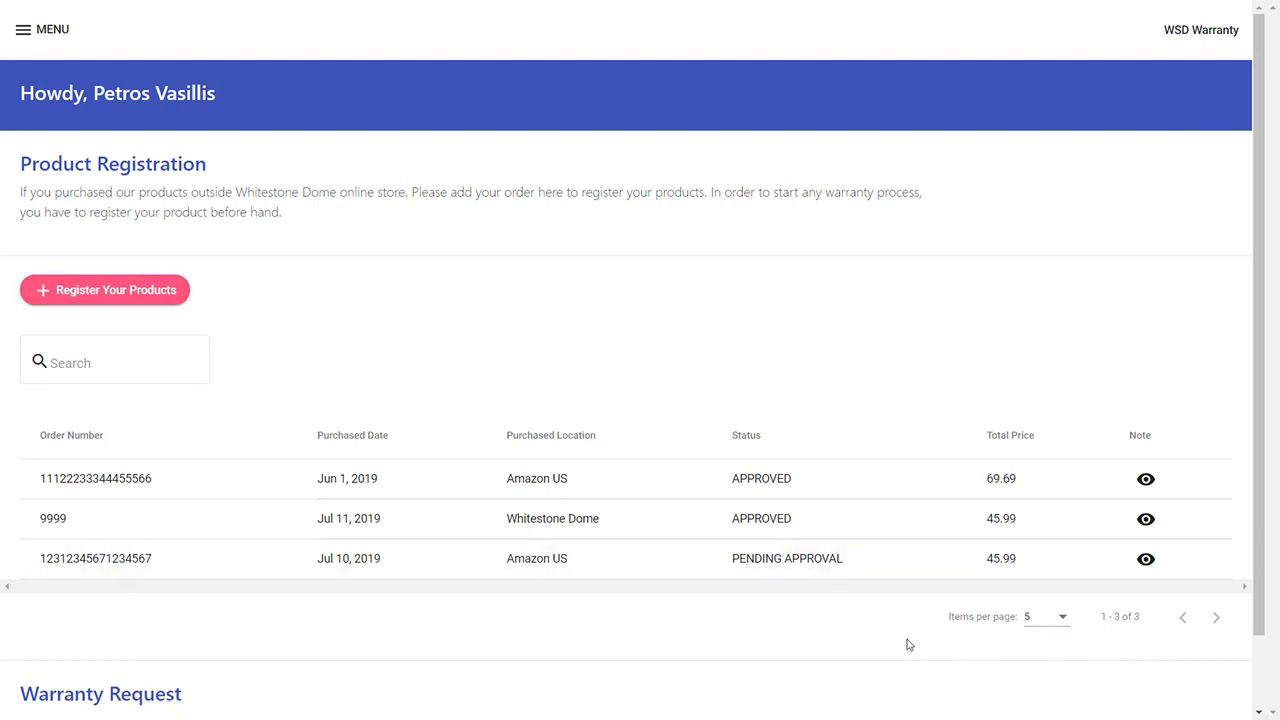
pyautogui.moveTo(535, 619)
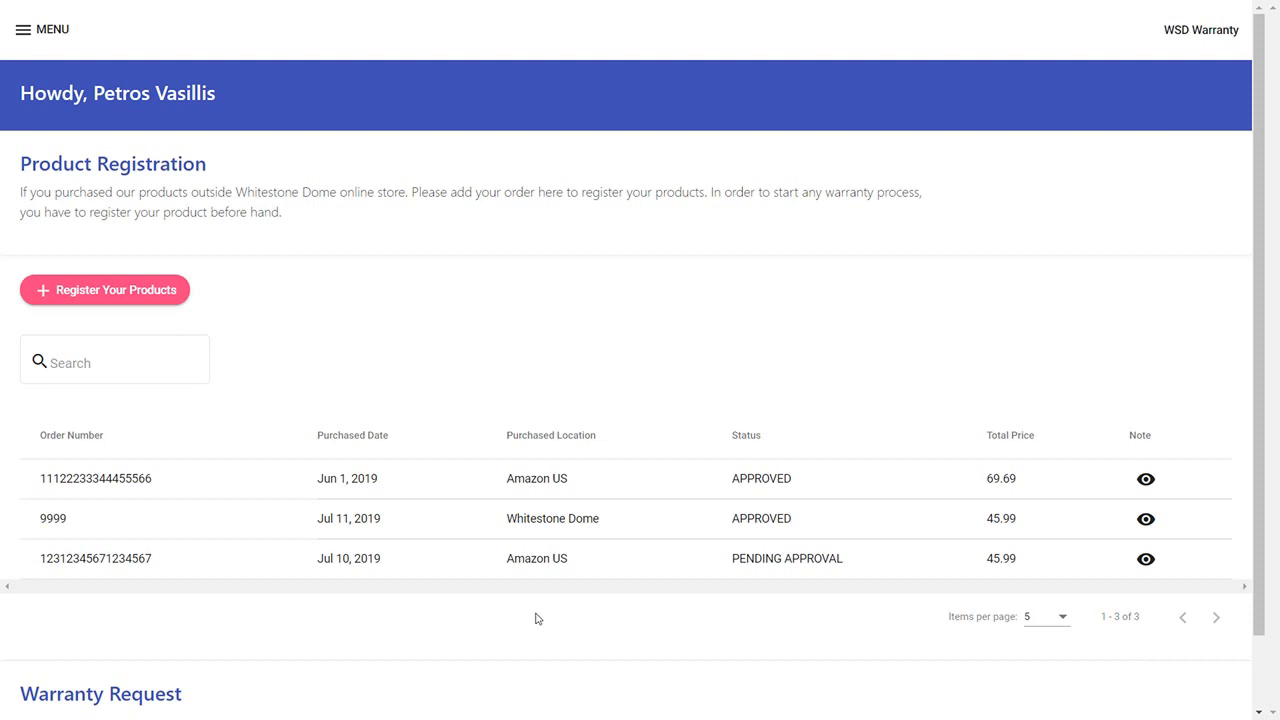
pyautogui.moveTo(362, 625)
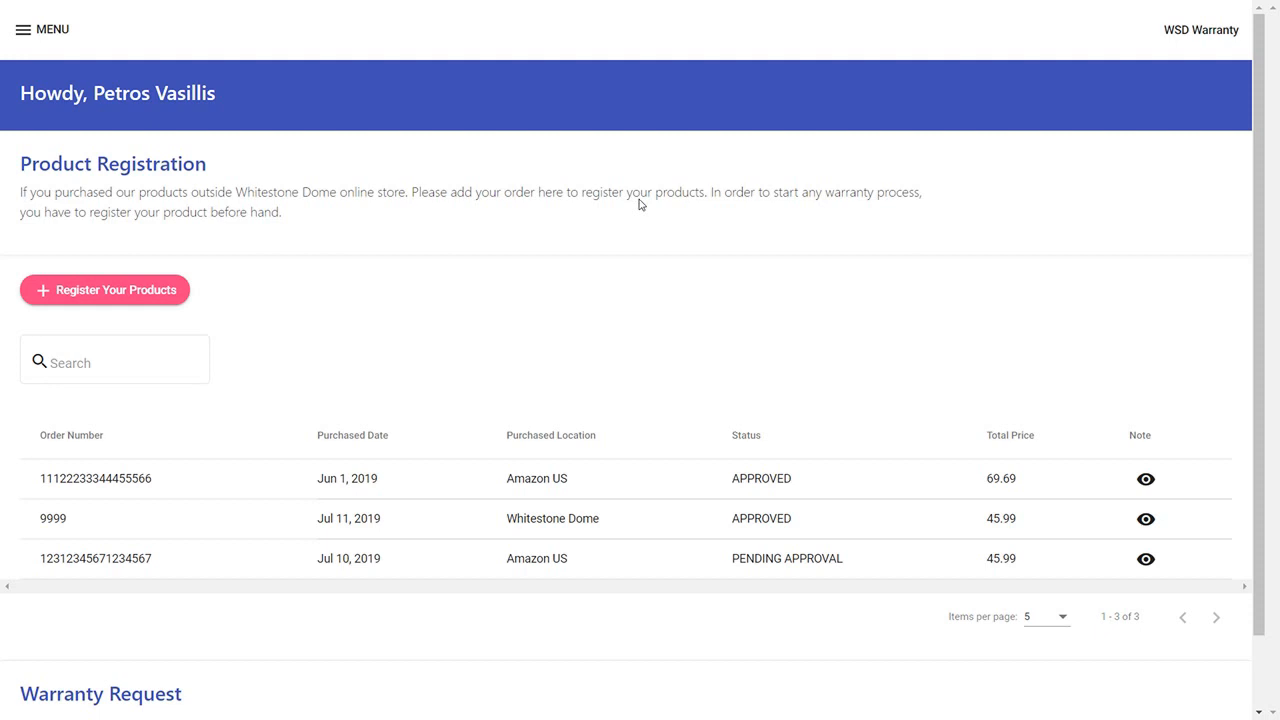
pyautogui.moveTo(640, 200)
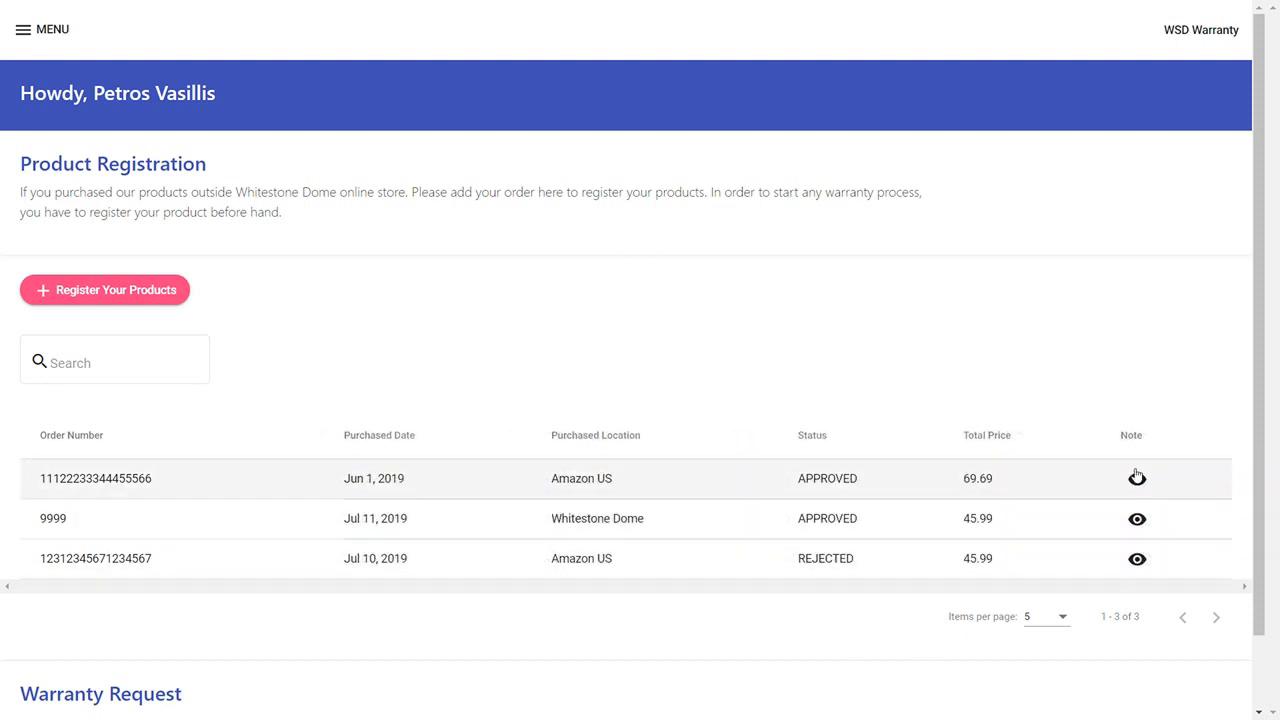
# Expand order 9999 and start a warranty request for its Oneplus 7 Pro protector
pyautogui.click(1137, 478)
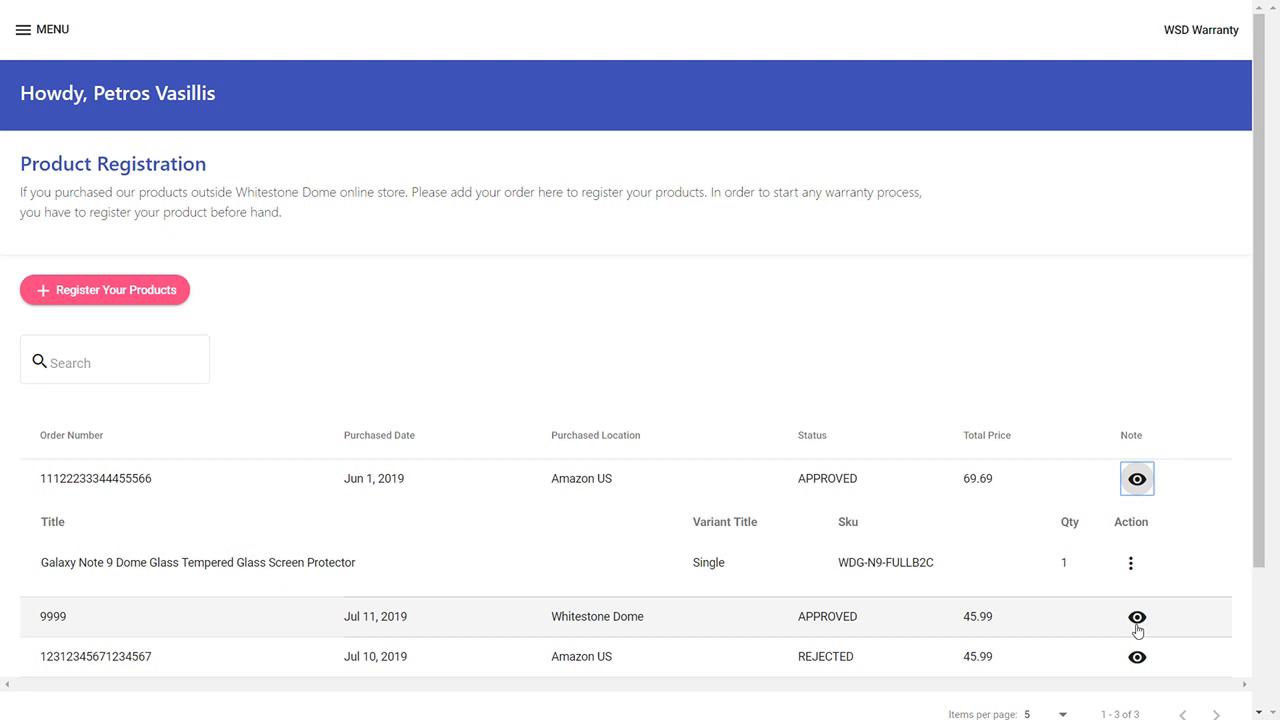
pyautogui.click(1137, 616)
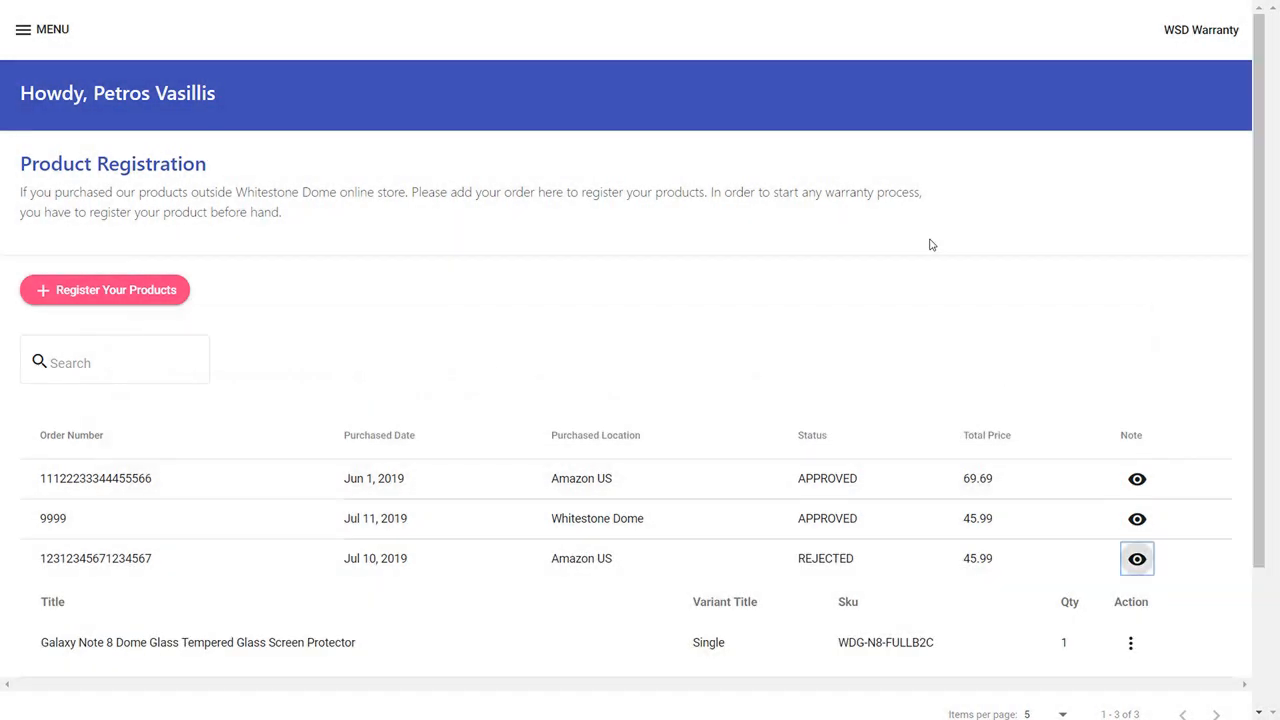
pyautogui.moveTo(928, 342)
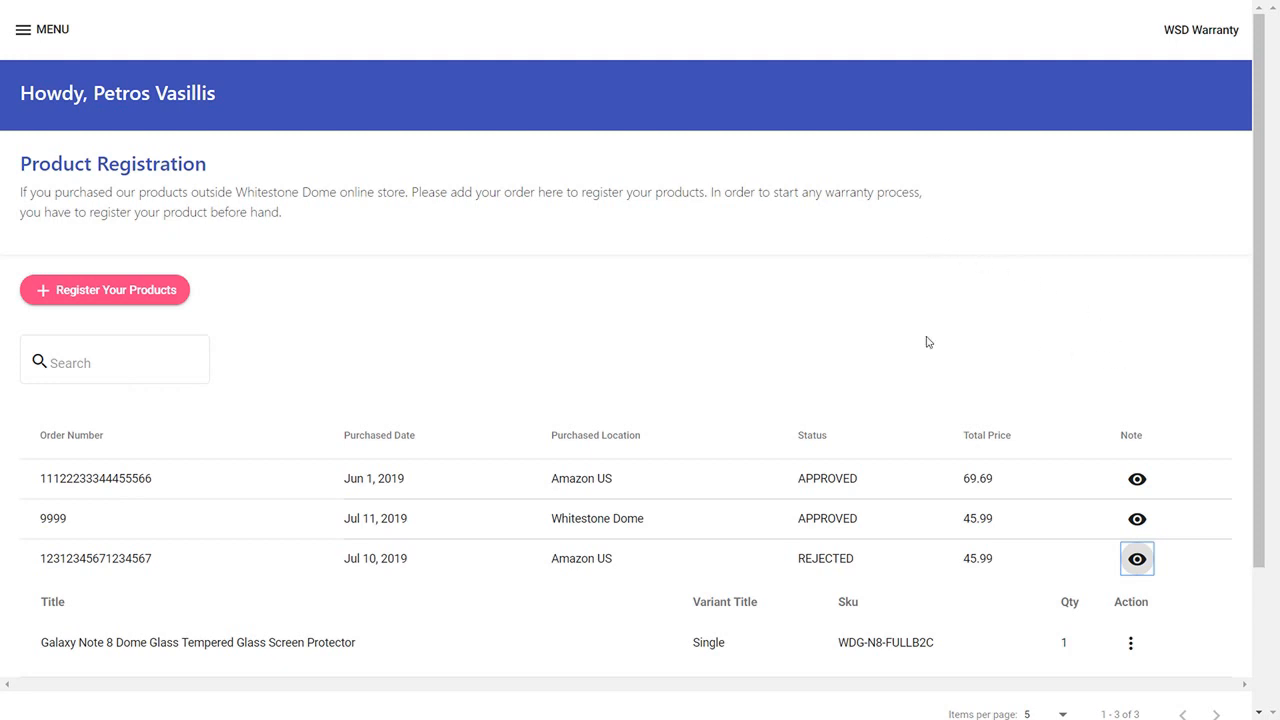
pyautogui.moveTo(823, 525)
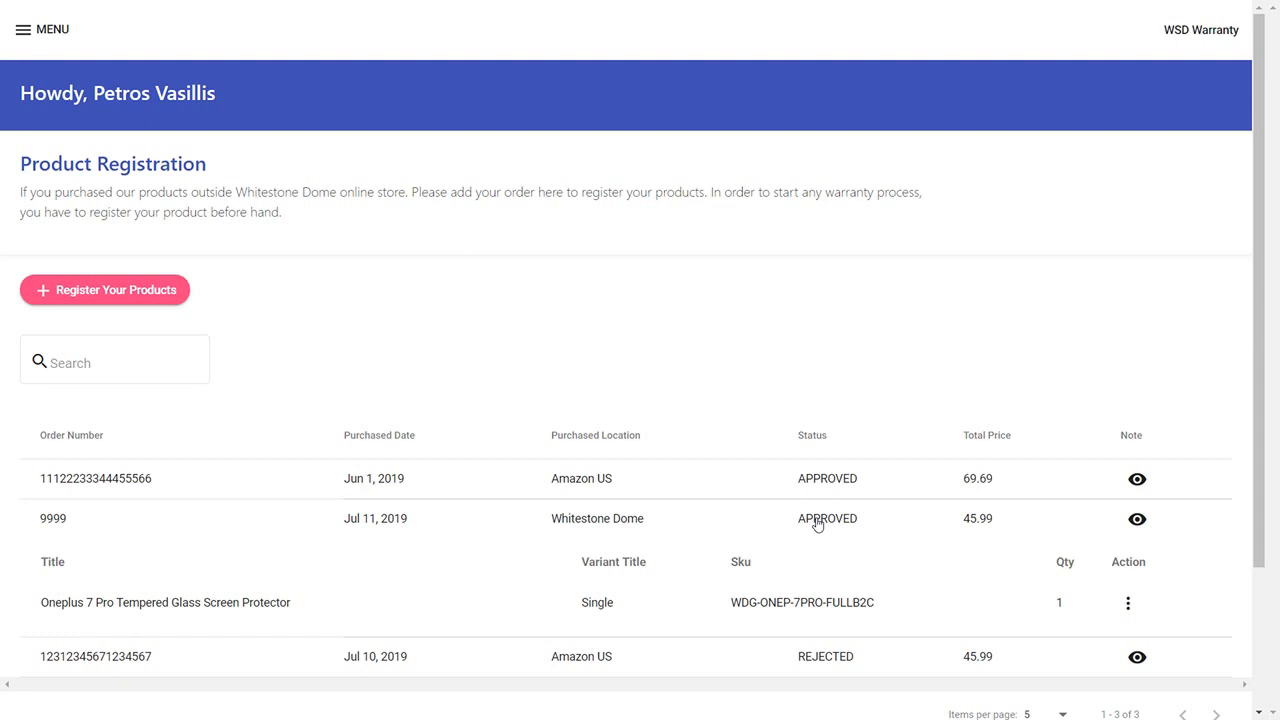
pyautogui.moveTo(1127, 580)
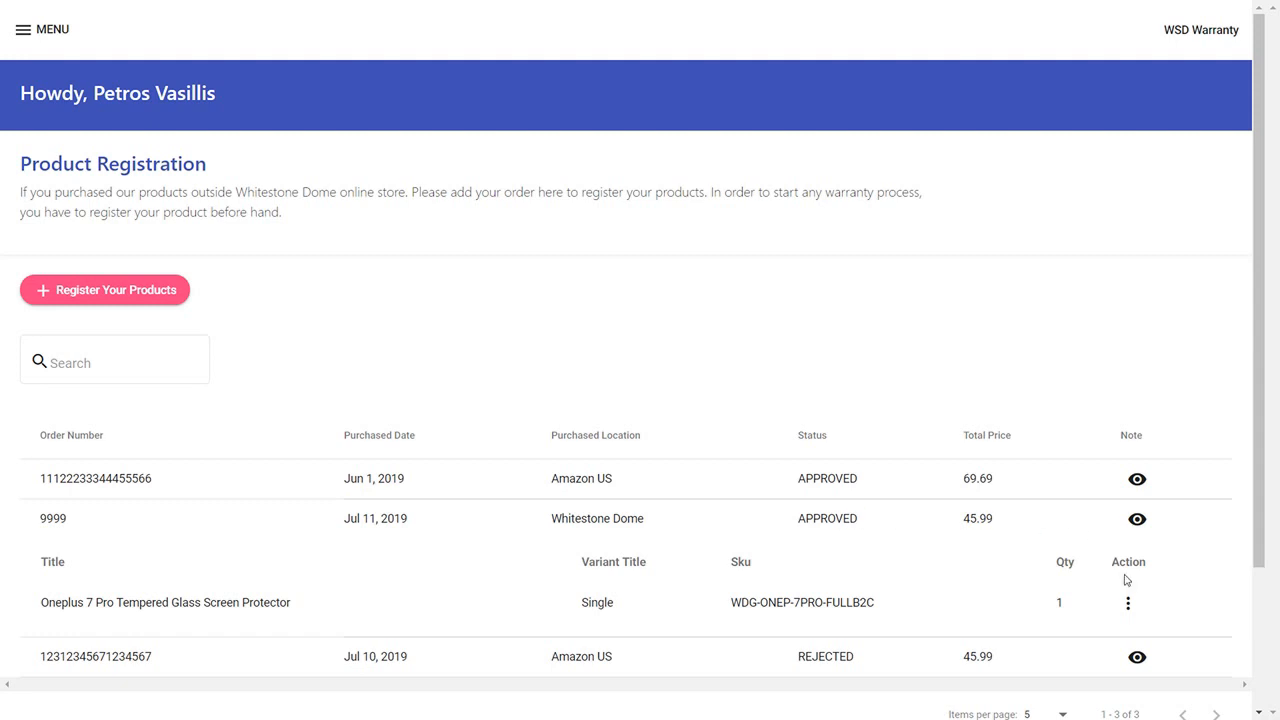
pyautogui.moveTo(1128, 602)
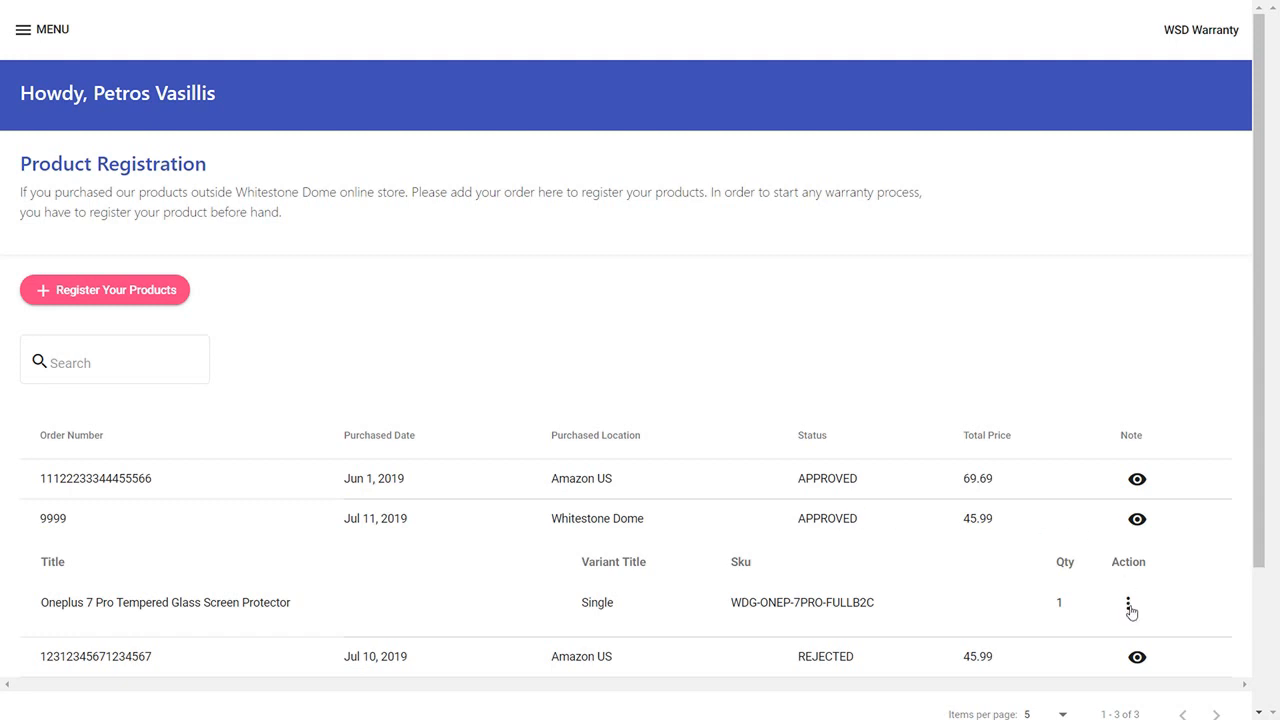
pyautogui.click(1128, 602)
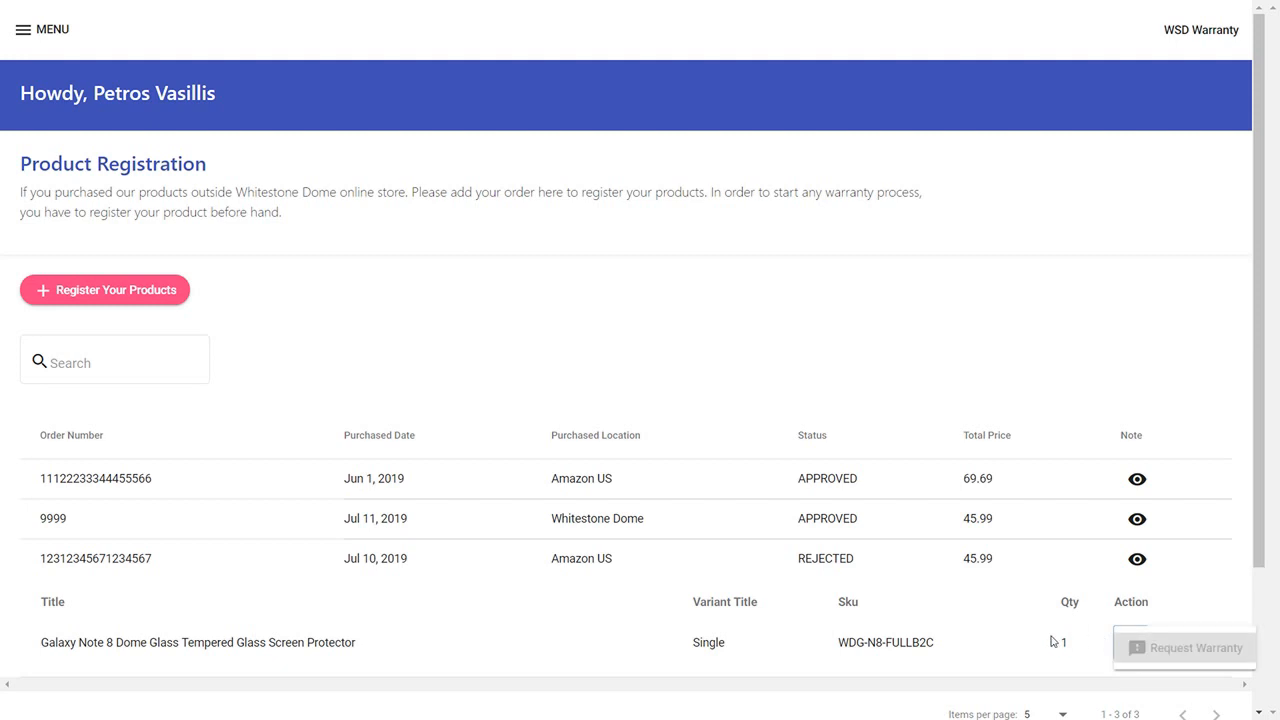
pyautogui.moveTo(1062, 533)
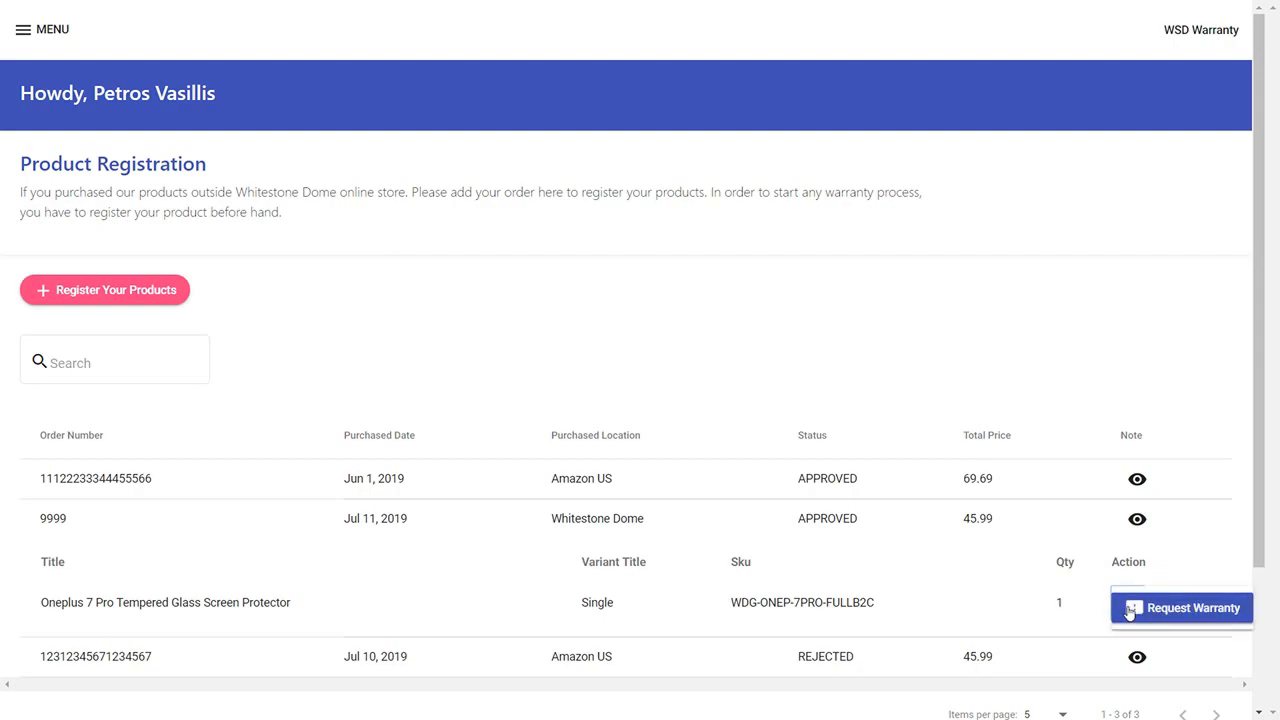
pyautogui.click(1180, 607)
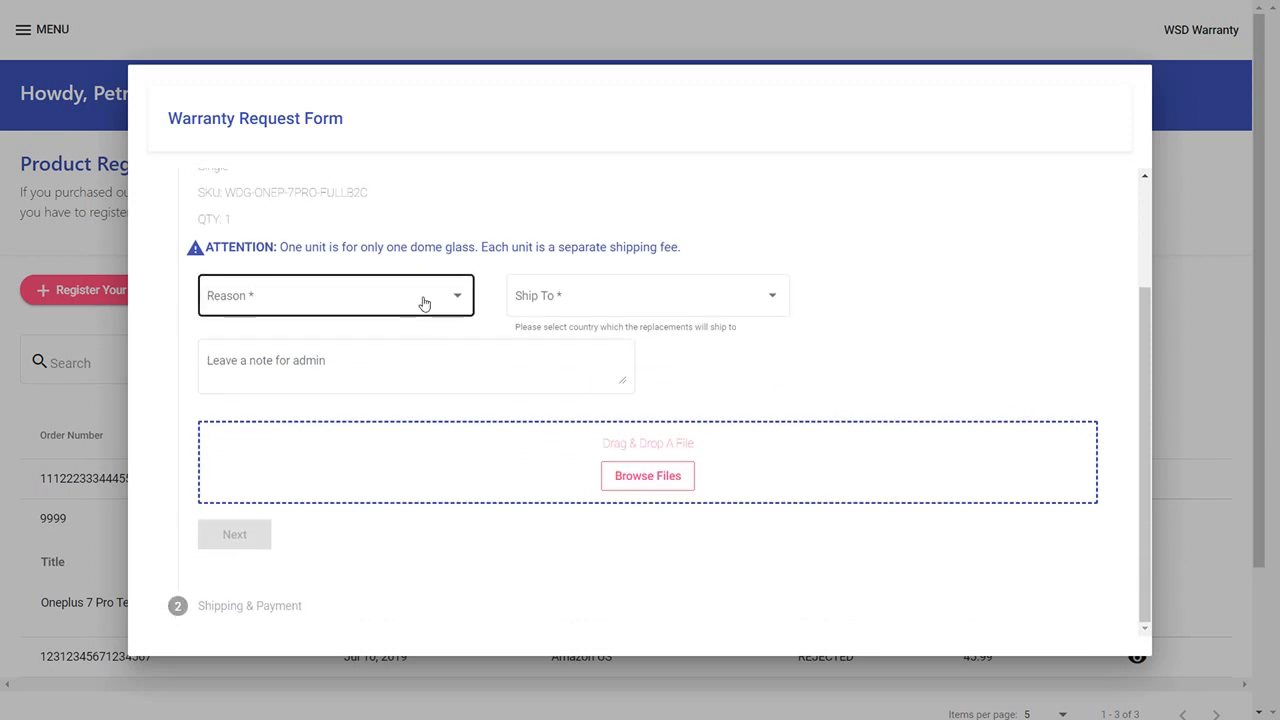
# Set the warranty reason to Adhesive Overflowed and the ship-to area to U.S
pyautogui.click(335, 295)
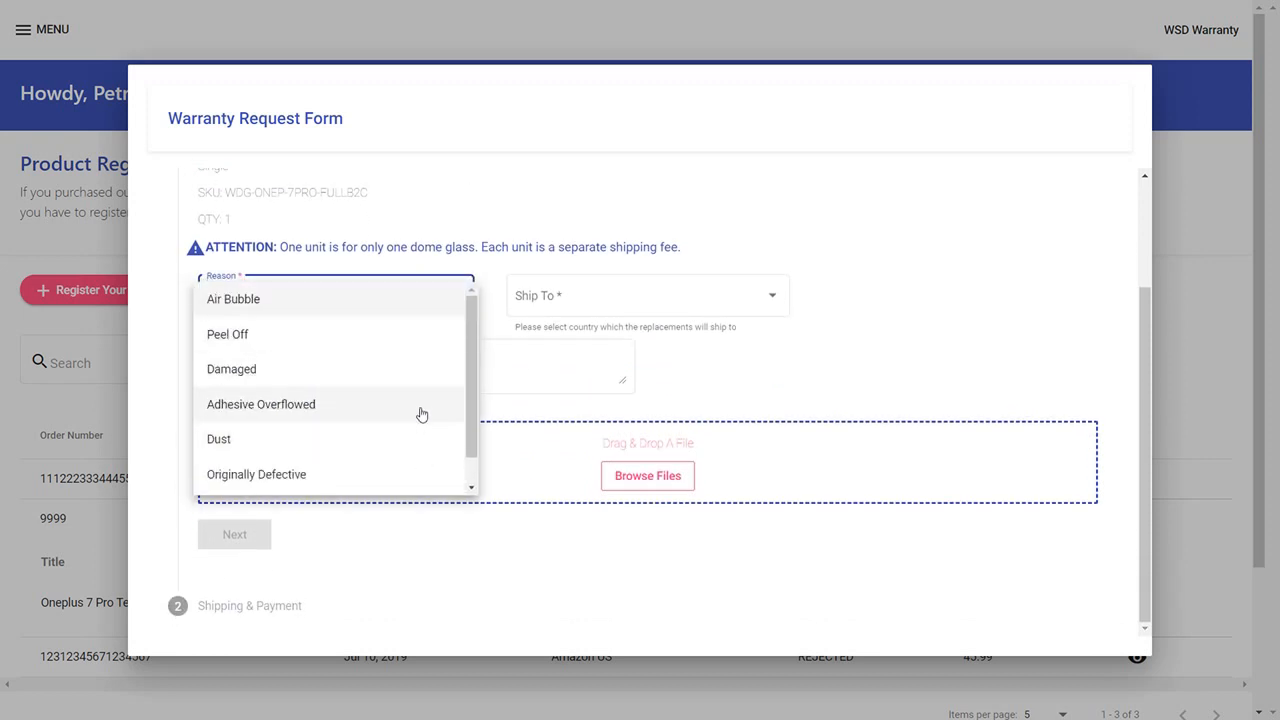
pyautogui.click(260, 404)
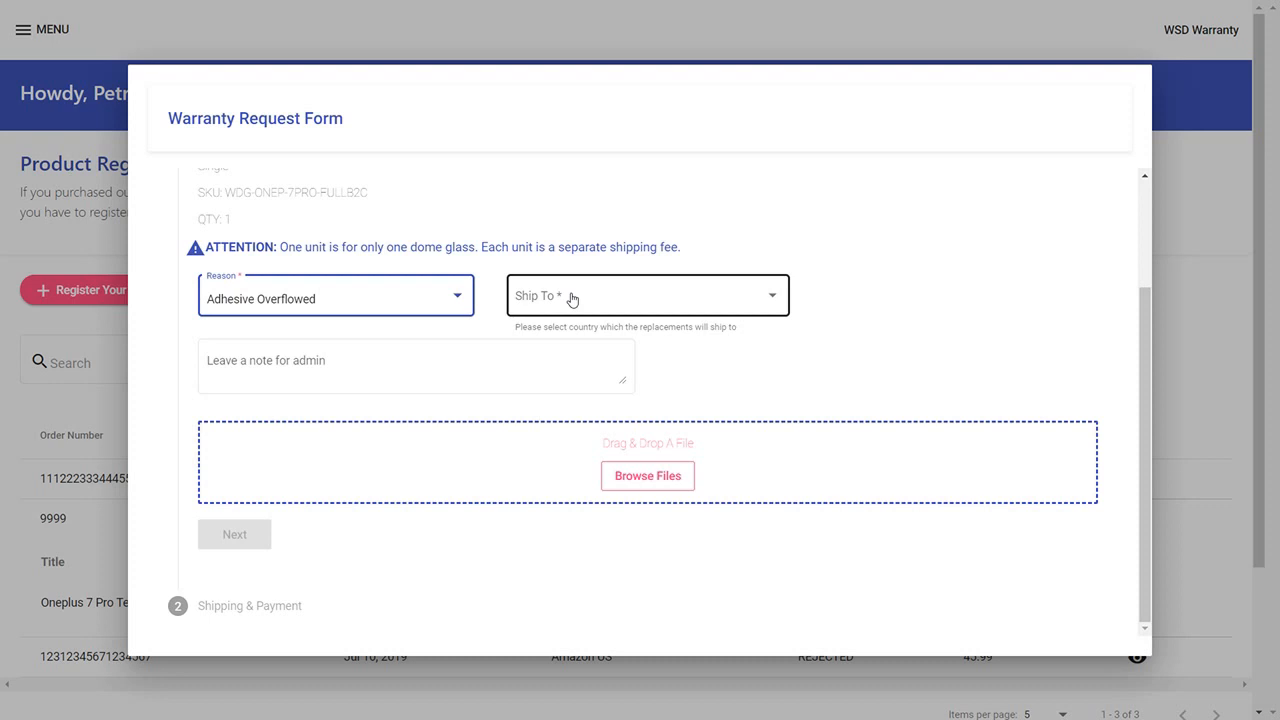
pyautogui.click(647, 295)
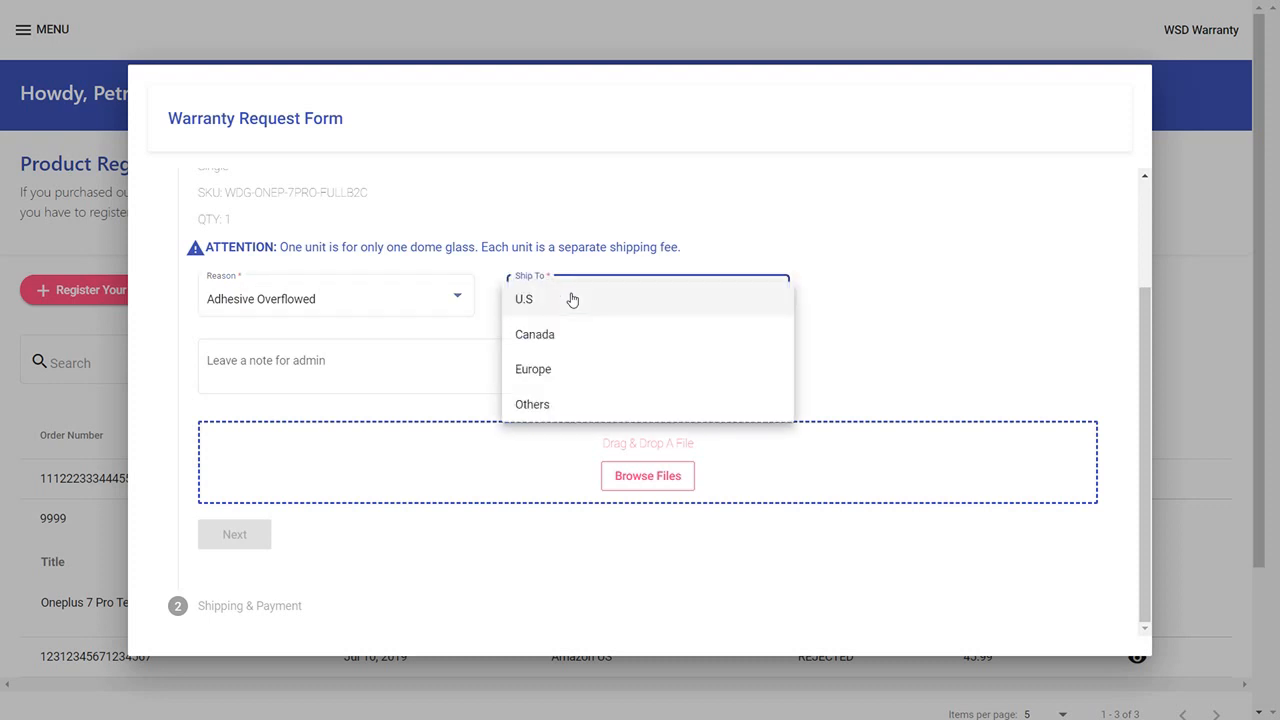
pyautogui.moveTo(573, 337)
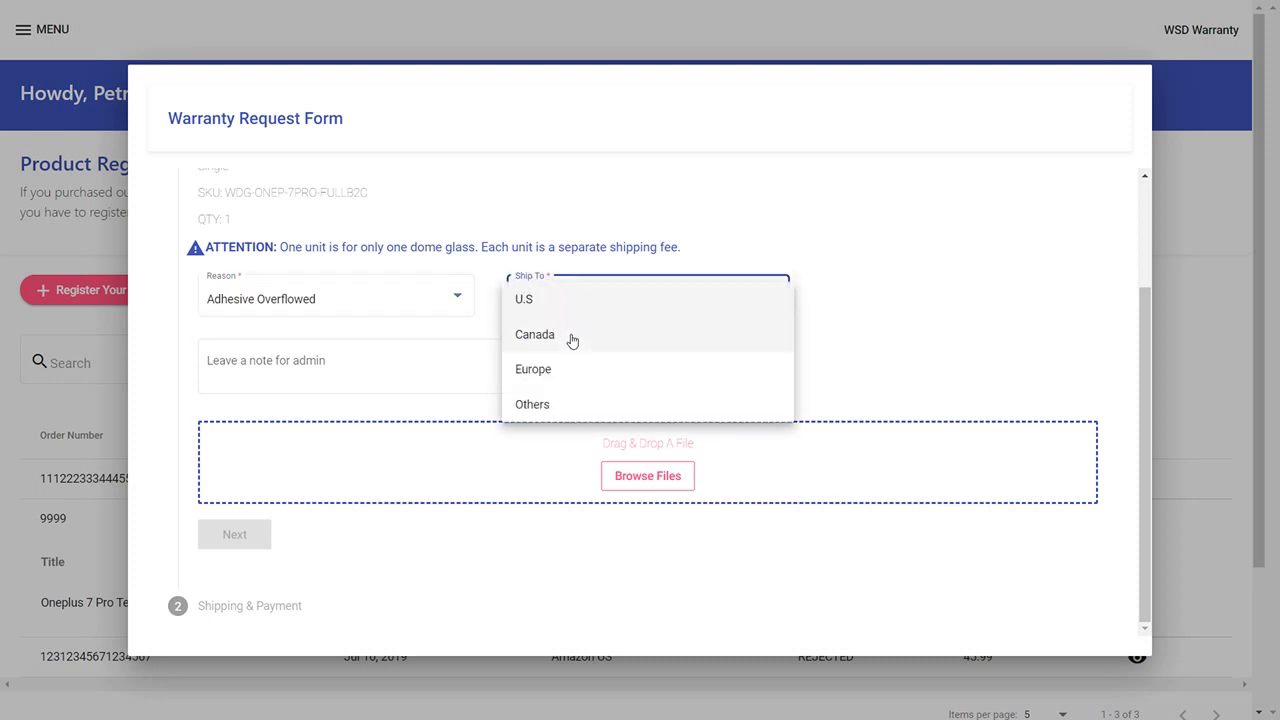
pyautogui.moveTo(573, 375)
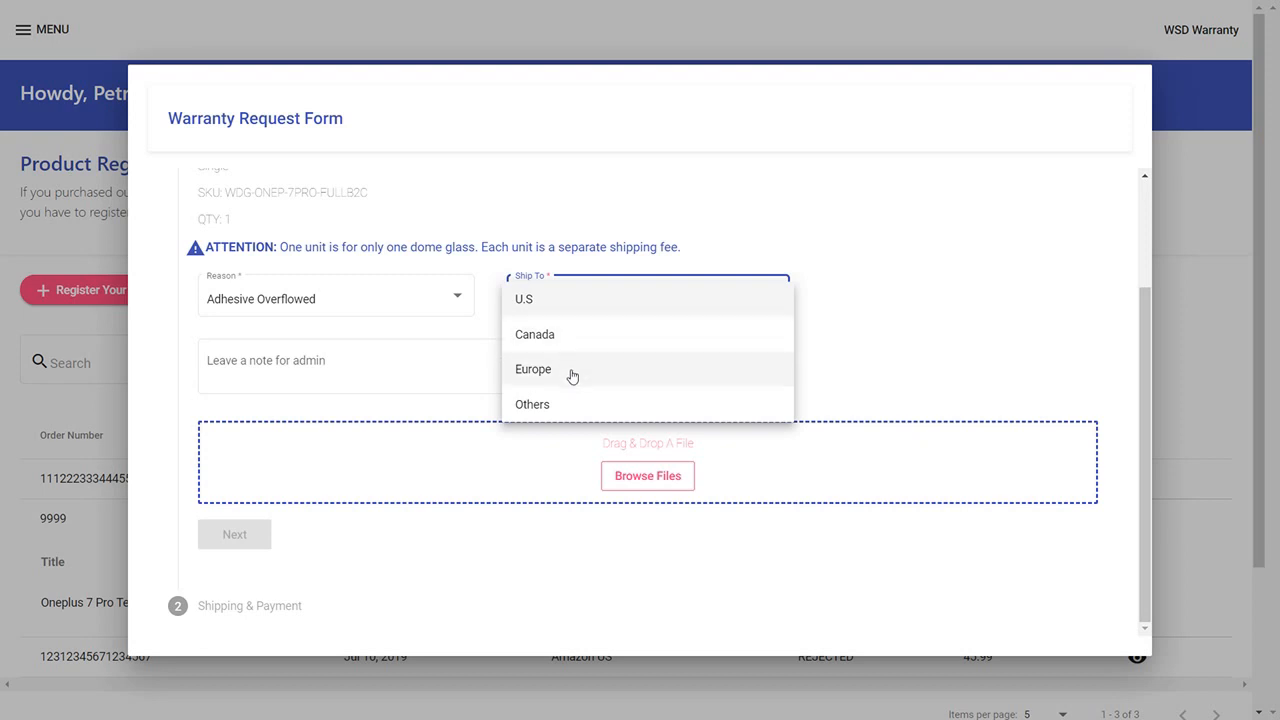
pyautogui.moveTo(572, 404)
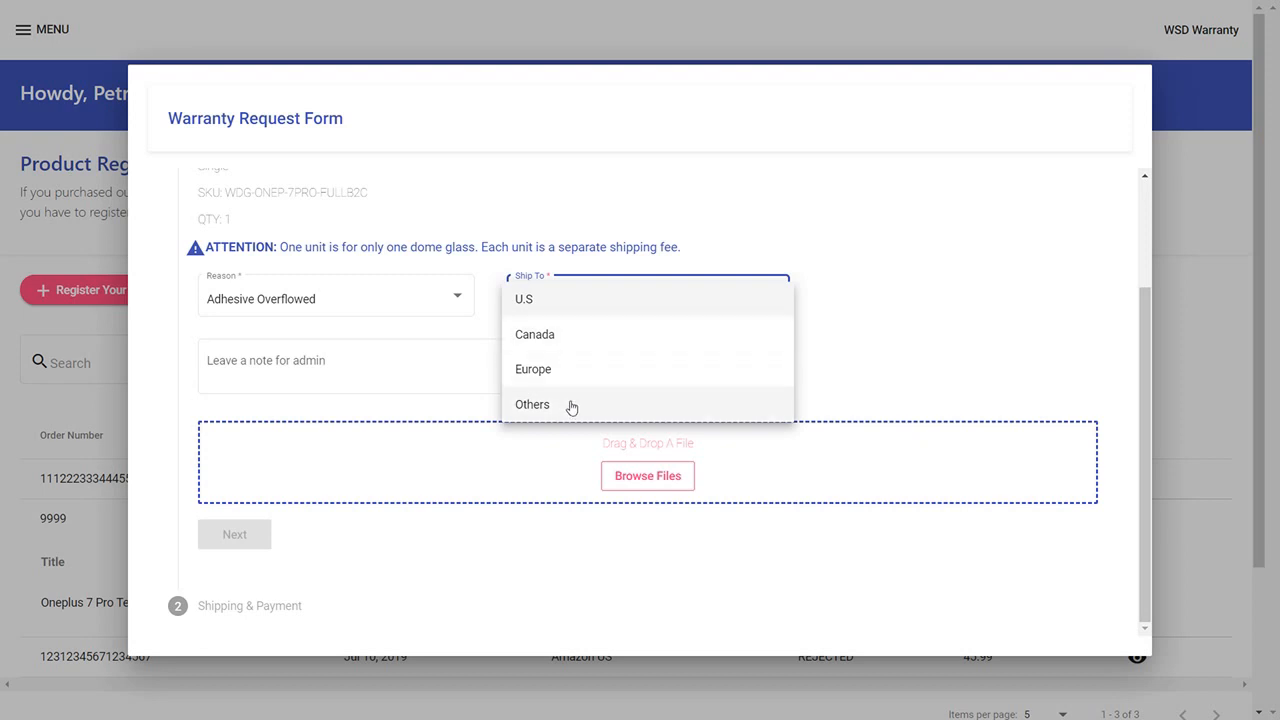
pyautogui.click(532, 404)
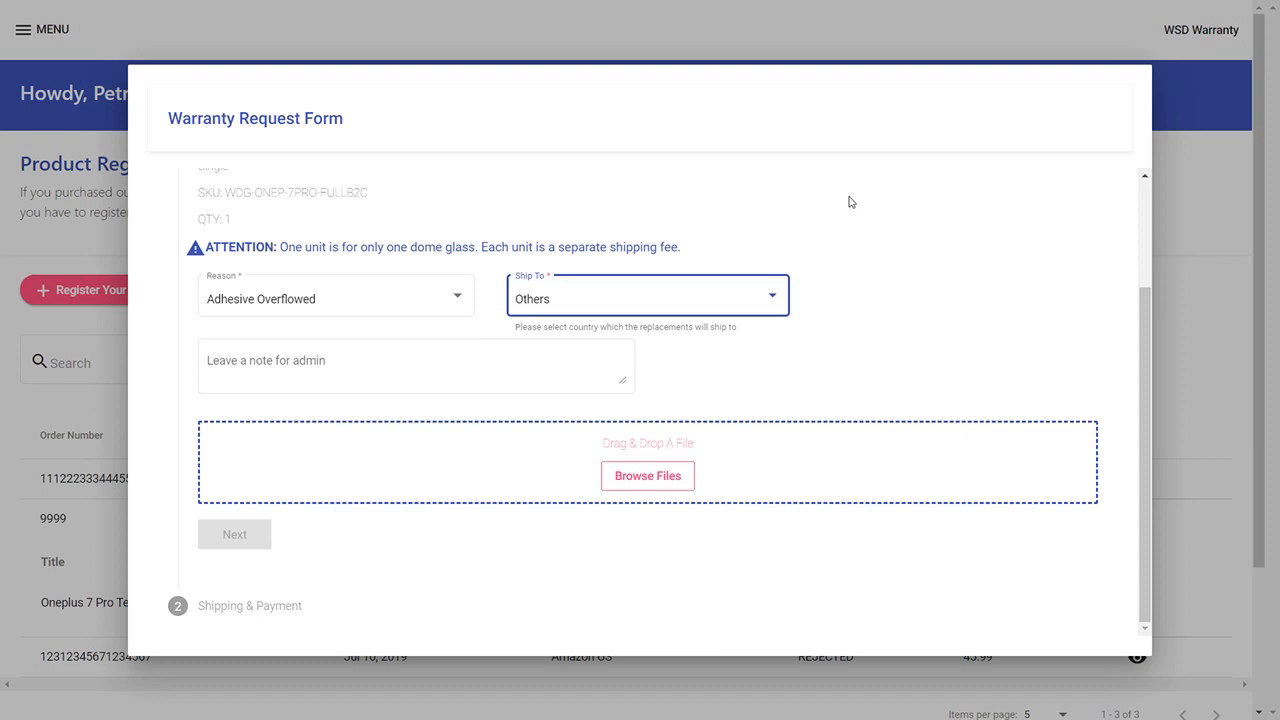
pyautogui.moveTo(850, 199)
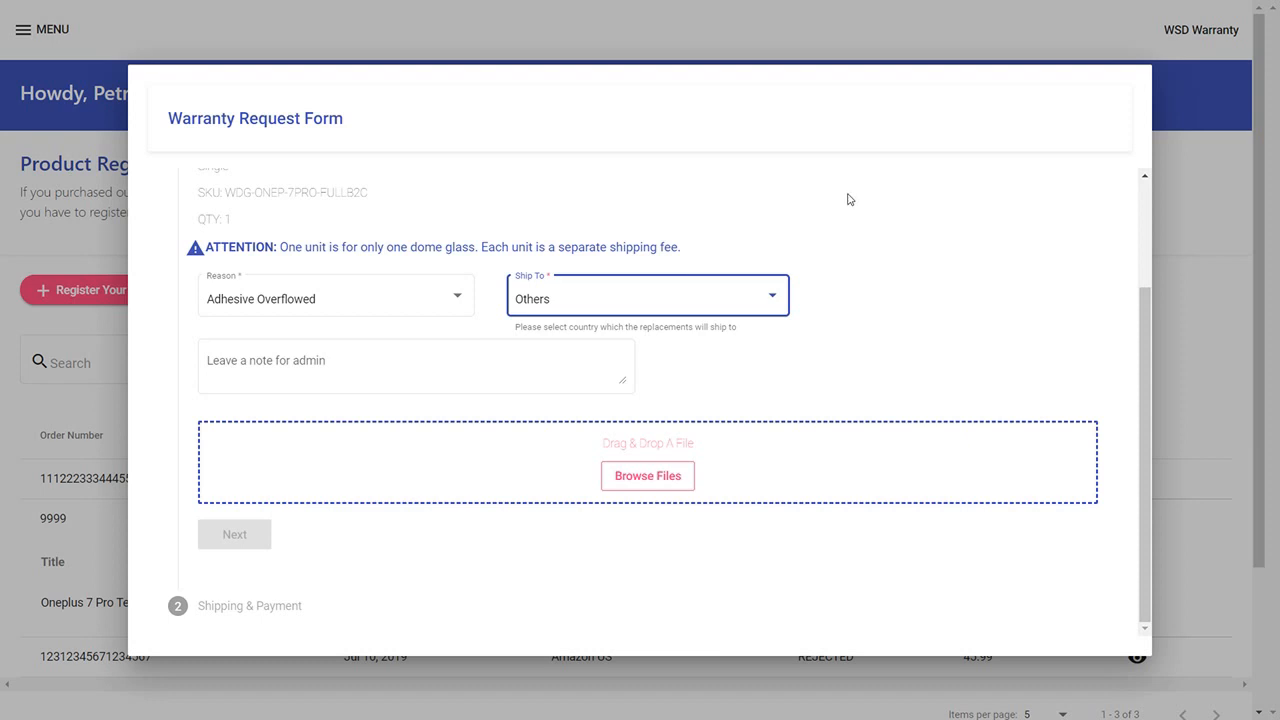
pyautogui.moveTo(660, 330)
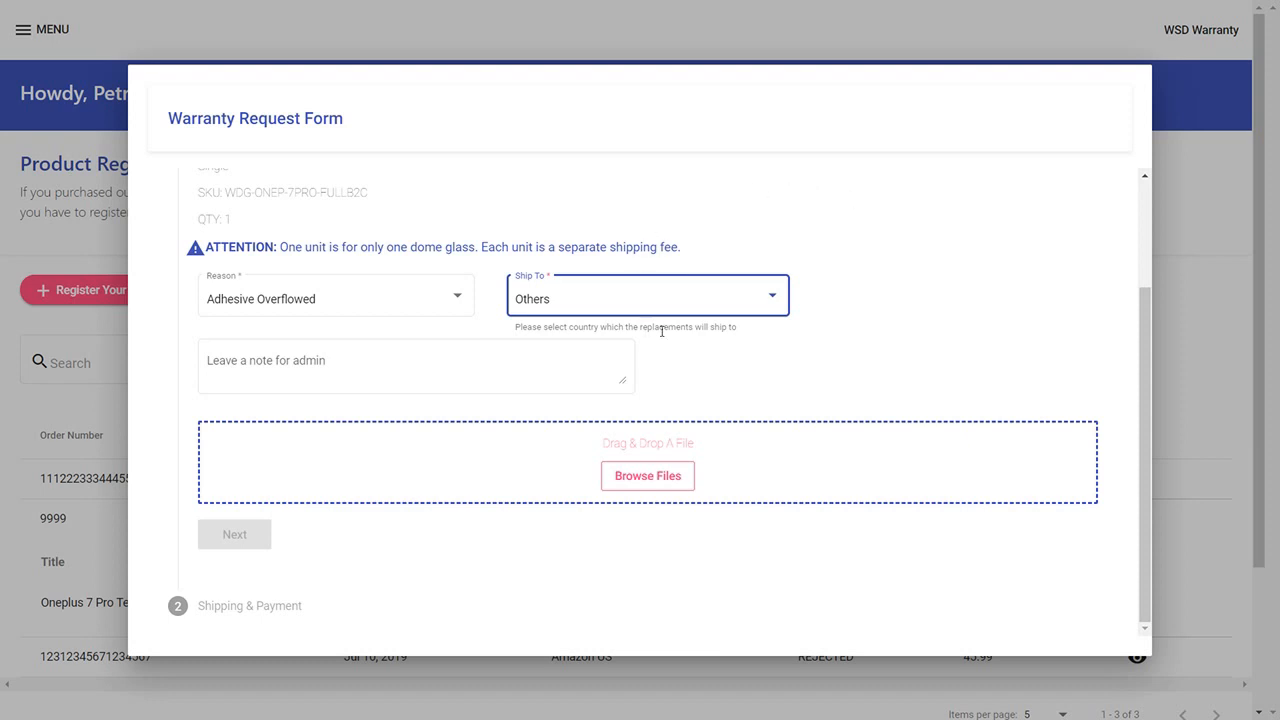
pyautogui.click(646, 298)
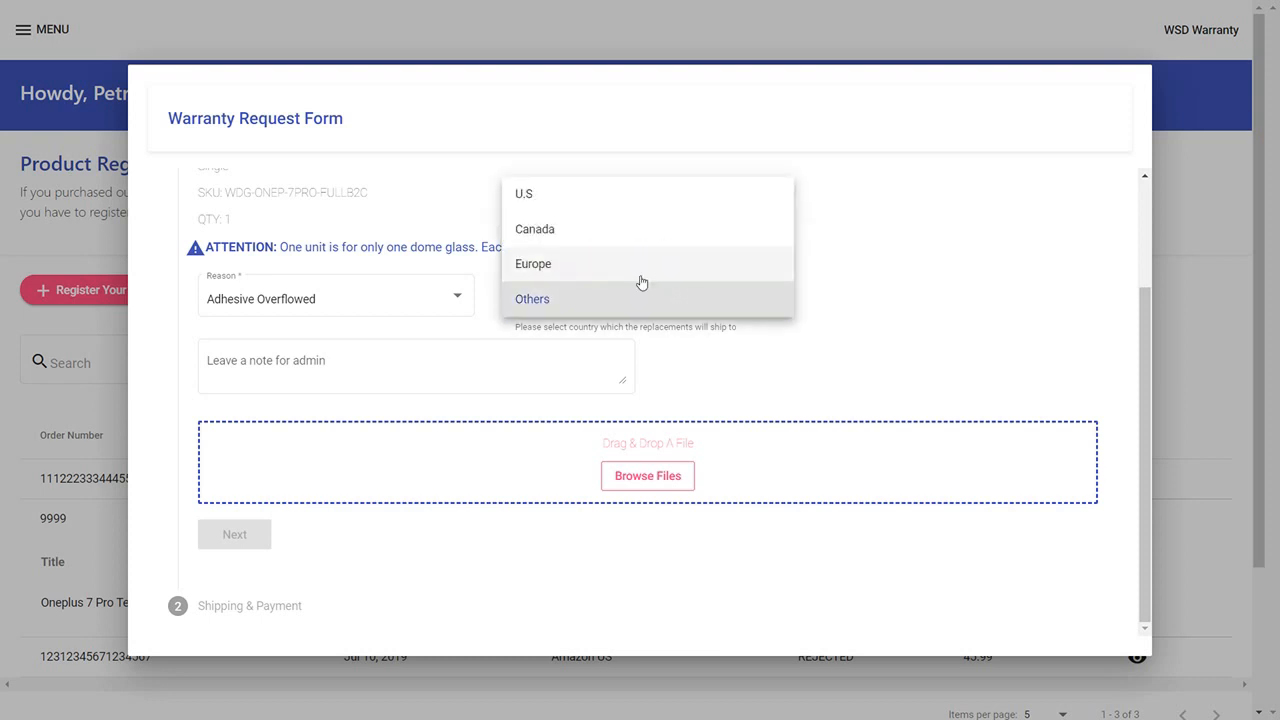
pyautogui.click(524, 194)
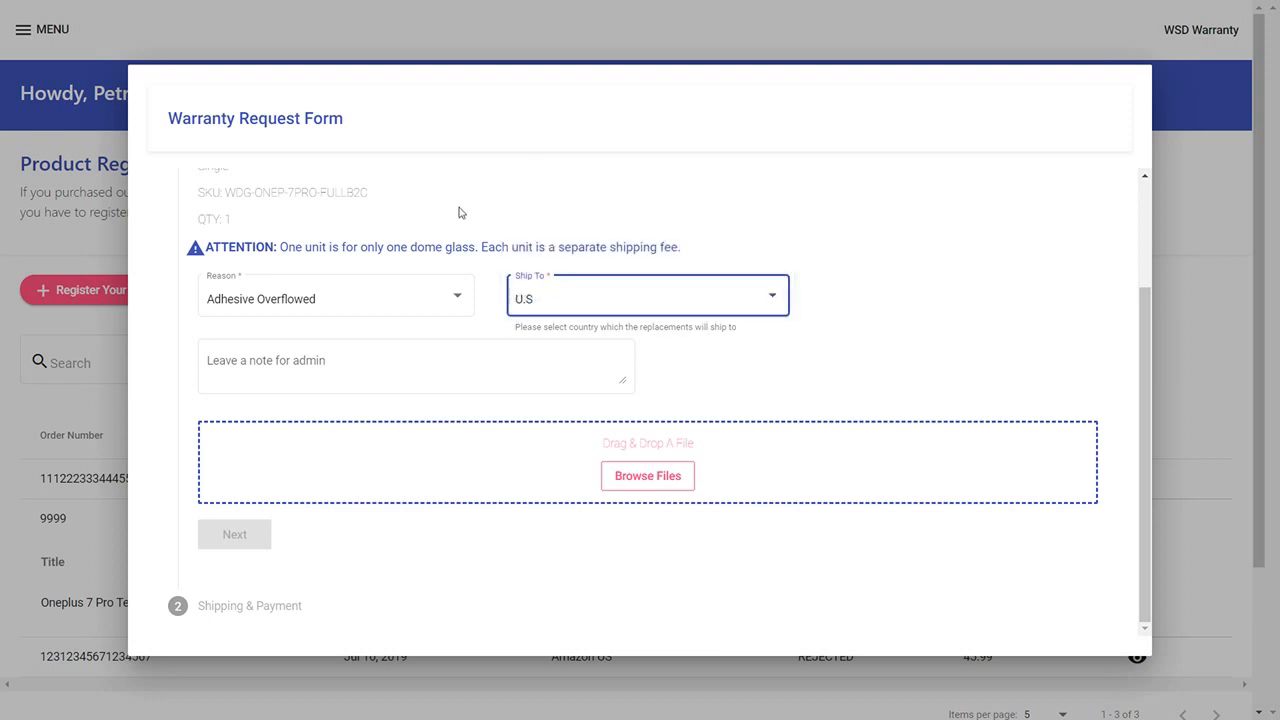
pyautogui.click(415, 363)
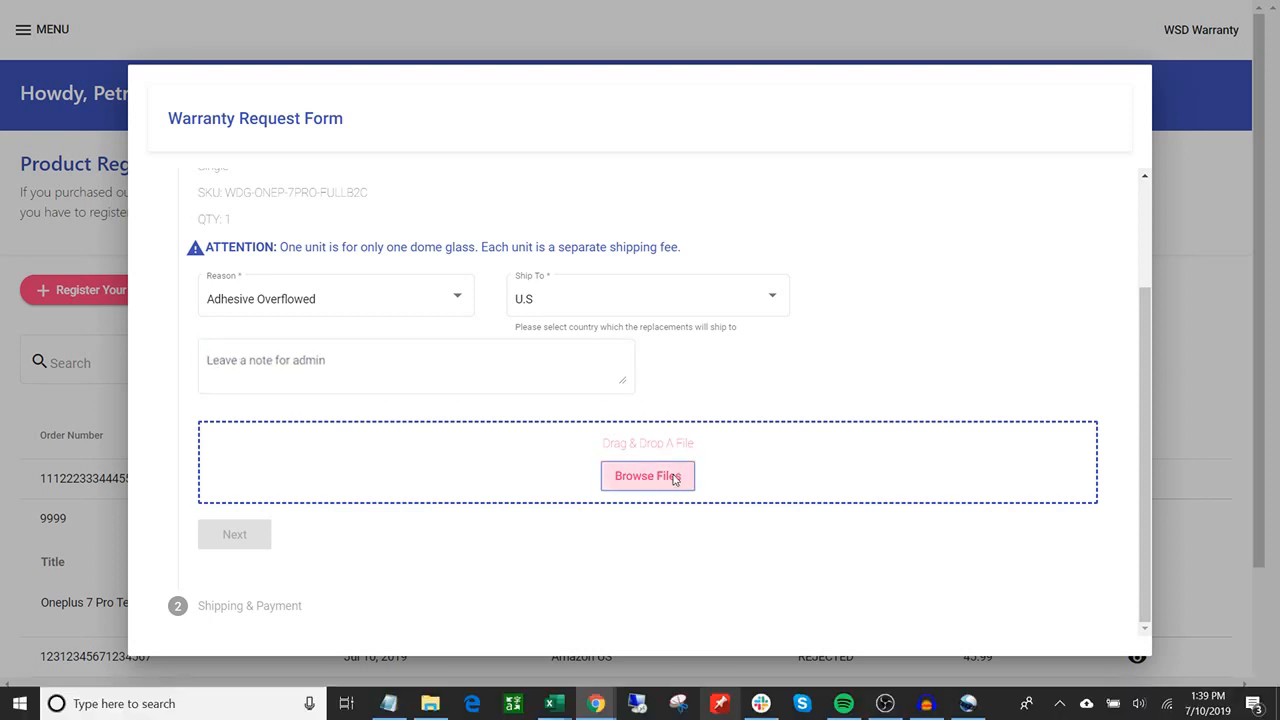
# Upload the '02 Damage' photo file and advance to the Shipping & Payment step
pyautogui.click(647, 475)
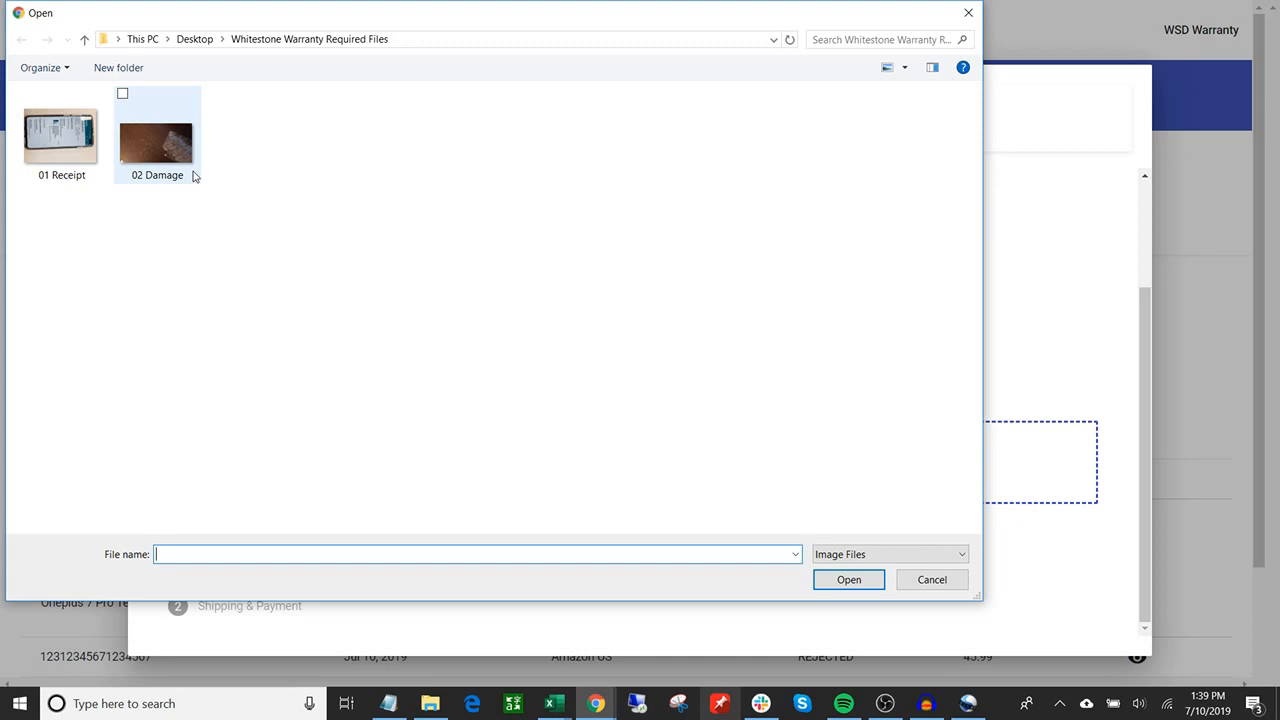
pyautogui.doubleClick(156, 143)
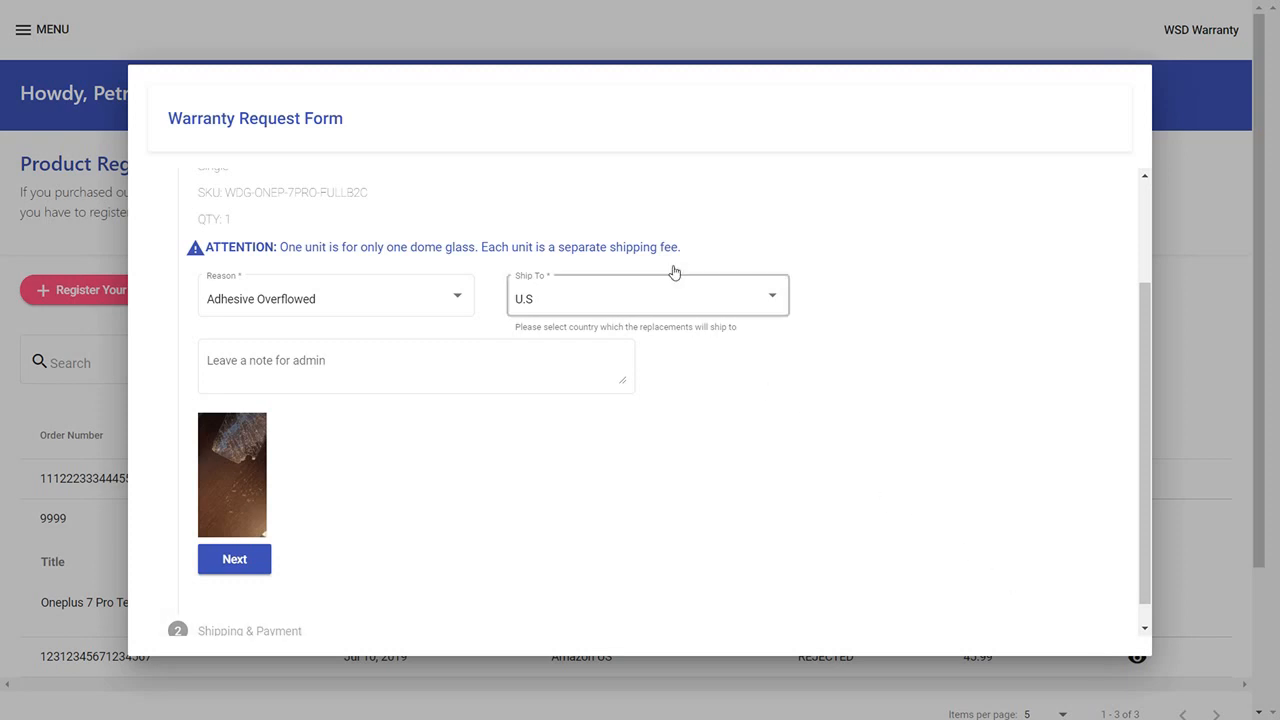
pyautogui.moveTo(688, 258)
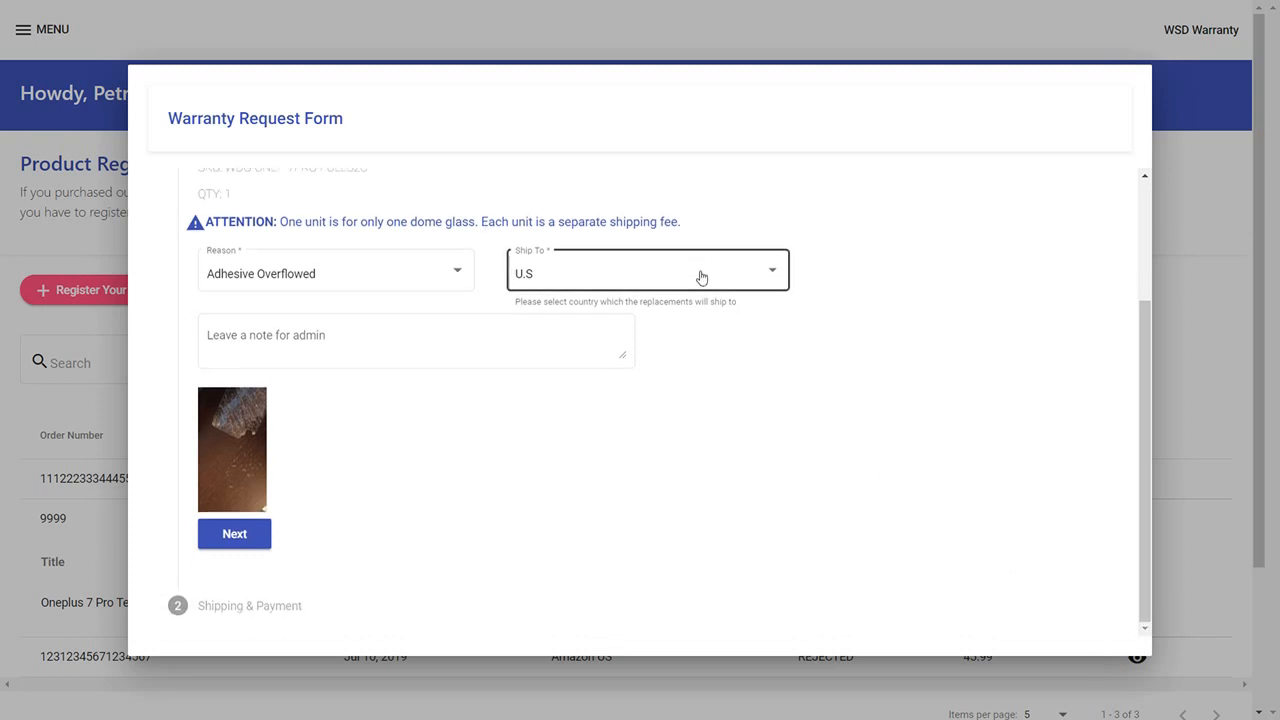
pyautogui.click(234, 533)
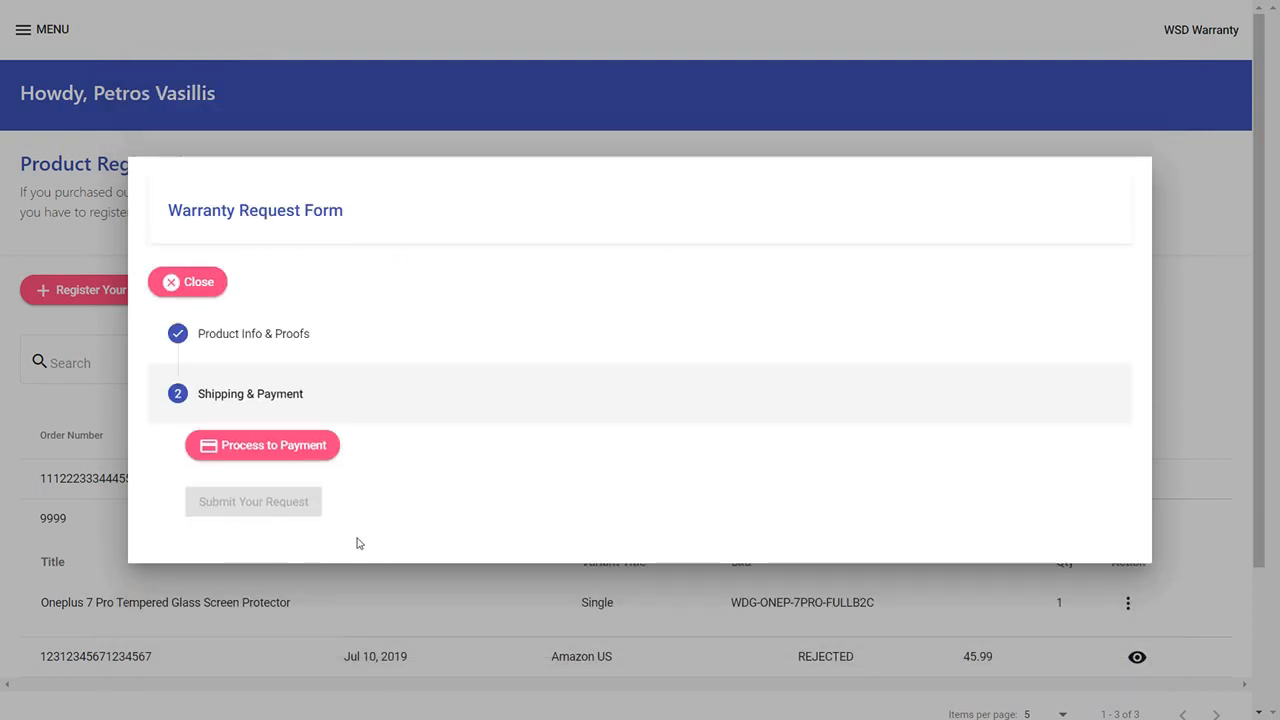
# Proceed to payment and choose card payment through PayPal Guest Checkout
pyautogui.click(262, 445)
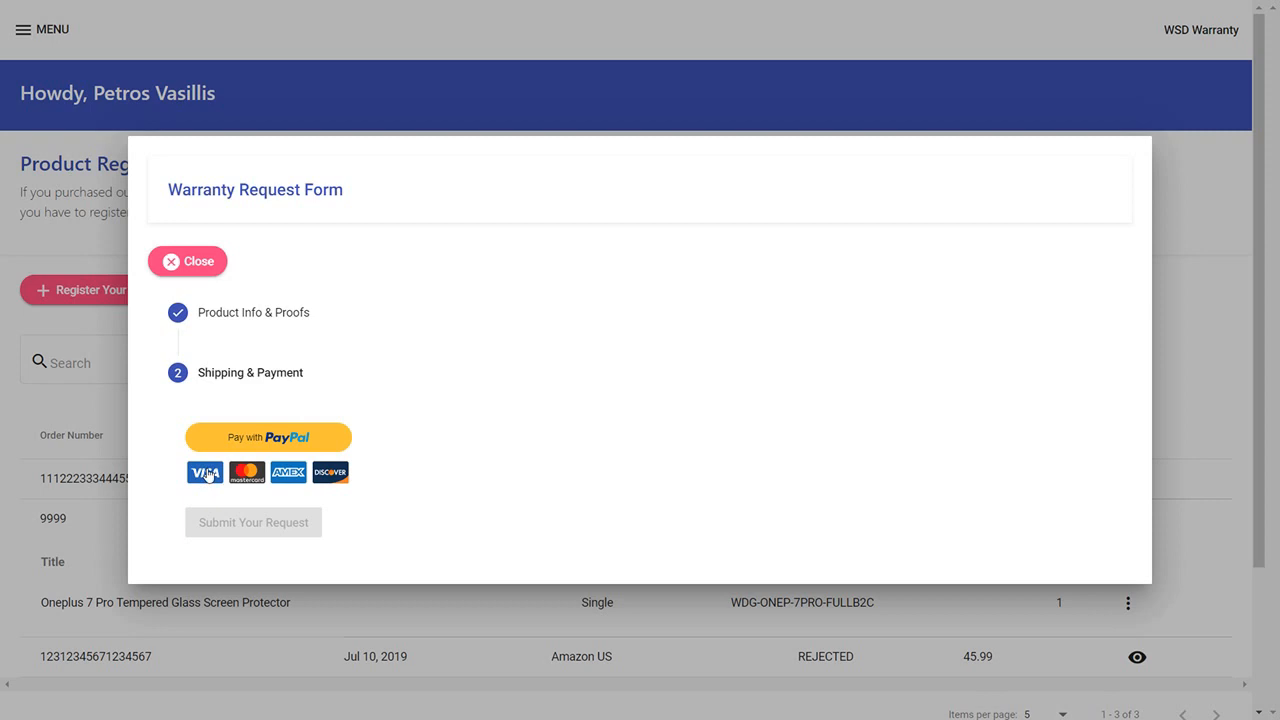
pyautogui.moveTo(179, 508)
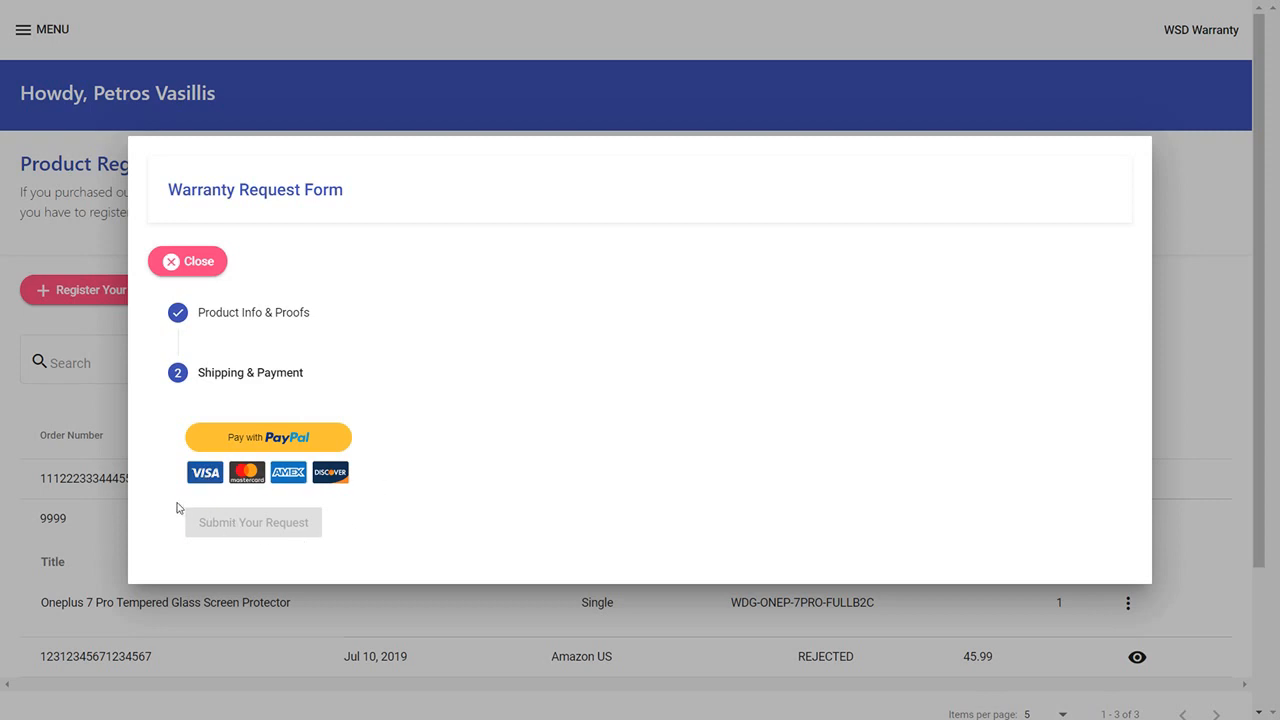
pyautogui.click(268, 437)
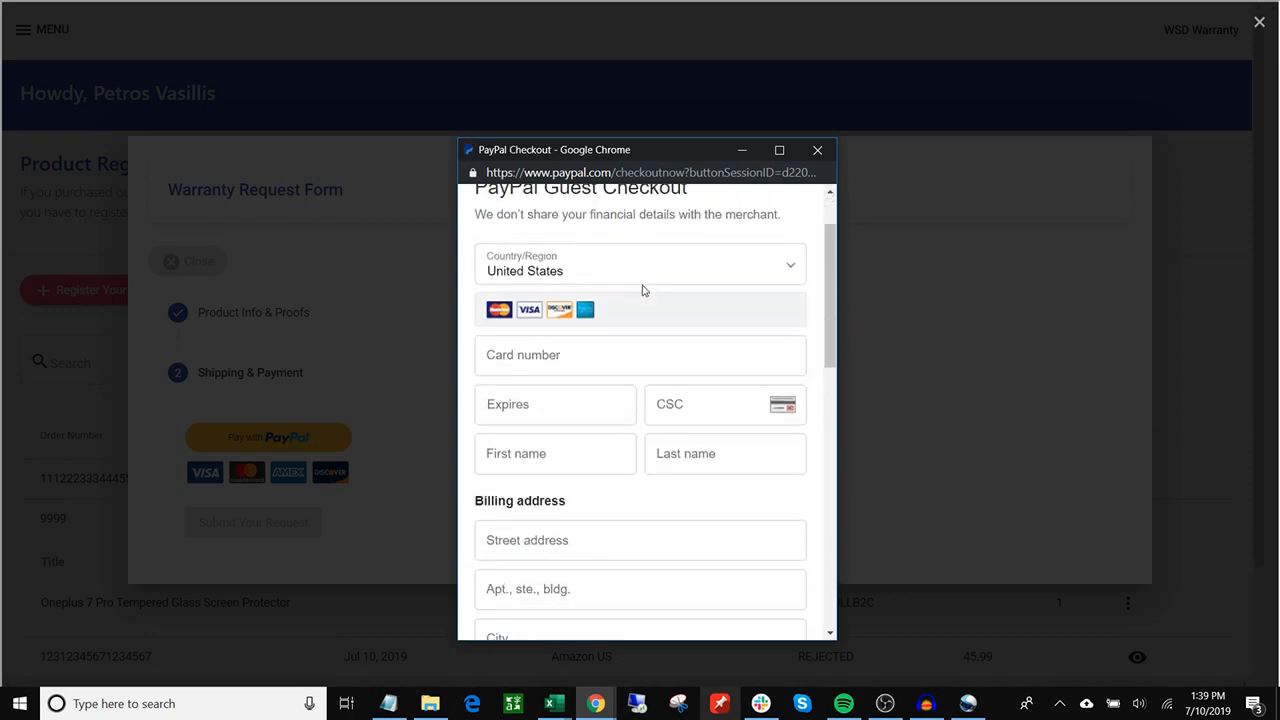
# Scroll through the PayPal guest card form, then close the checkout popup
pyautogui.scroll(-3)
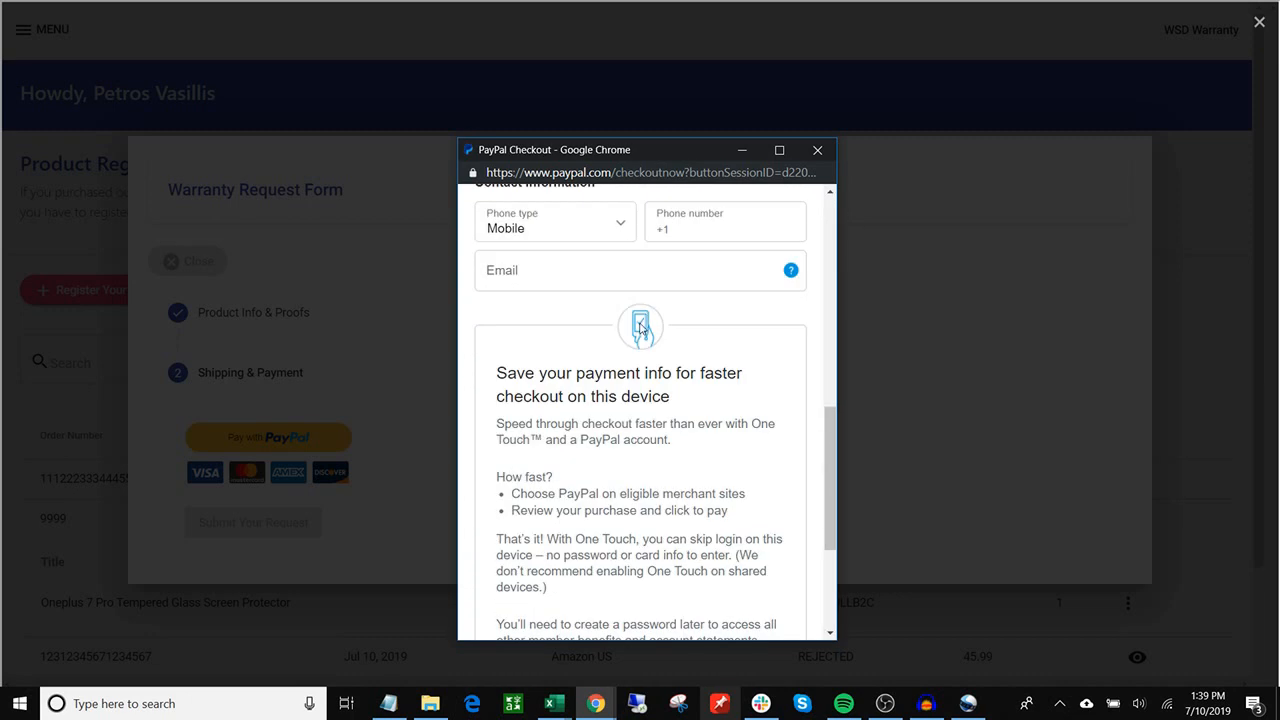
pyautogui.scroll(-3)
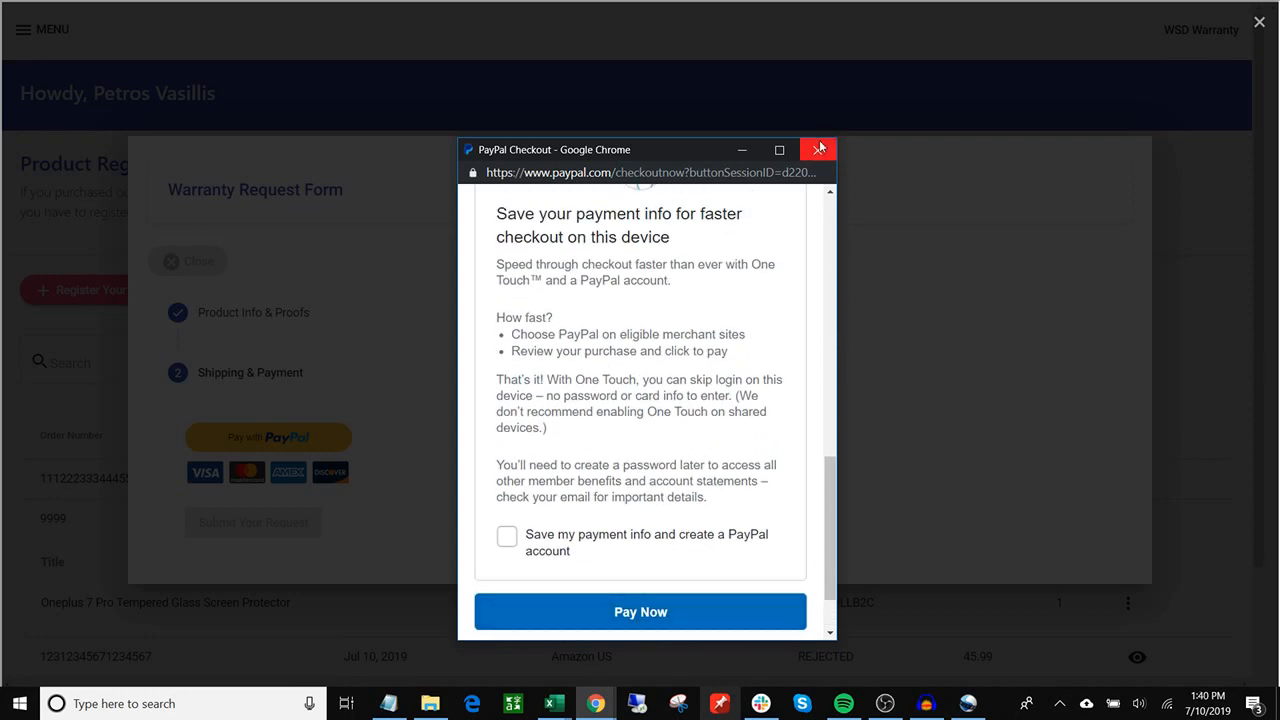
pyautogui.click(818, 149)
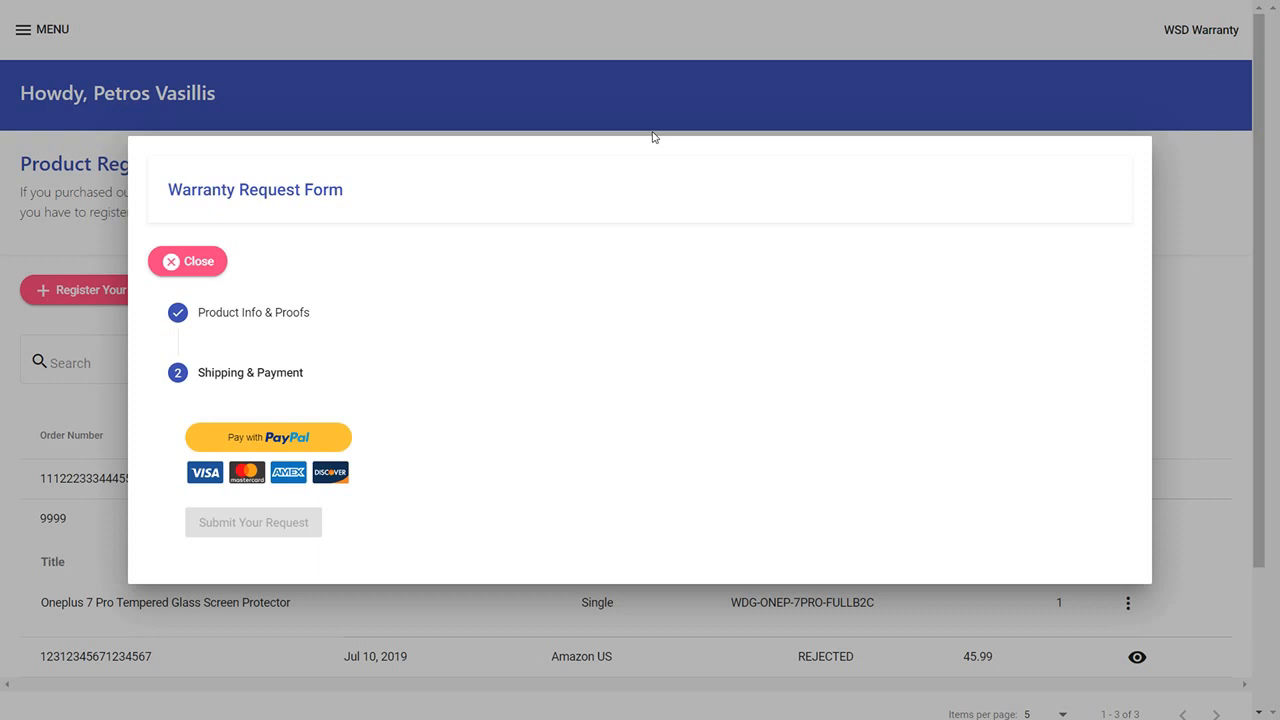
pyautogui.moveTo(531, 248)
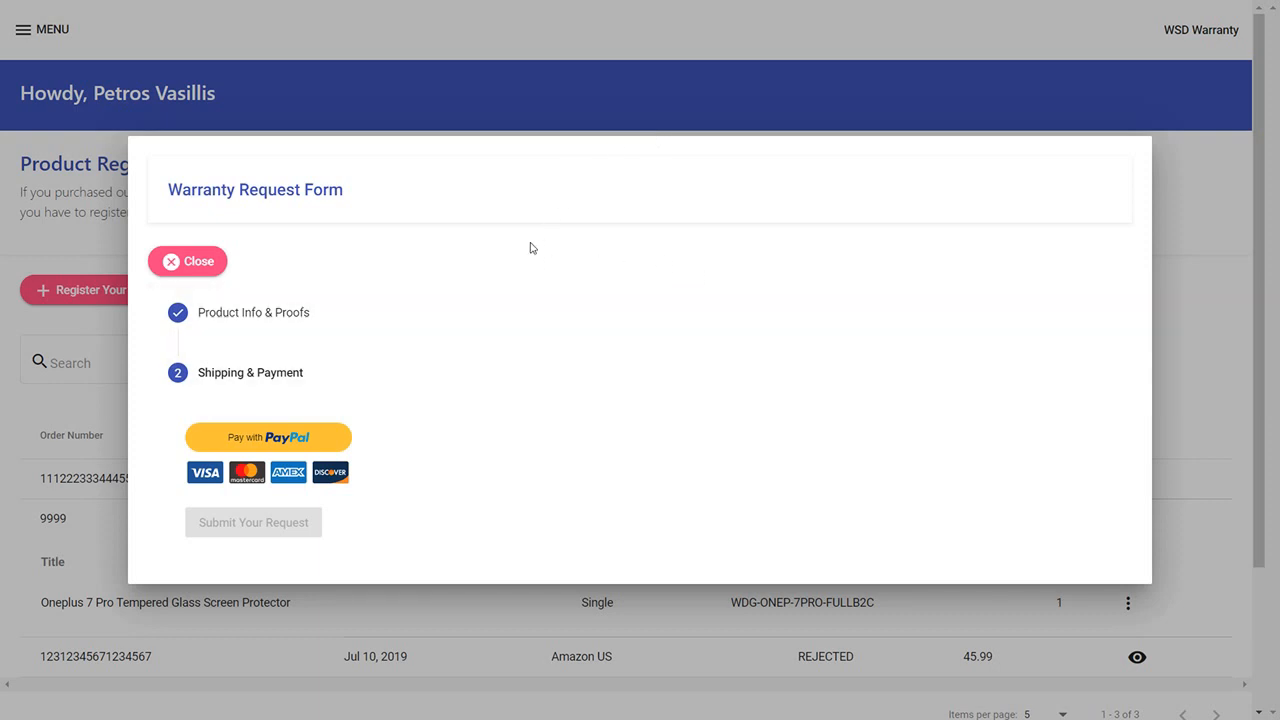
pyautogui.moveTo(444, 247)
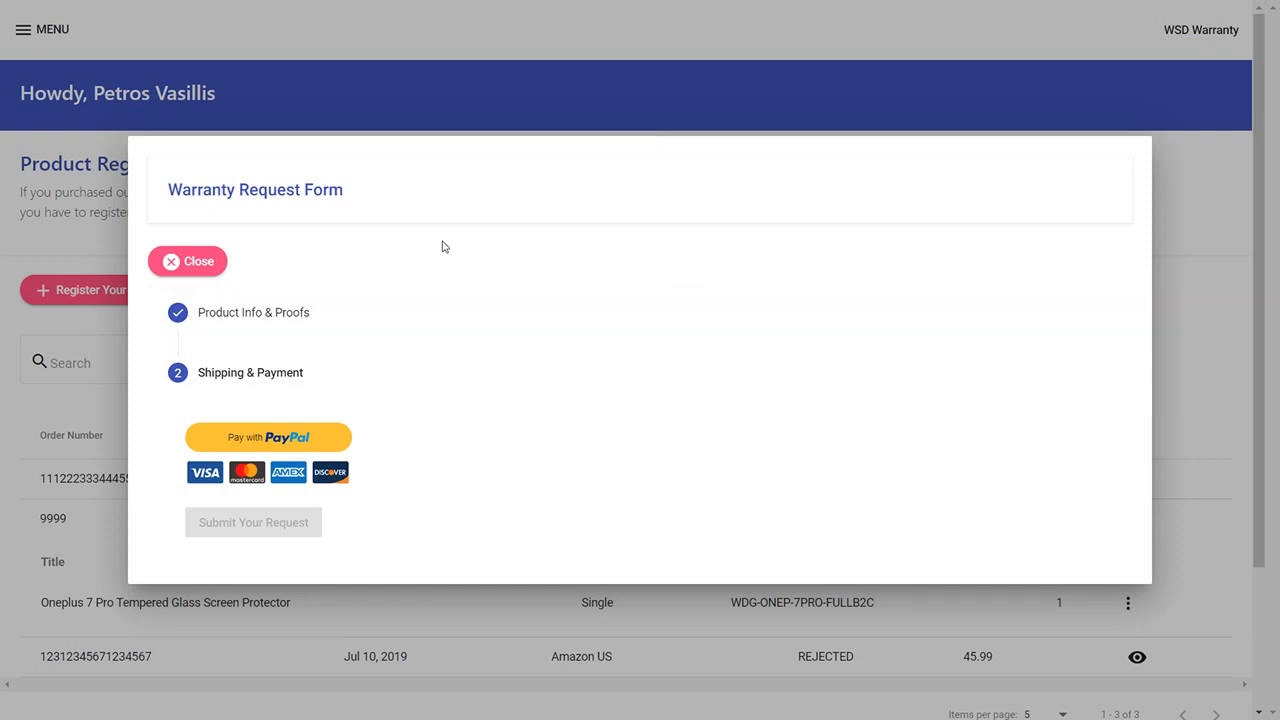
# Close the Warranty Request Form to return to the three registered orders
pyautogui.click(187, 261)
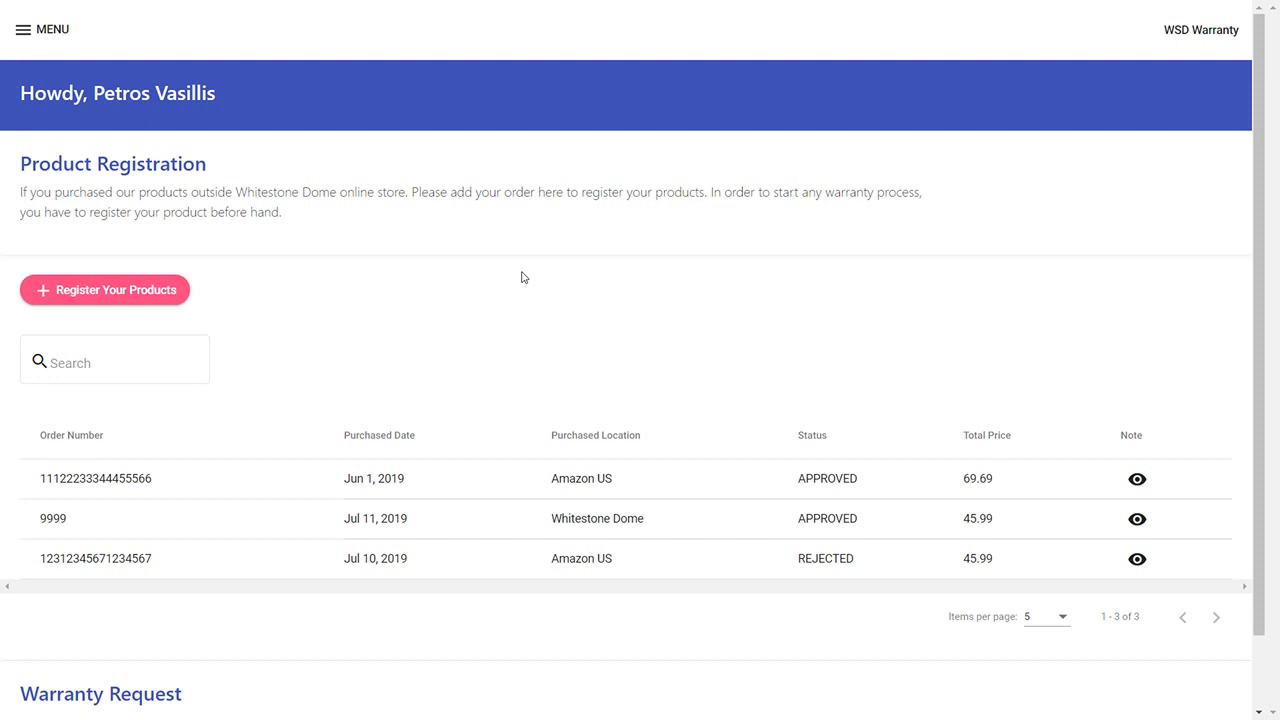
pyautogui.moveTo(923, 368)
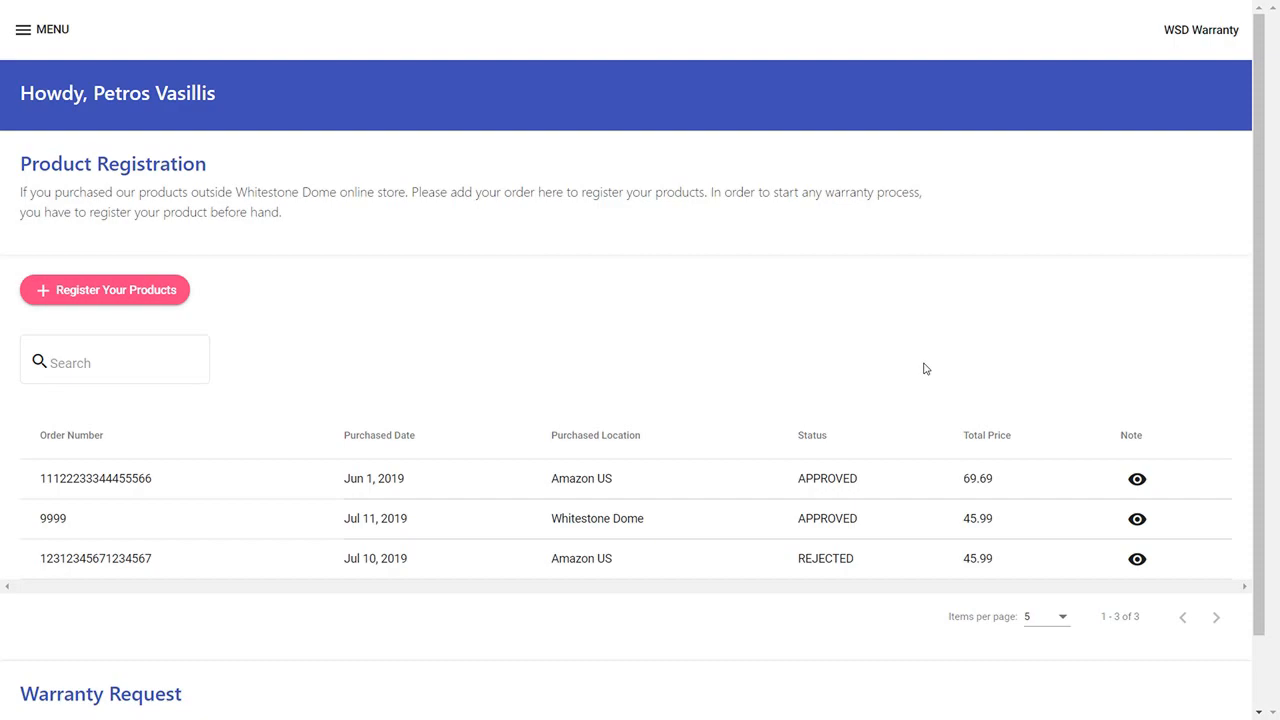